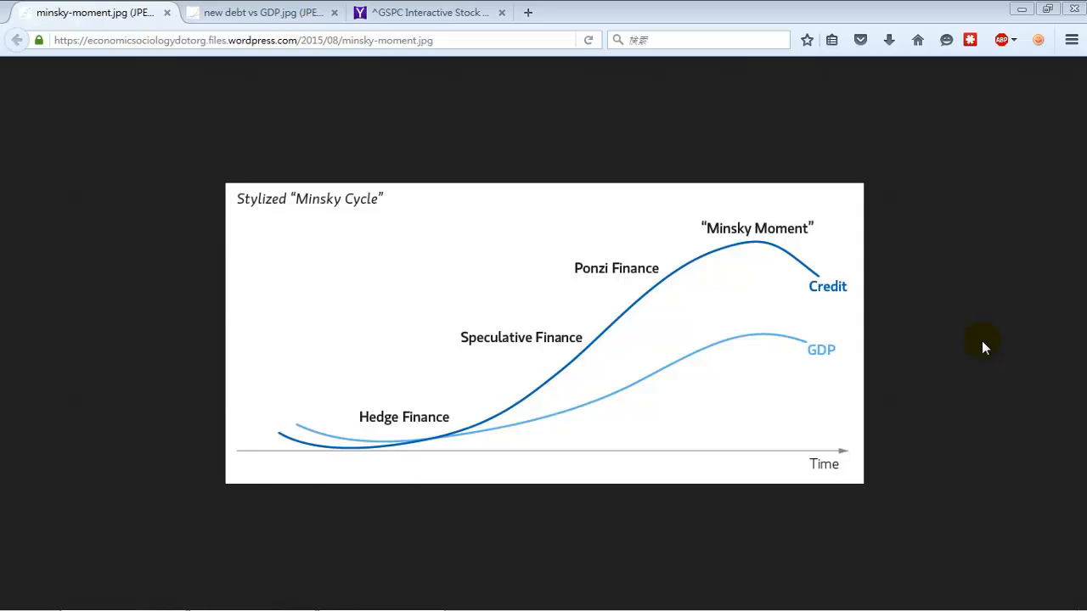
mouse_move(387, 391)
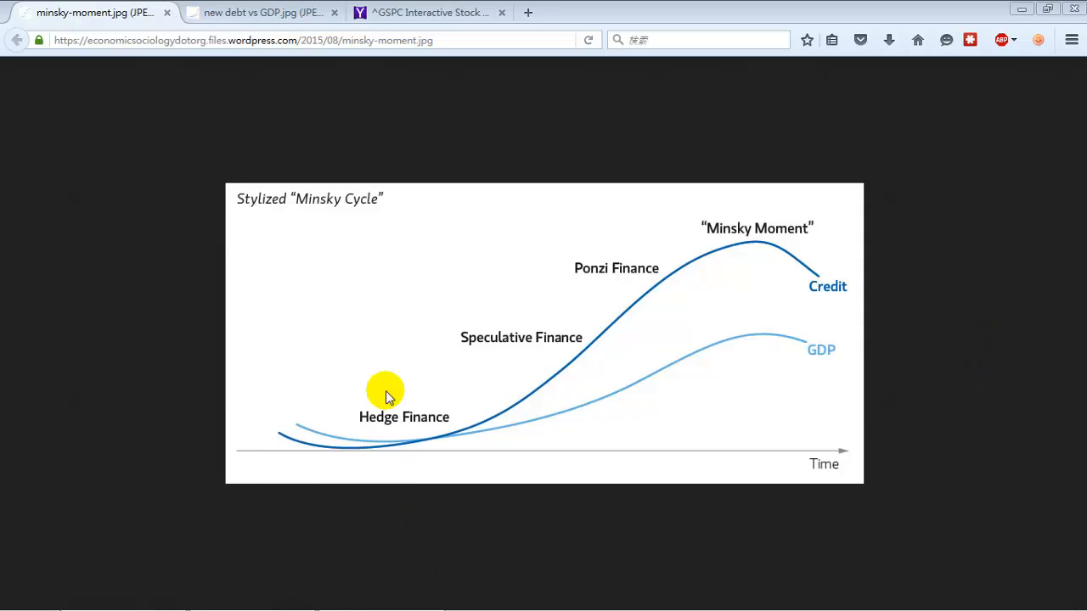
mouse_move(344, 448)
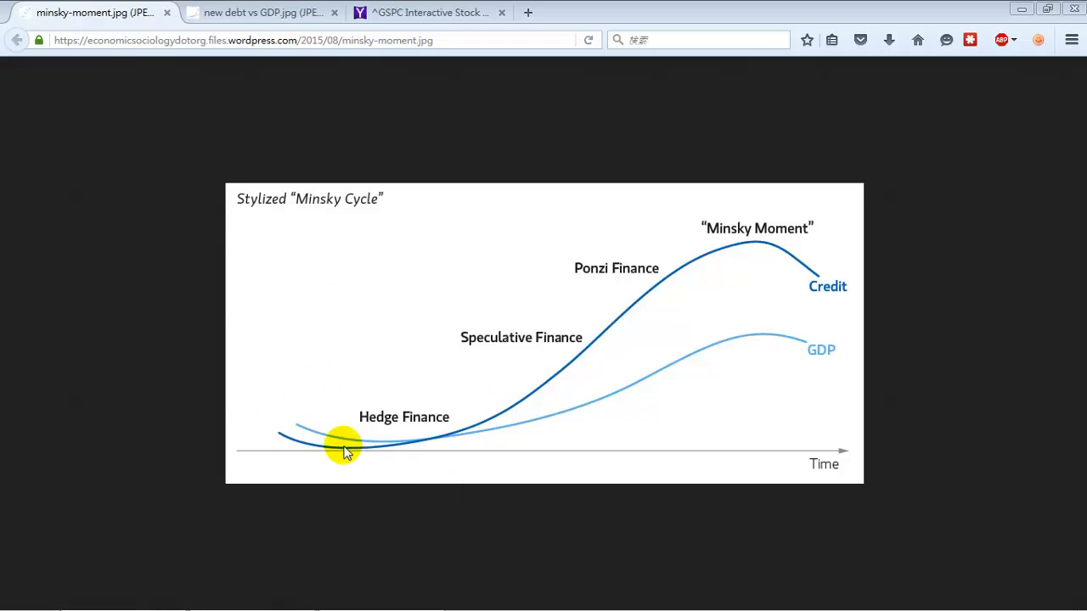
mouse_move(828, 297)
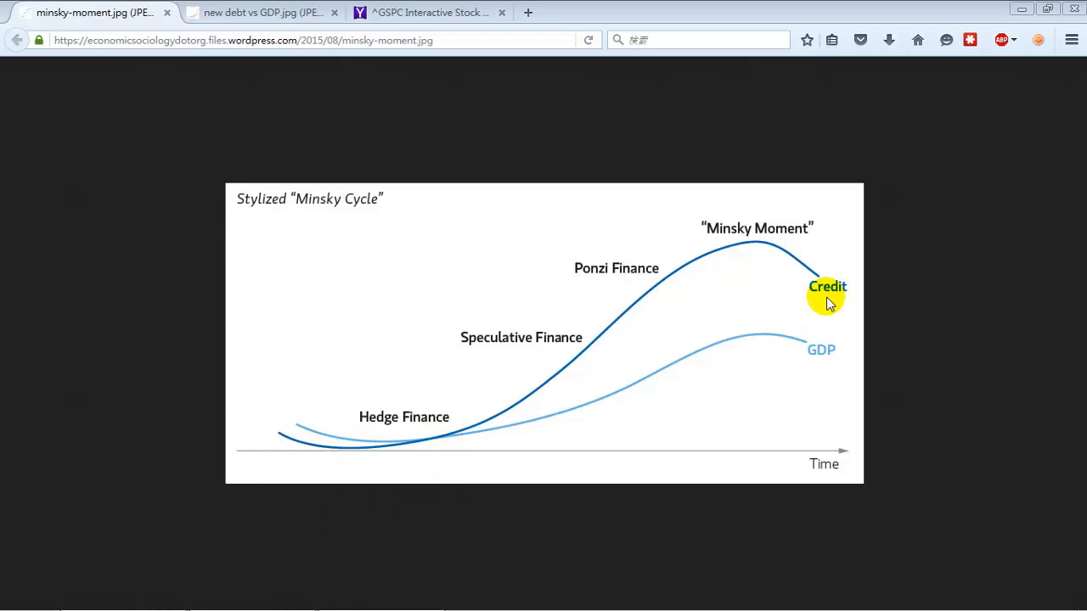
mouse_move(808, 342)
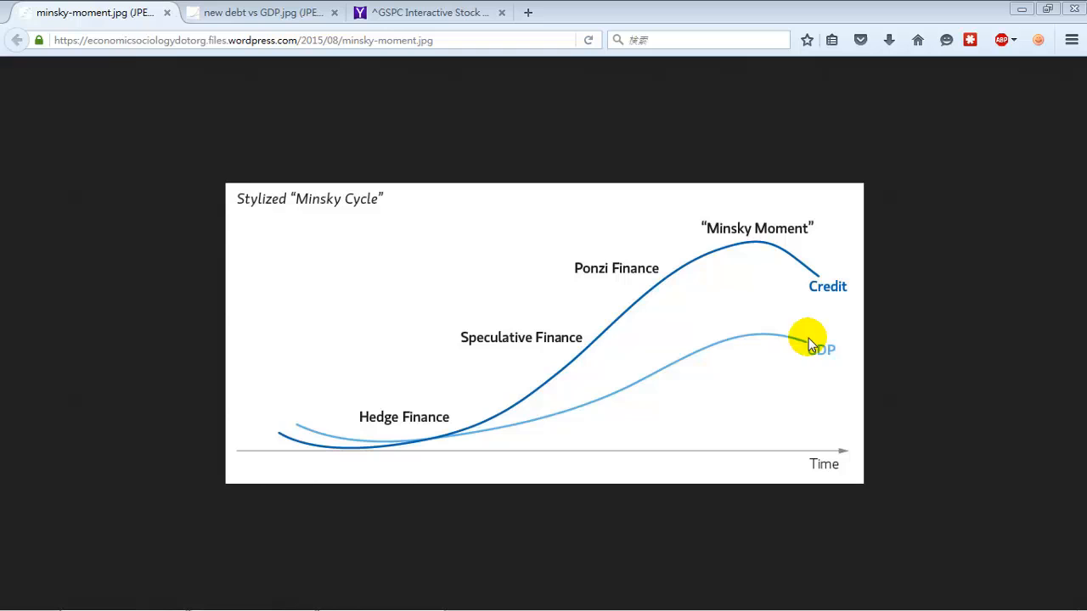
mouse_move(784, 346)
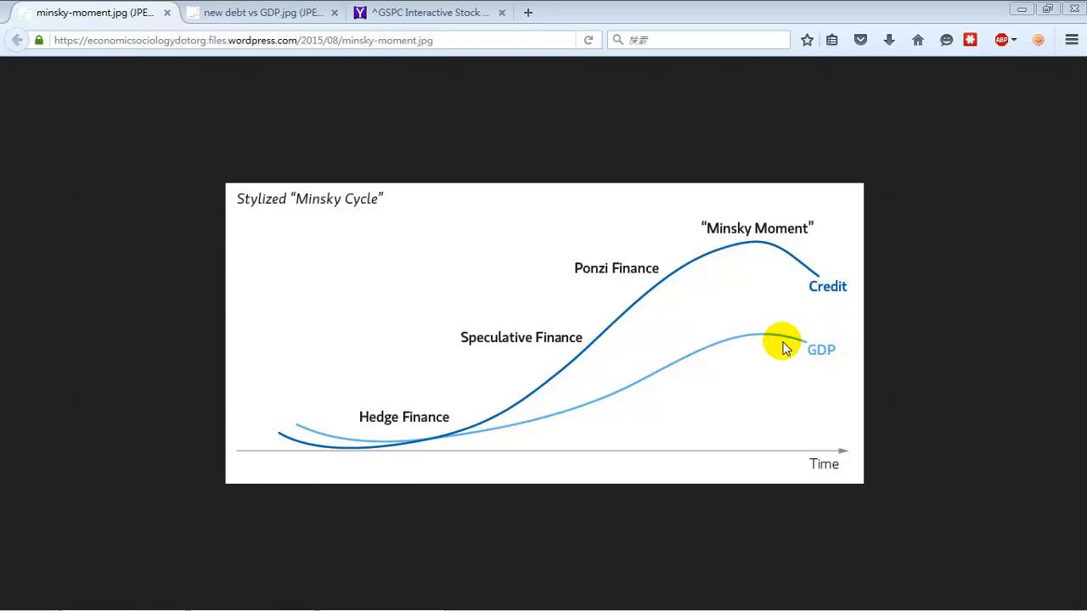
mouse_move(449, 436)
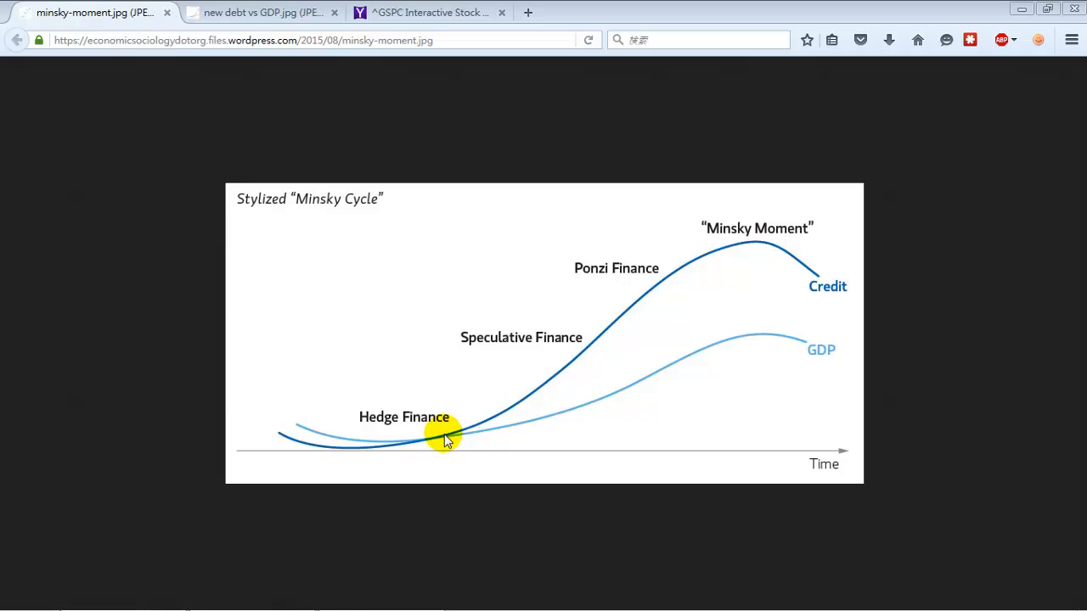
mouse_move(446, 435)
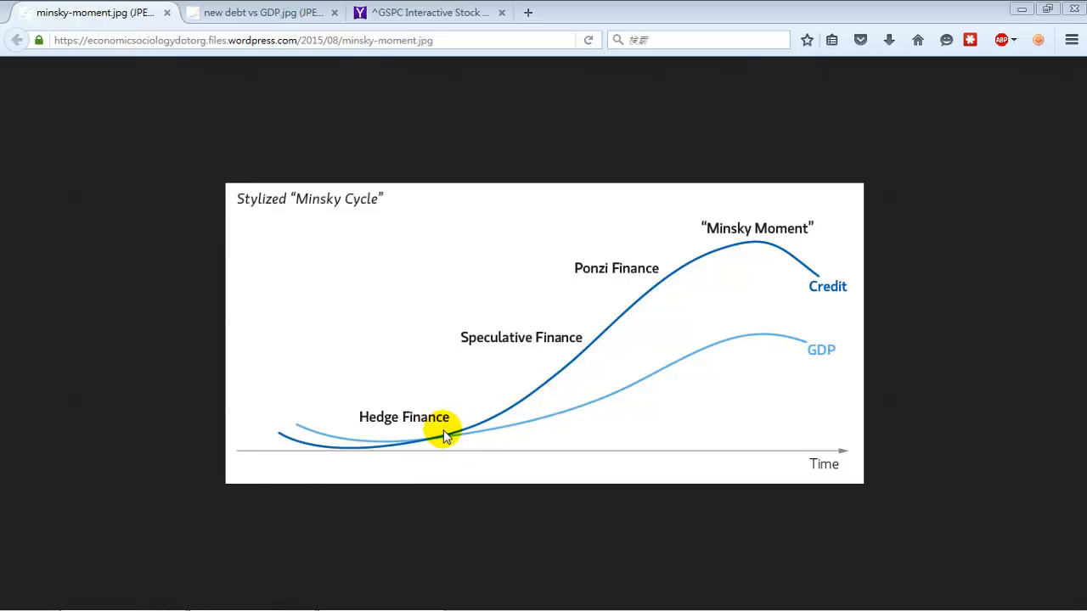
mouse_move(604, 359)
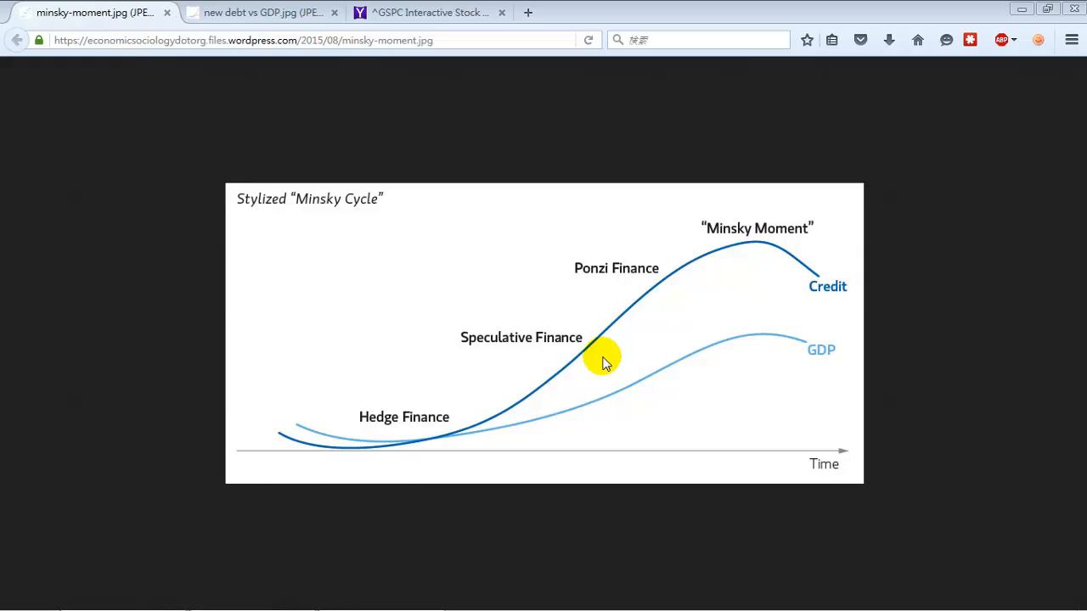
mouse_move(862, 286)
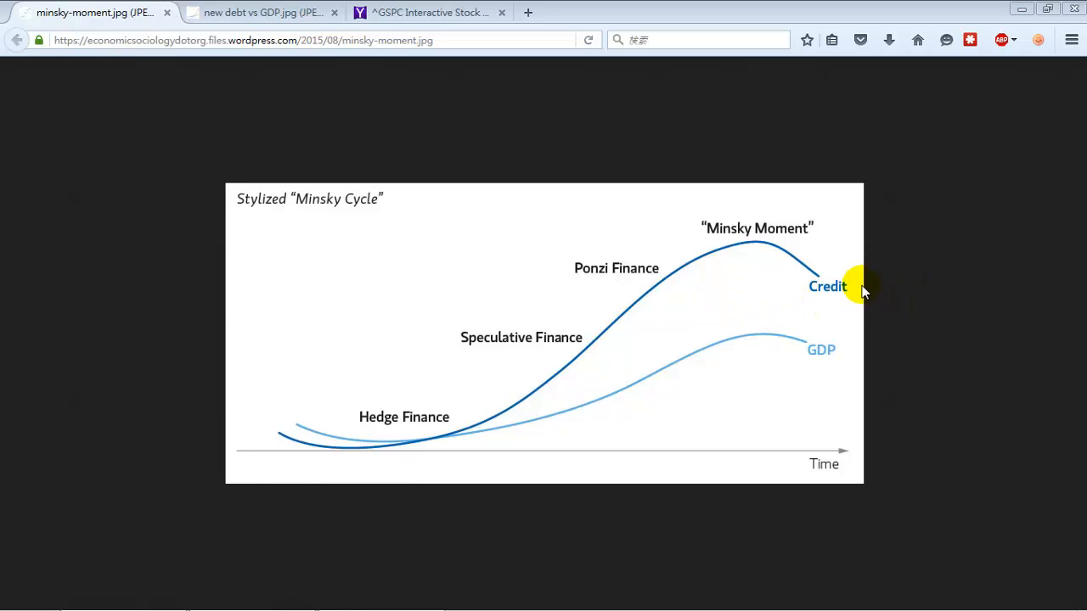
mouse_move(836, 304)
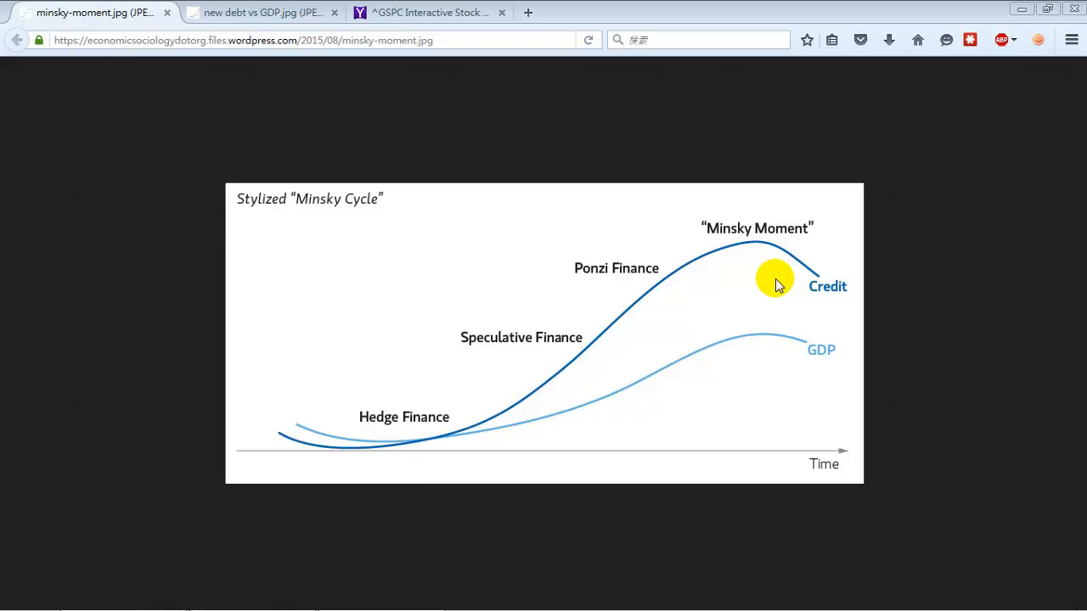
mouse_move(646, 211)
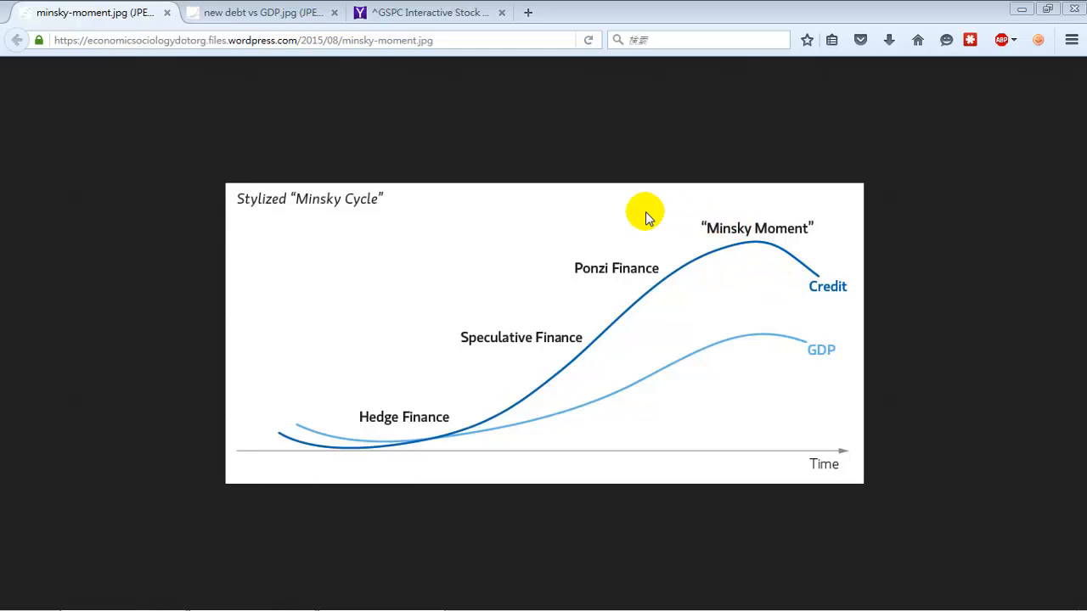
mouse_move(813, 282)
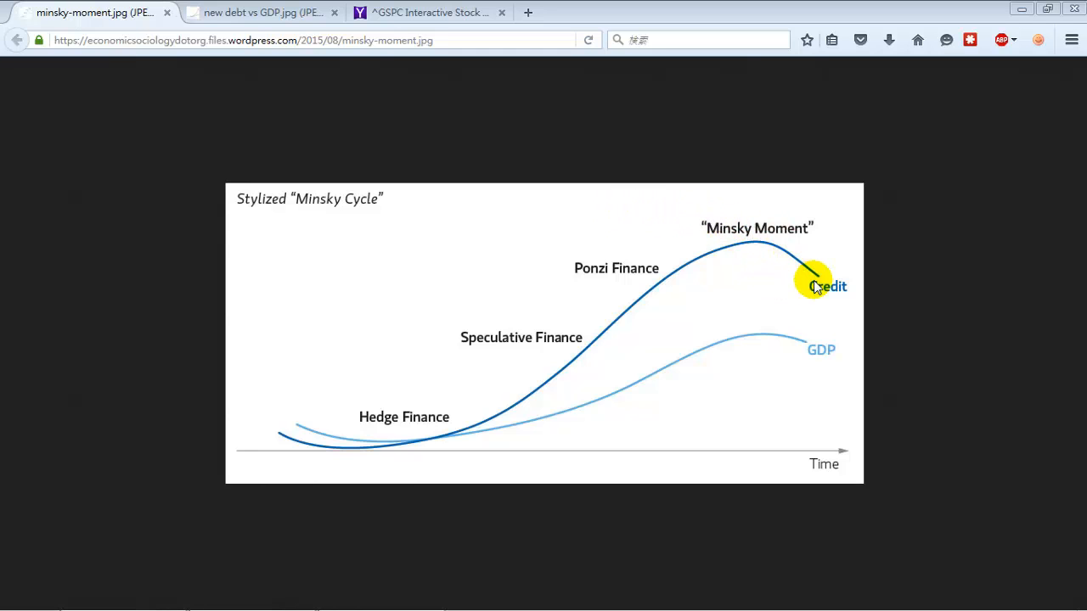
mouse_move(518, 448)
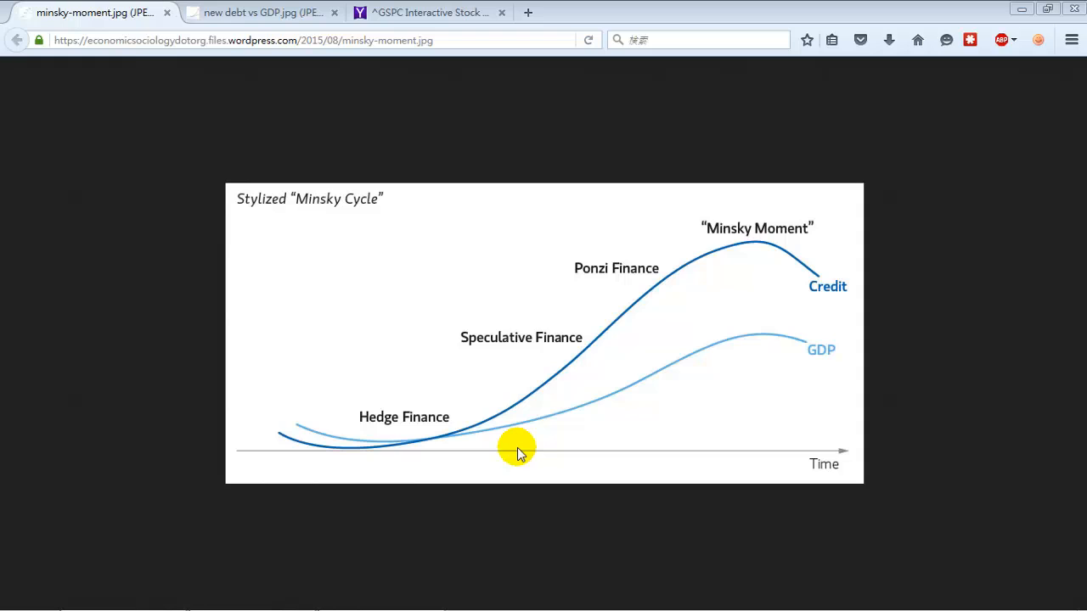
mouse_move(551, 437)
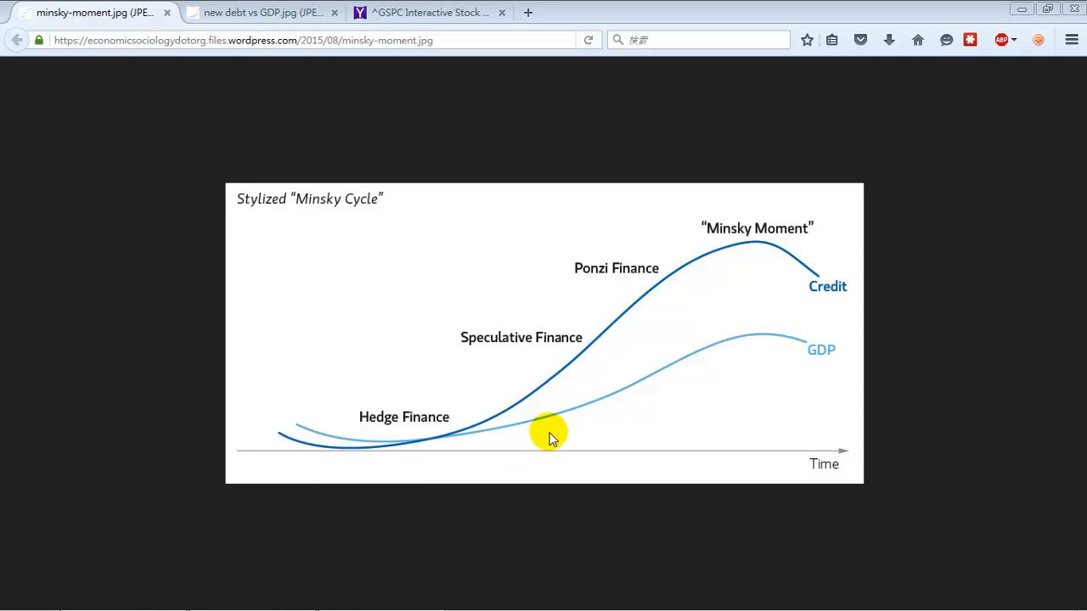
mouse_move(594, 351)
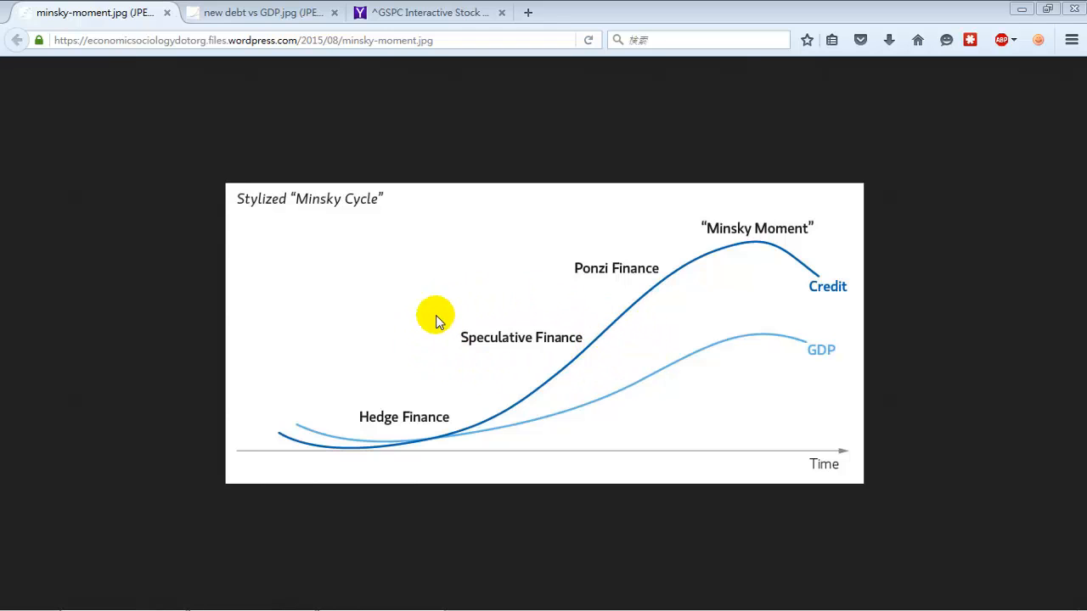
mouse_move(476, 302)
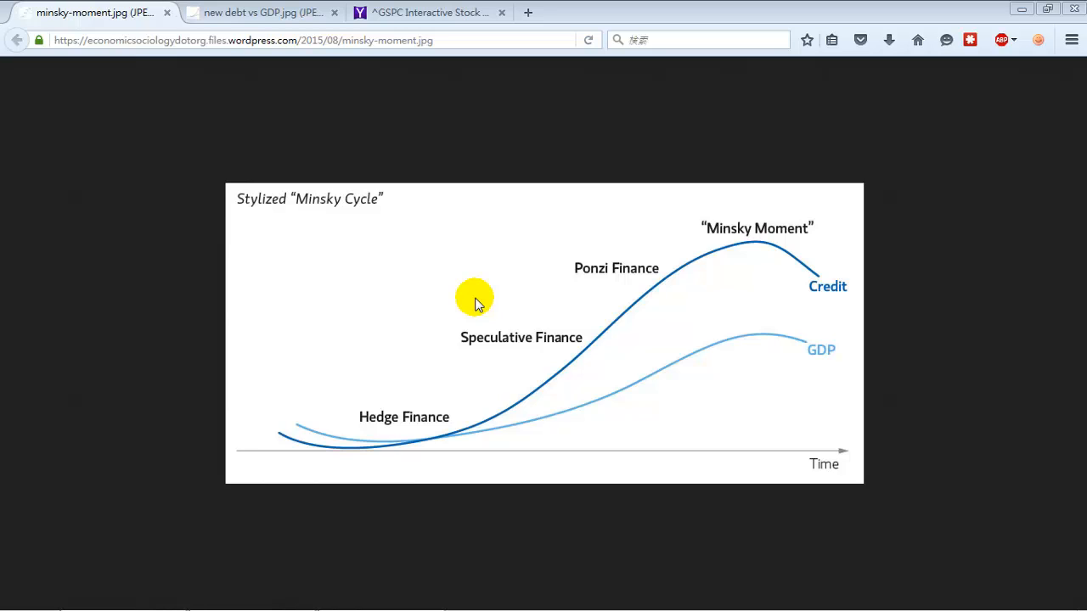
mouse_move(440, 350)
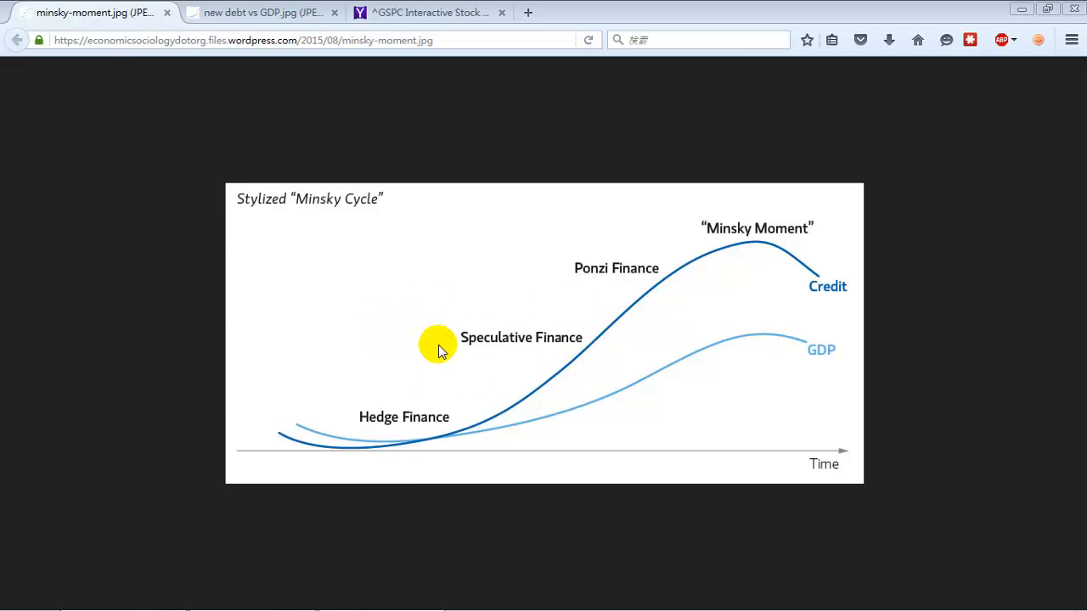
mouse_move(435, 330)
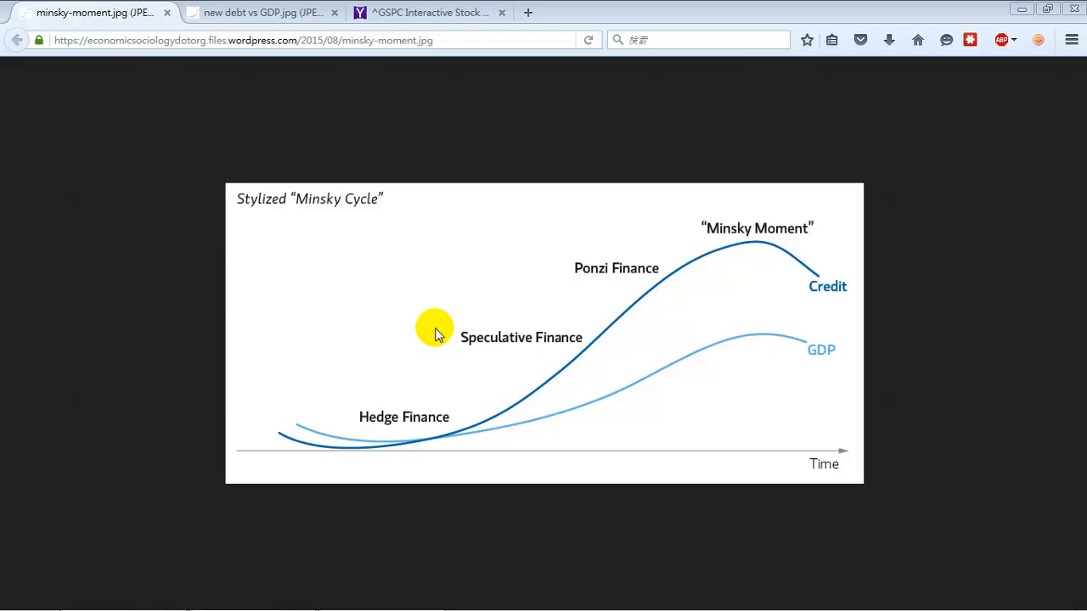
mouse_move(450, 360)
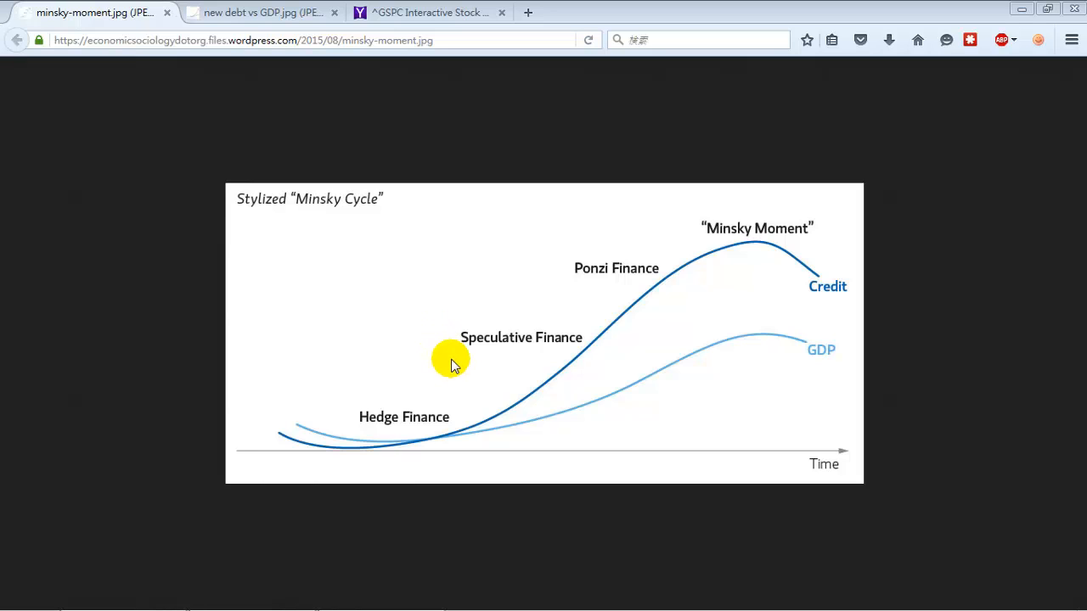
mouse_move(476, 371)
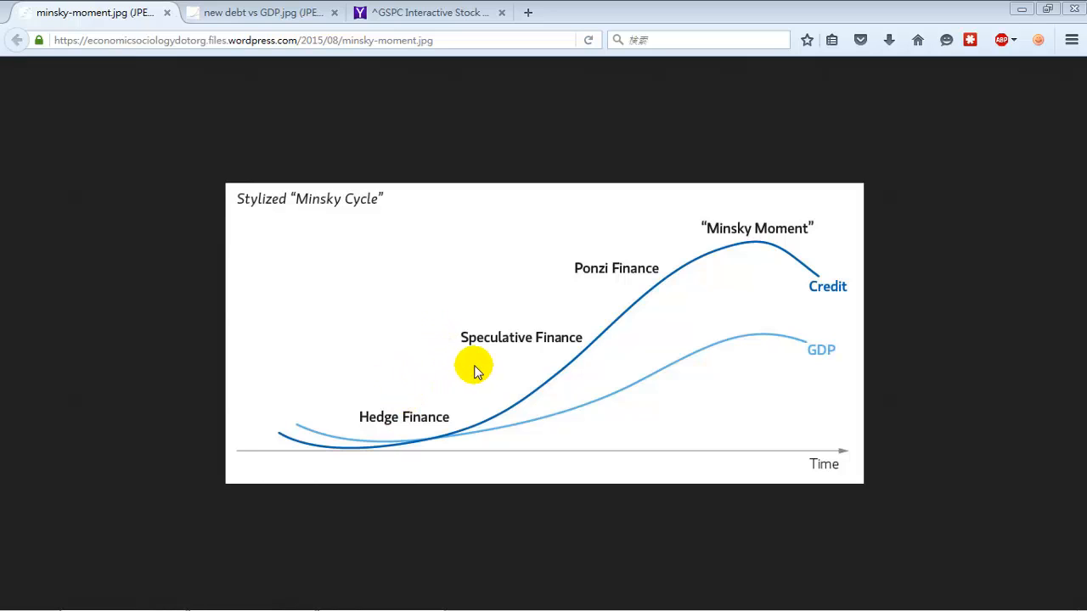
mouse_move(511, 383)
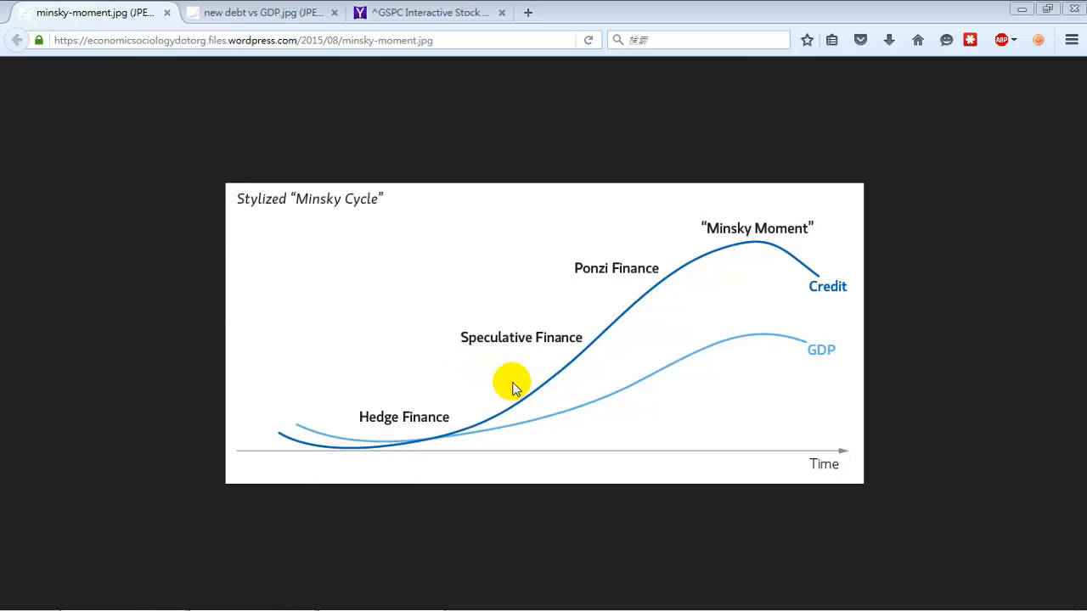
mouse_move(513, 398)
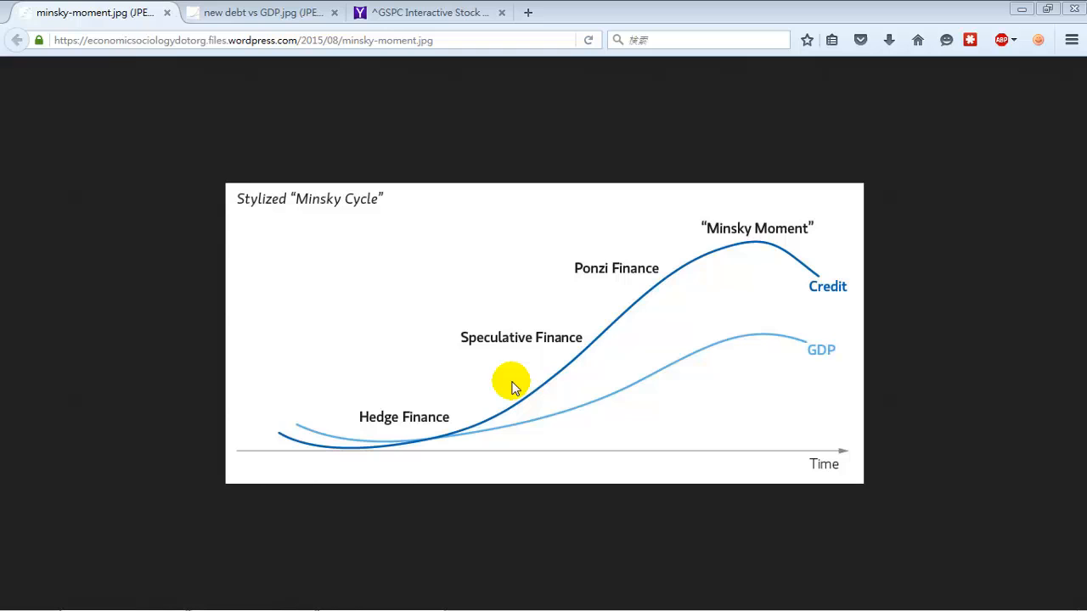
mouse_move(544, 377)
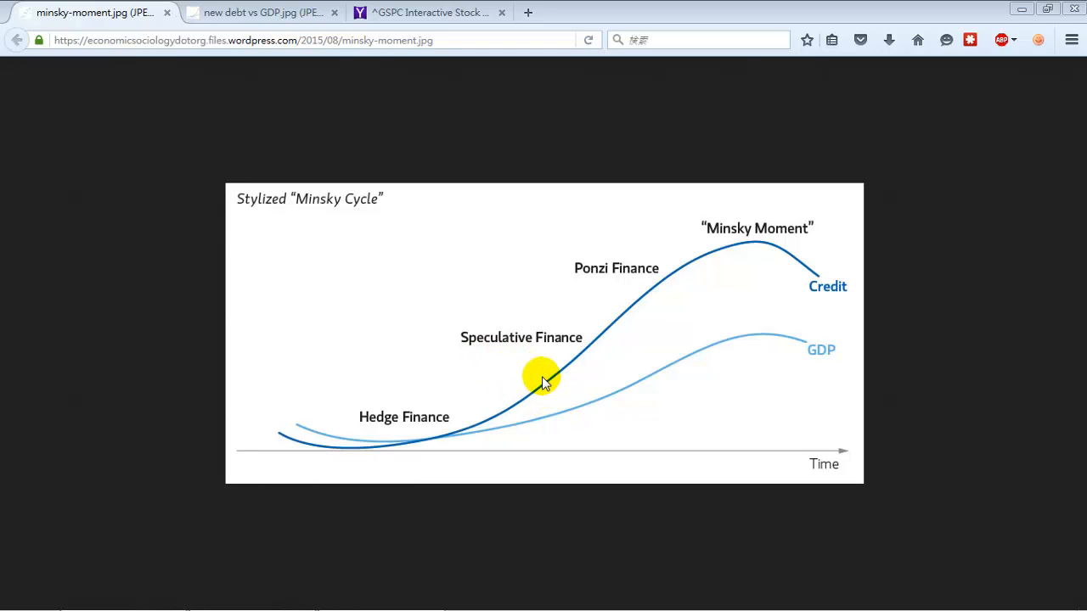
mouse_move(565, 422)
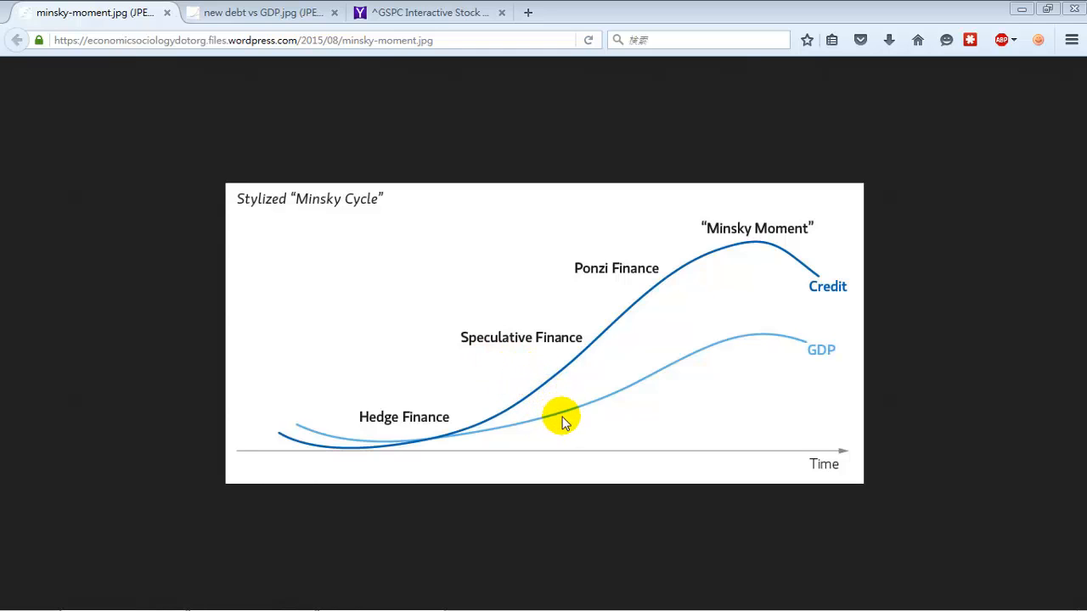
mouse_move(560, 397)
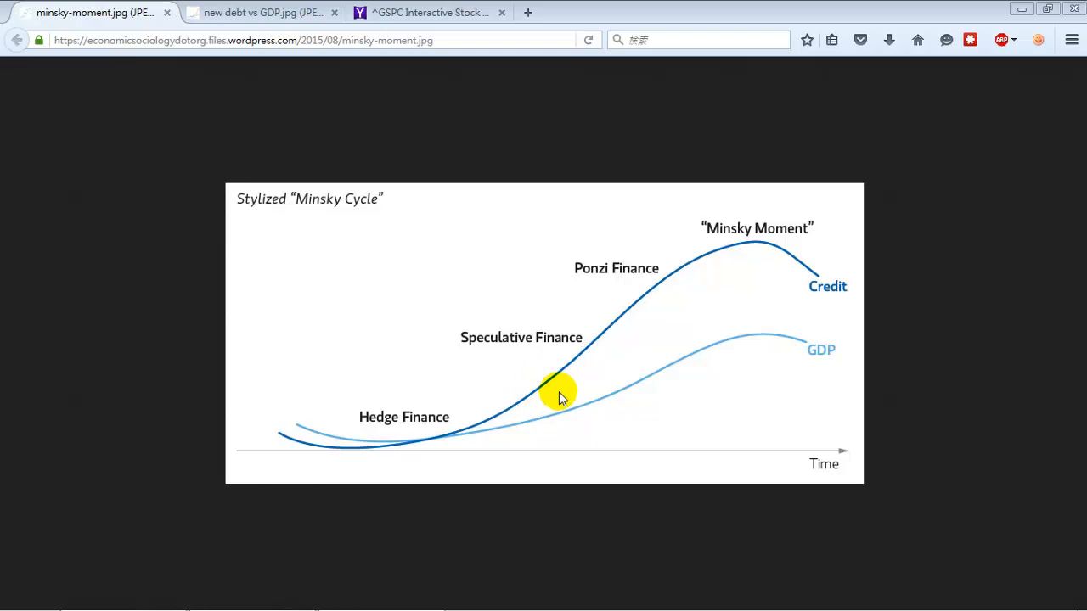
mouse_move(675, 272)
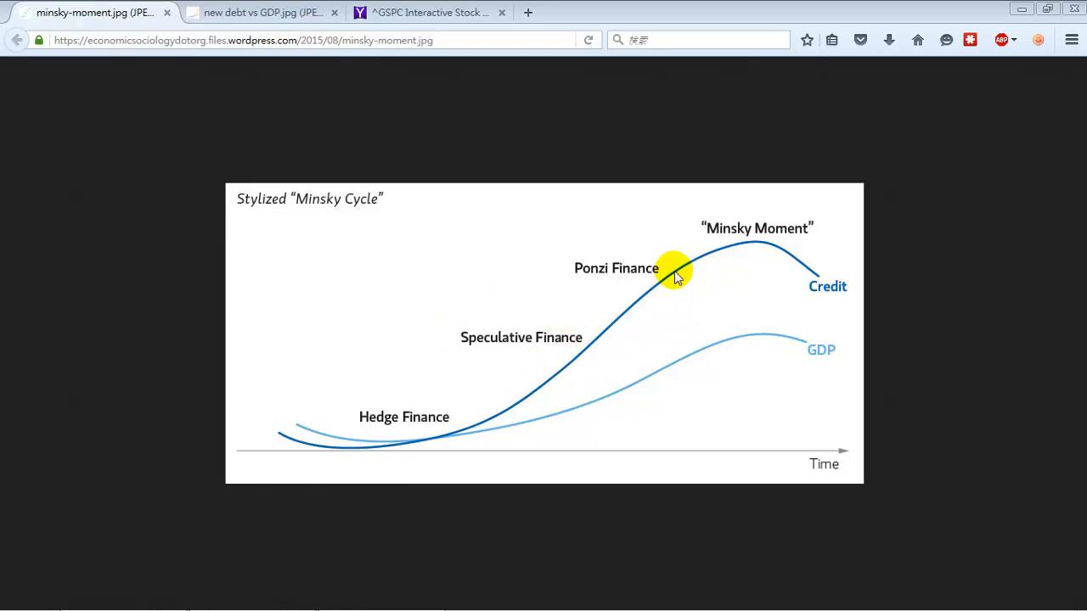
mouse_move(588, 312)
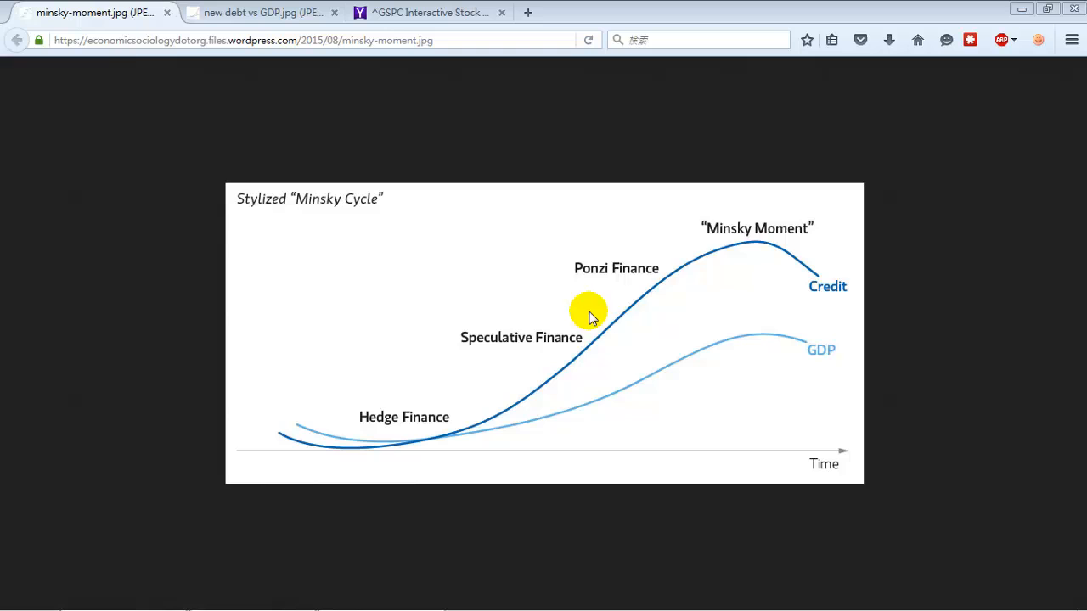
mouse_move(595, 312)
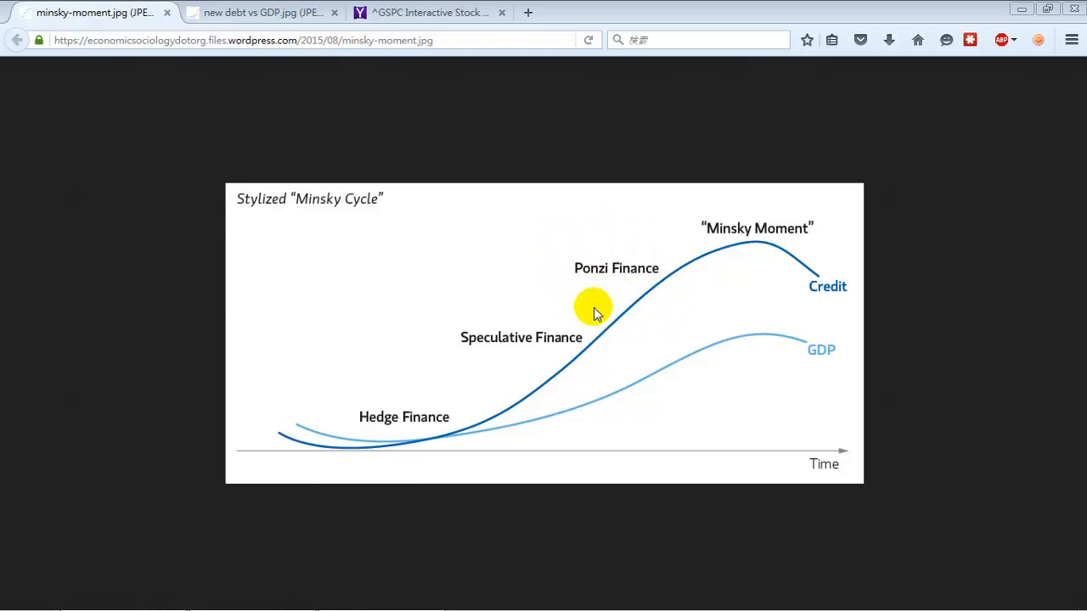
mouse_move(629, 304)
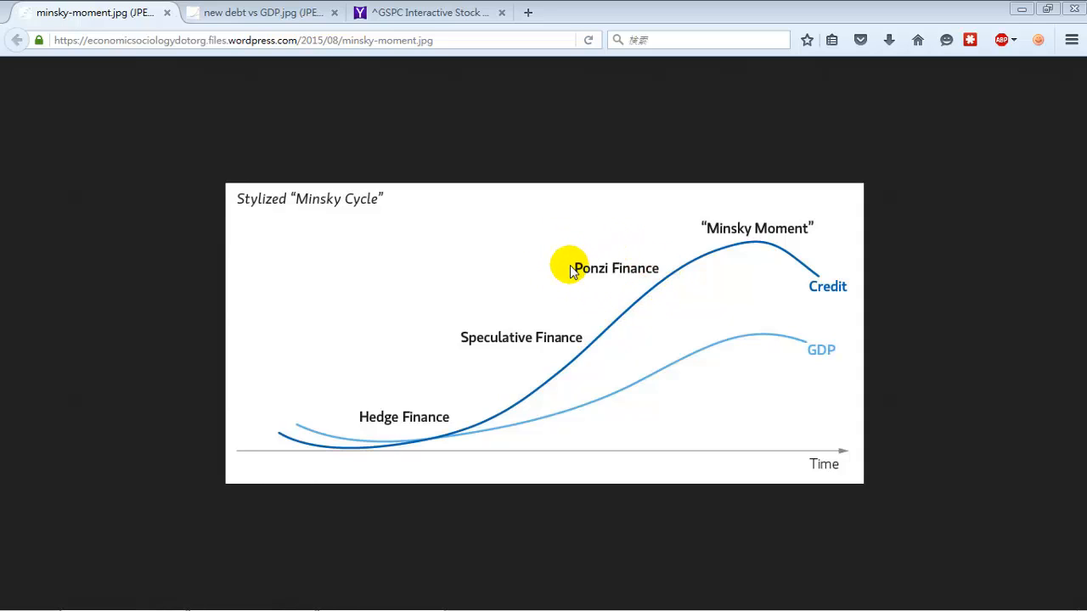
mouse_move(569, 305)
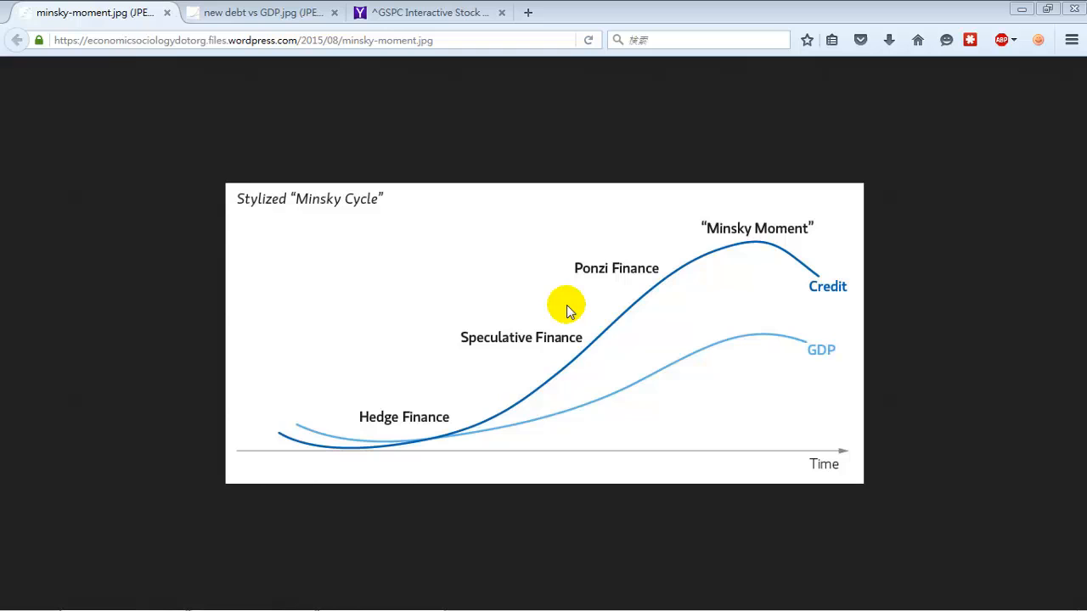
mouse_move(544, 286)
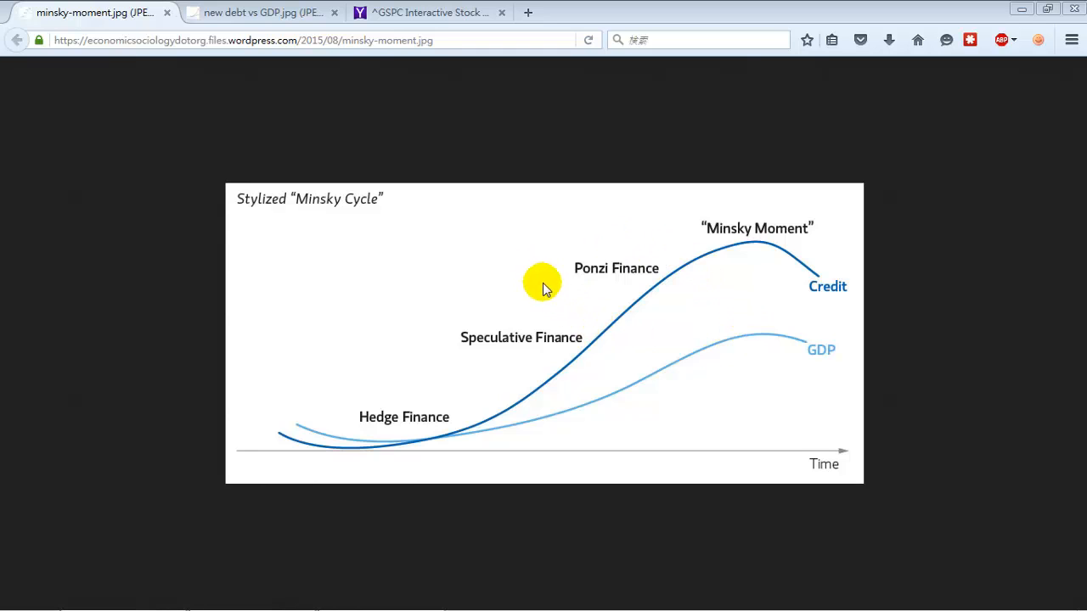
mouse_move(552, 280)
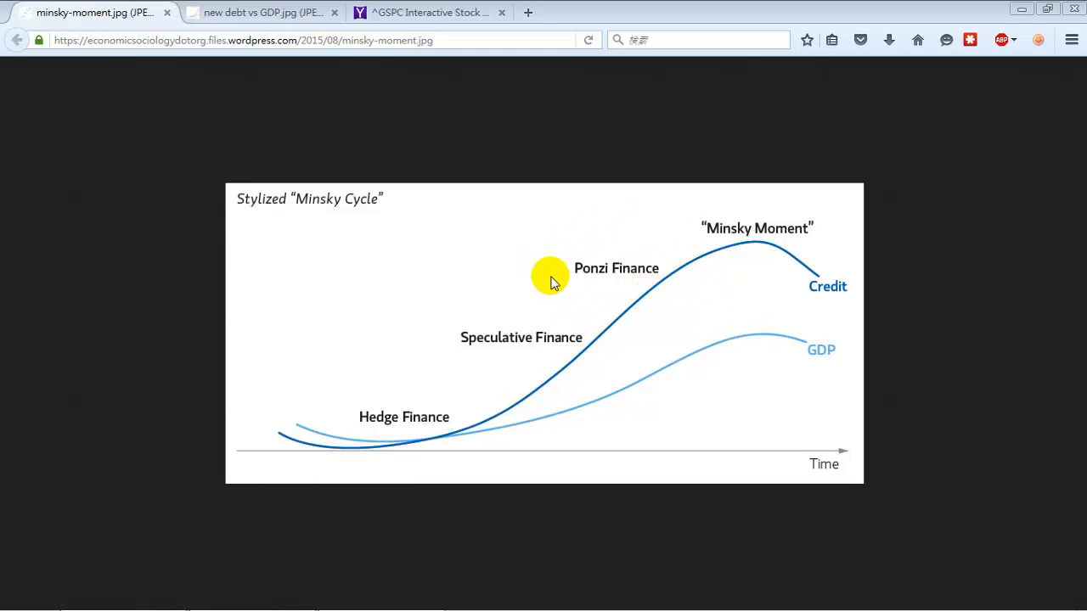
mouse_move(578, 281)
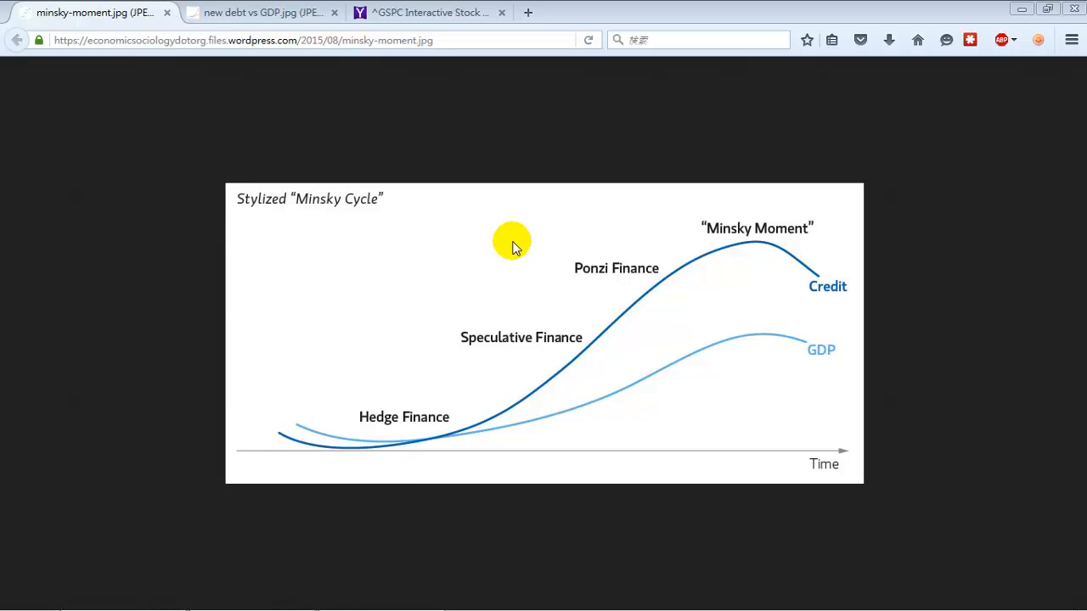
mouse_move(726, 330)
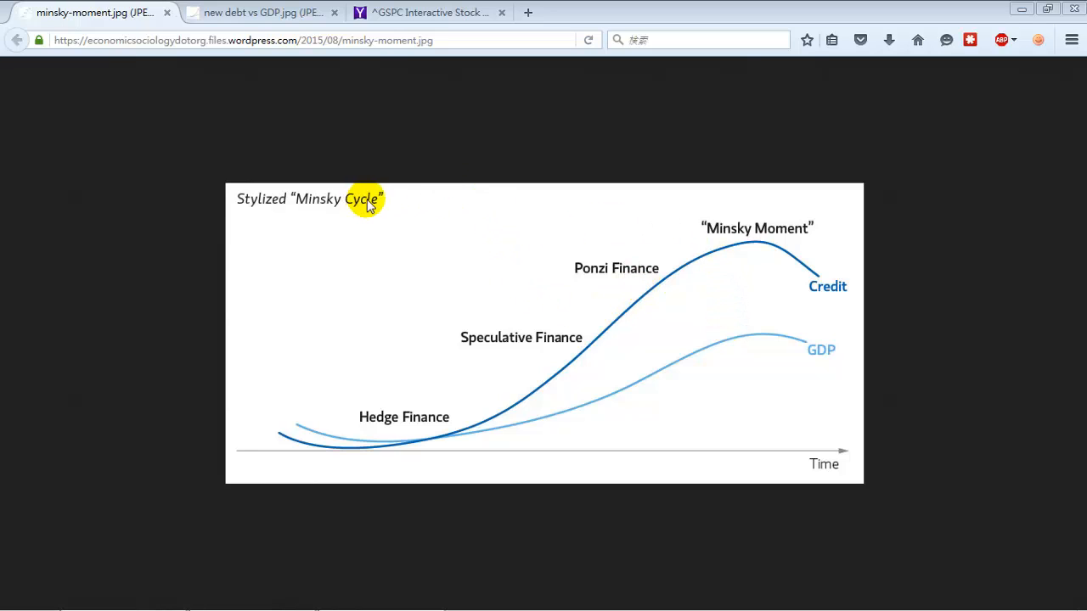
mouse_move(364, 204)
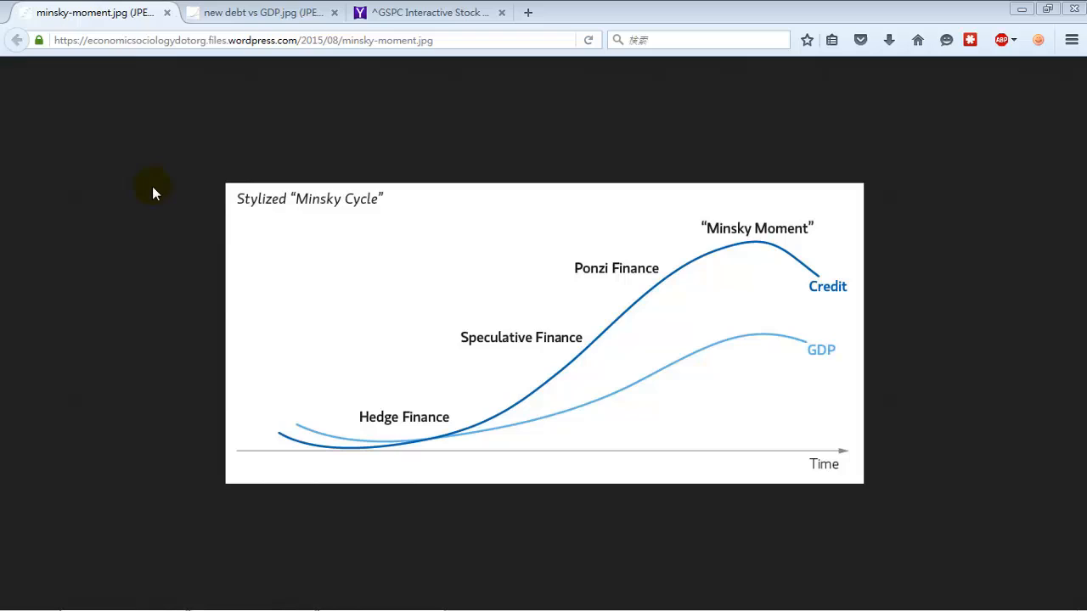
mouse_move(185, 210)
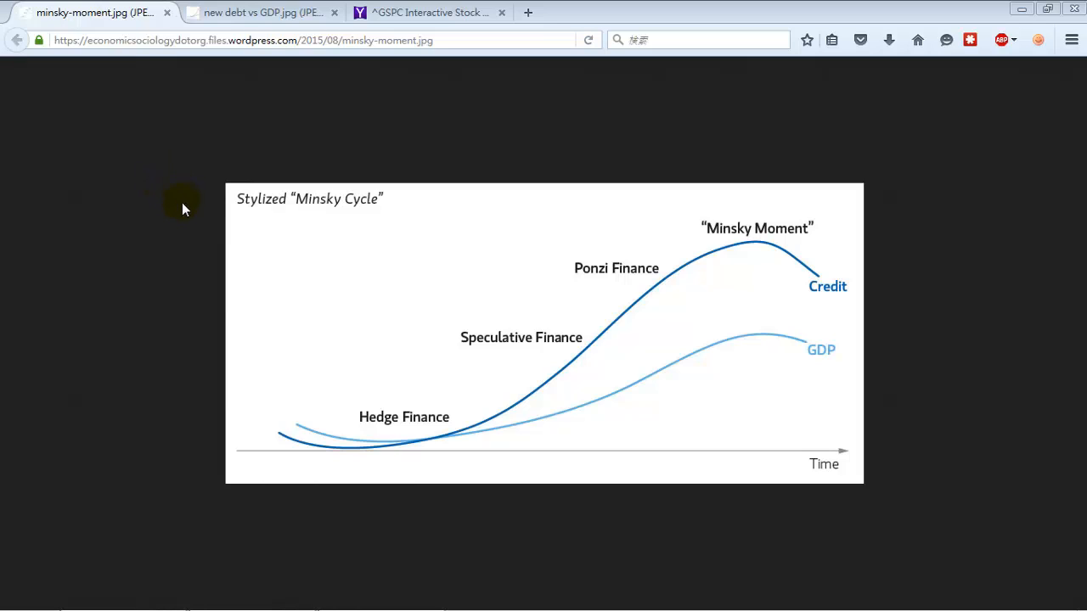
mouse_move(222, 181)
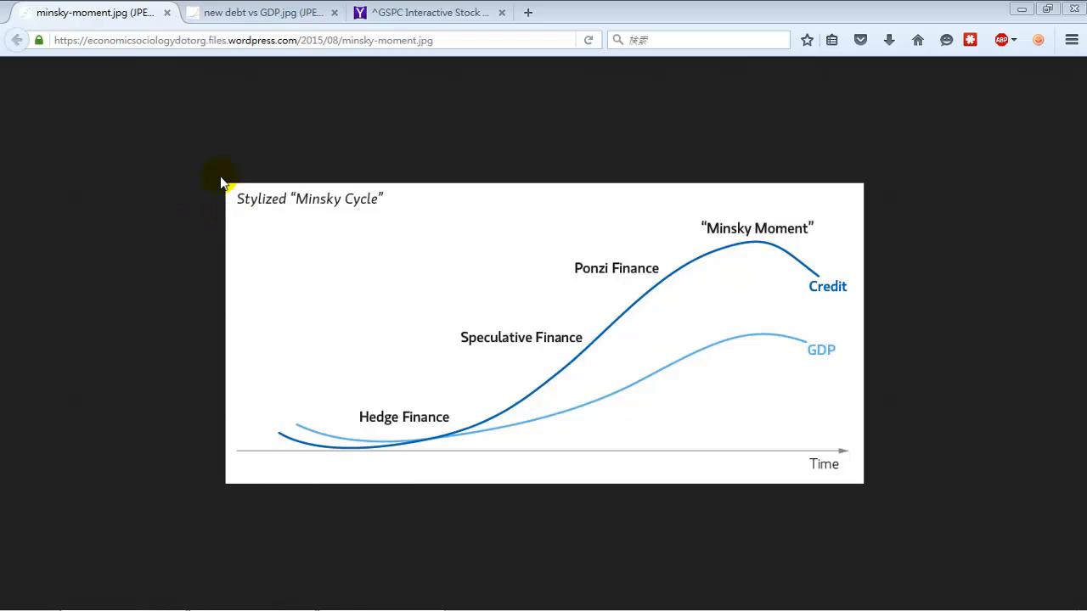
mouse_move(219, 197)
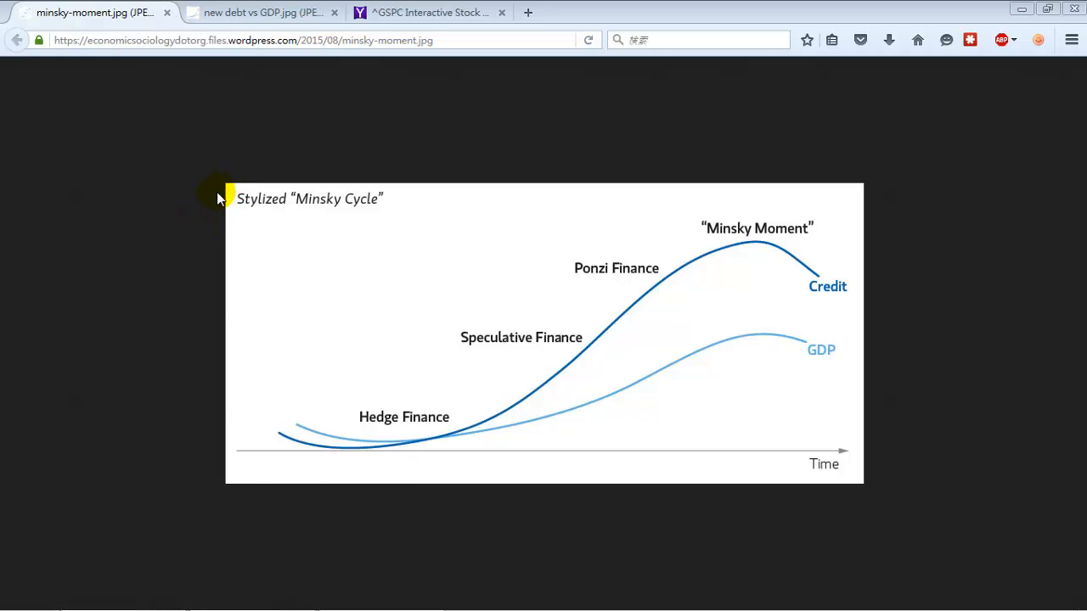
mouse_move(531, 8)
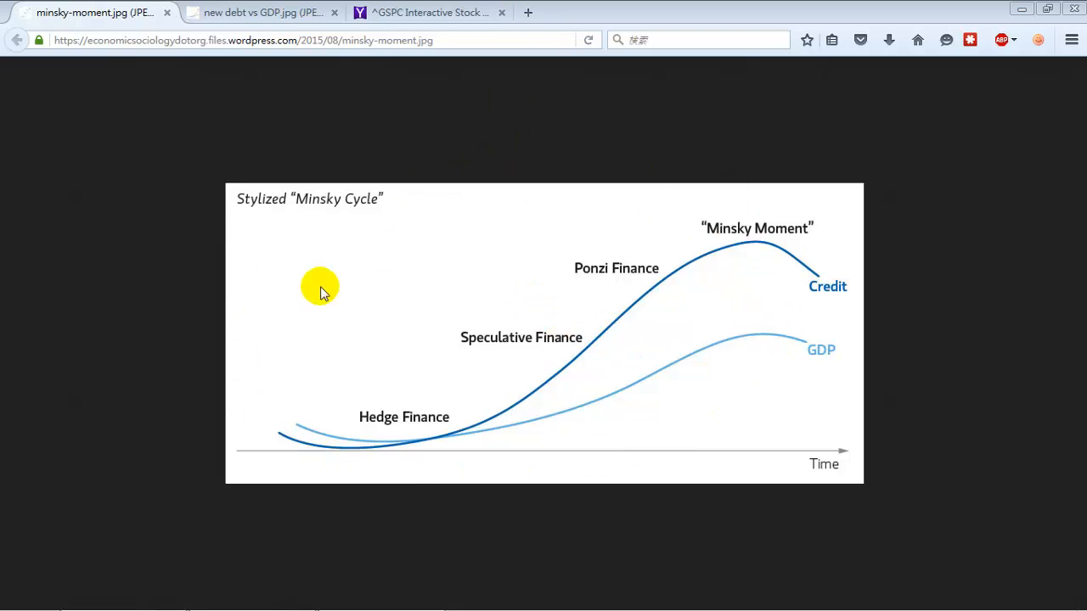
mouse_move(675, 285)
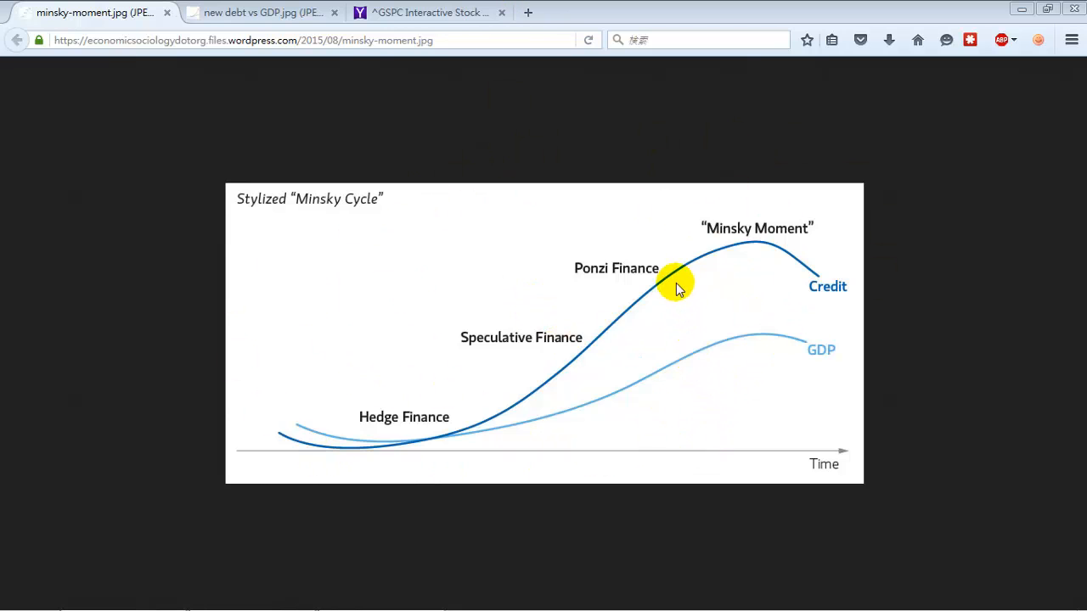
mouse_move(643, 276)
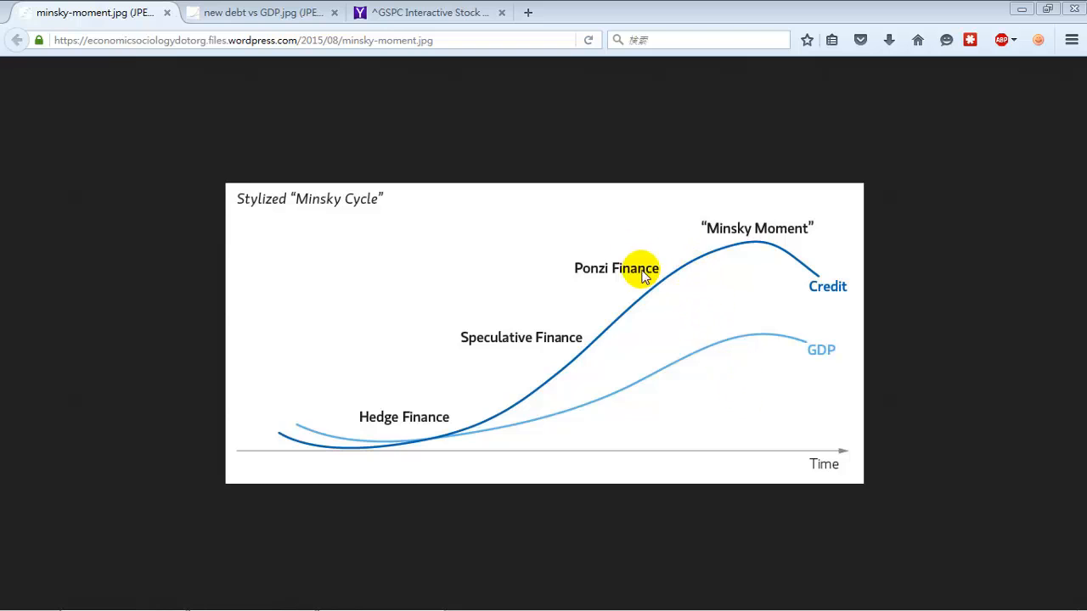
mouse_move(554, 435)
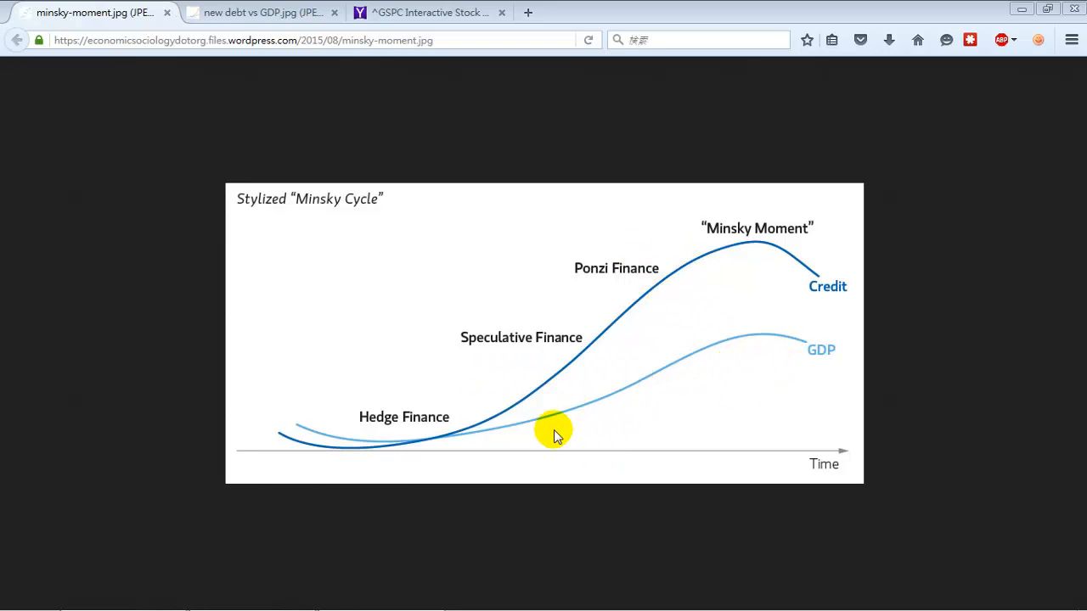
mouse_move(831, 344)
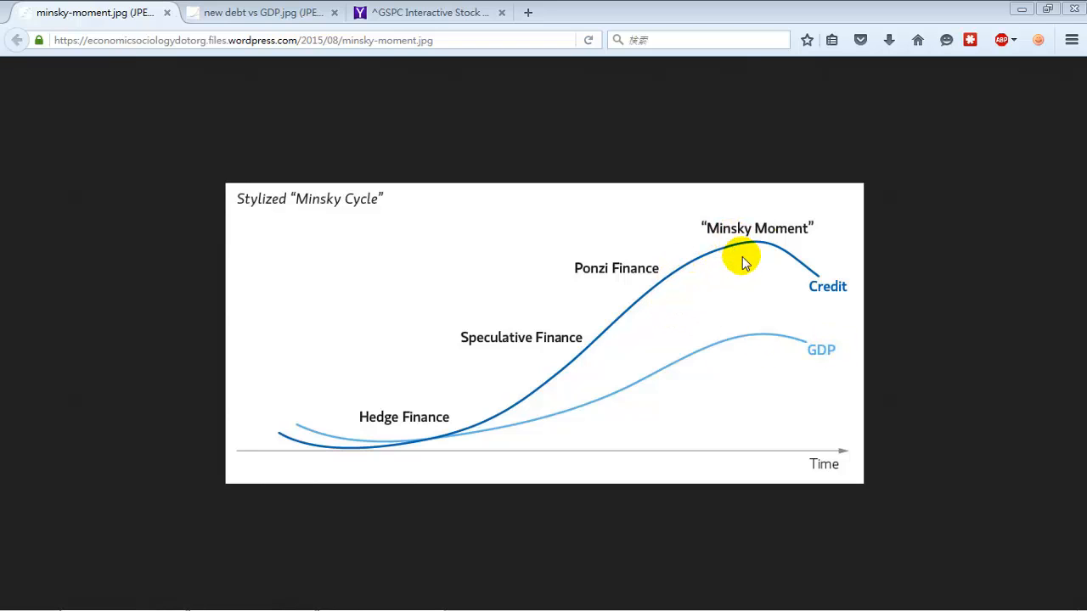
mouse_move(792, 176)
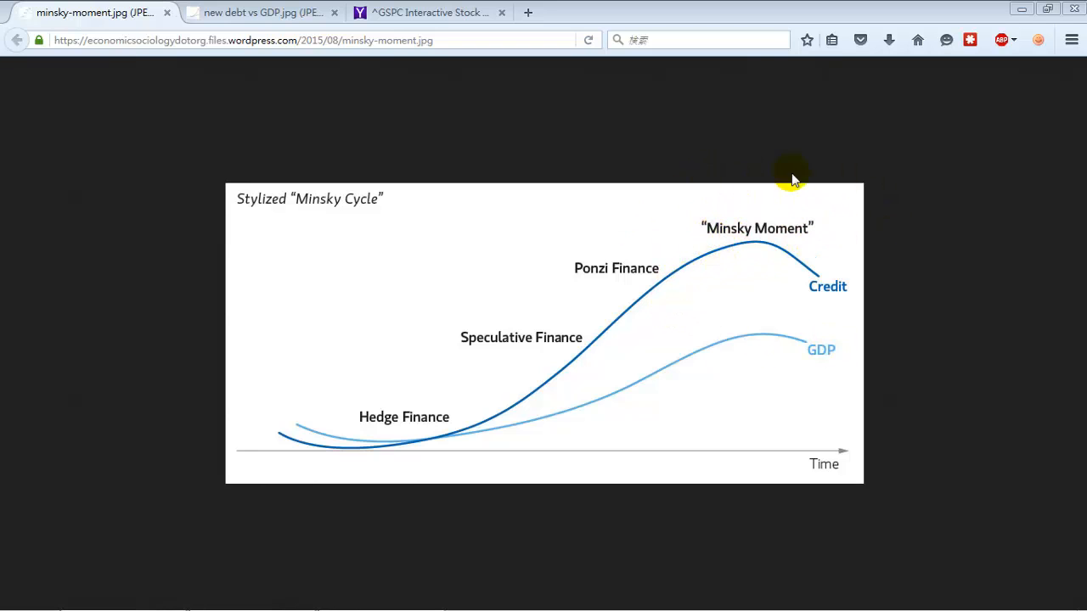
mouse_move(813, 237)
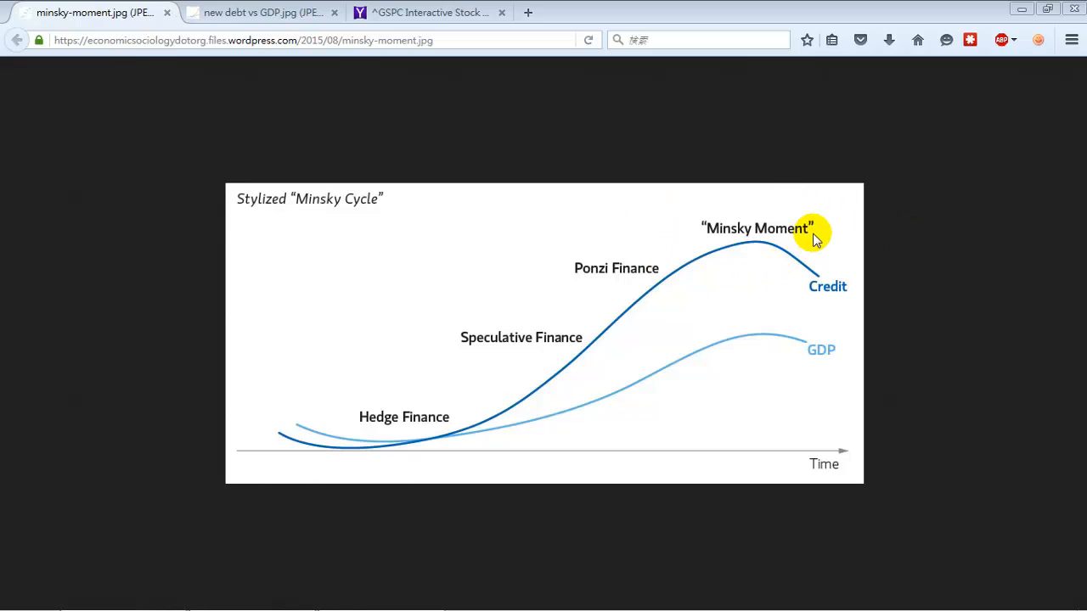
mouse_move(522, 279)
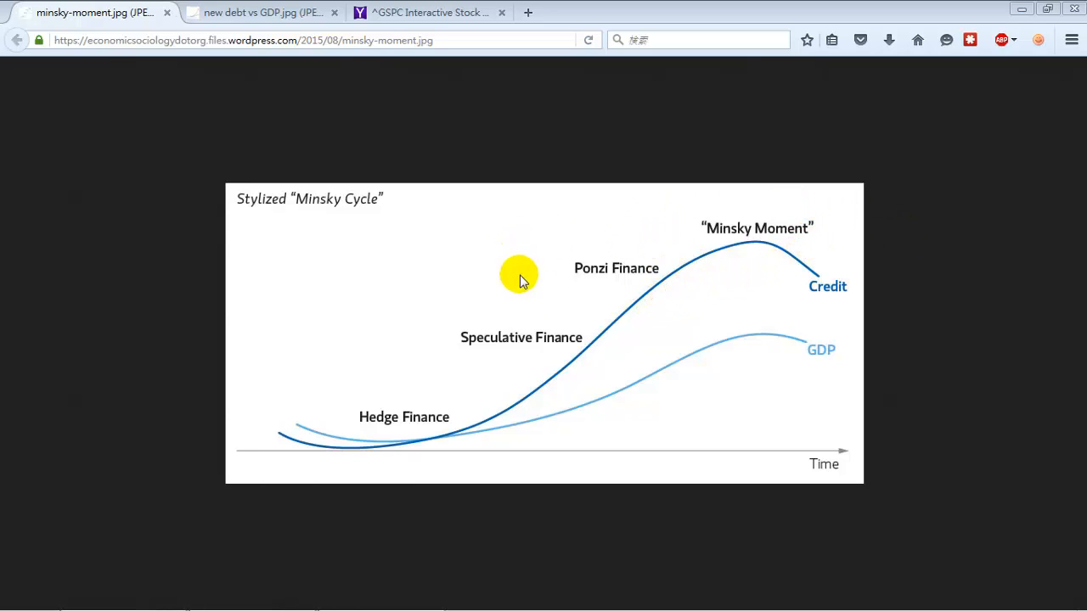
mouse_move(482, 261)
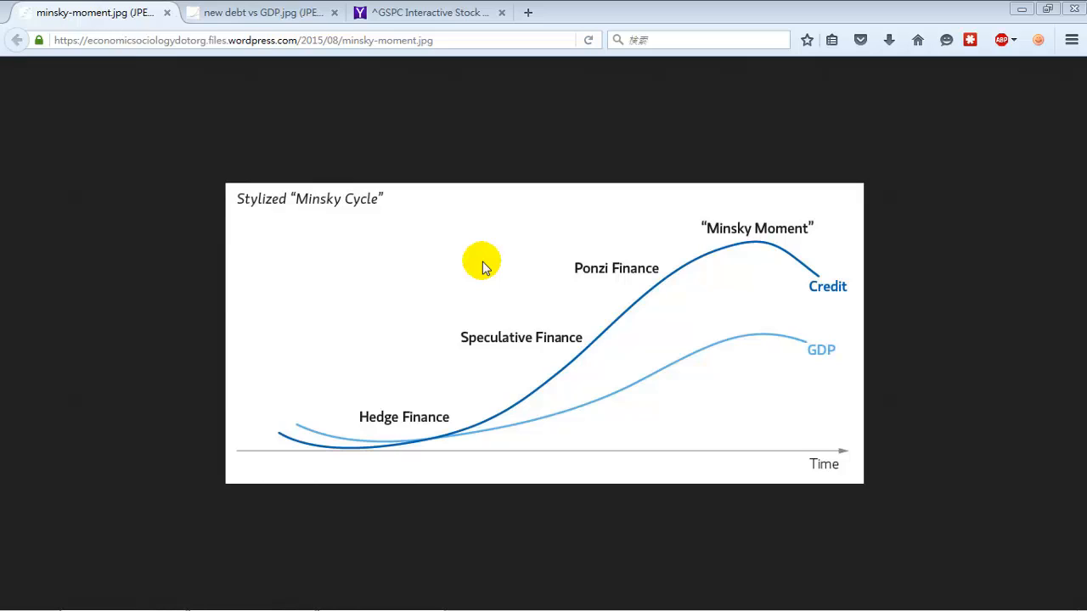
mouse_move(476, 245)
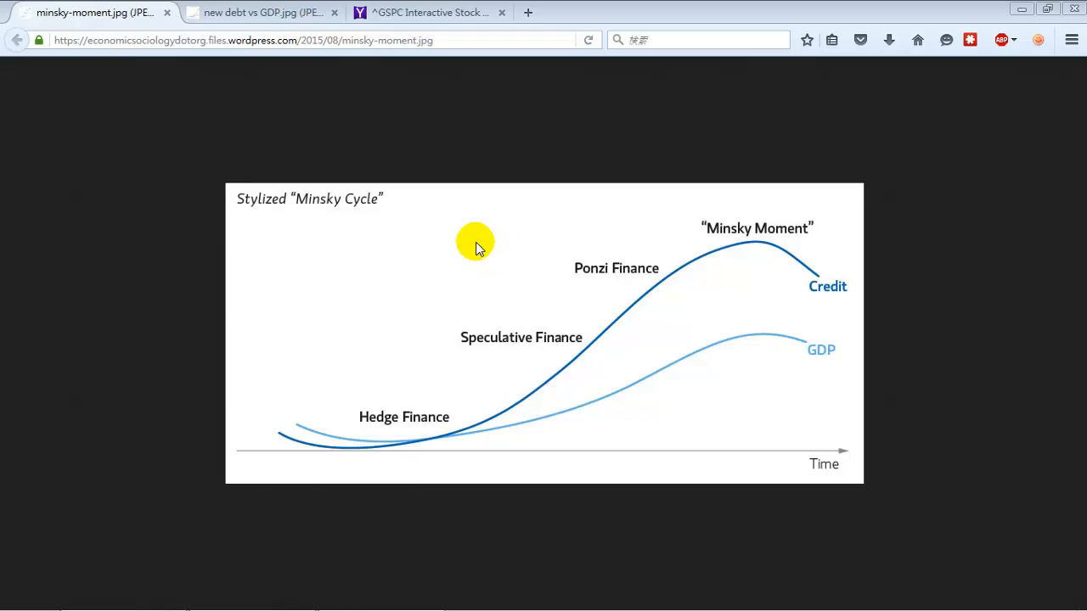
mouse_move(505, 265)
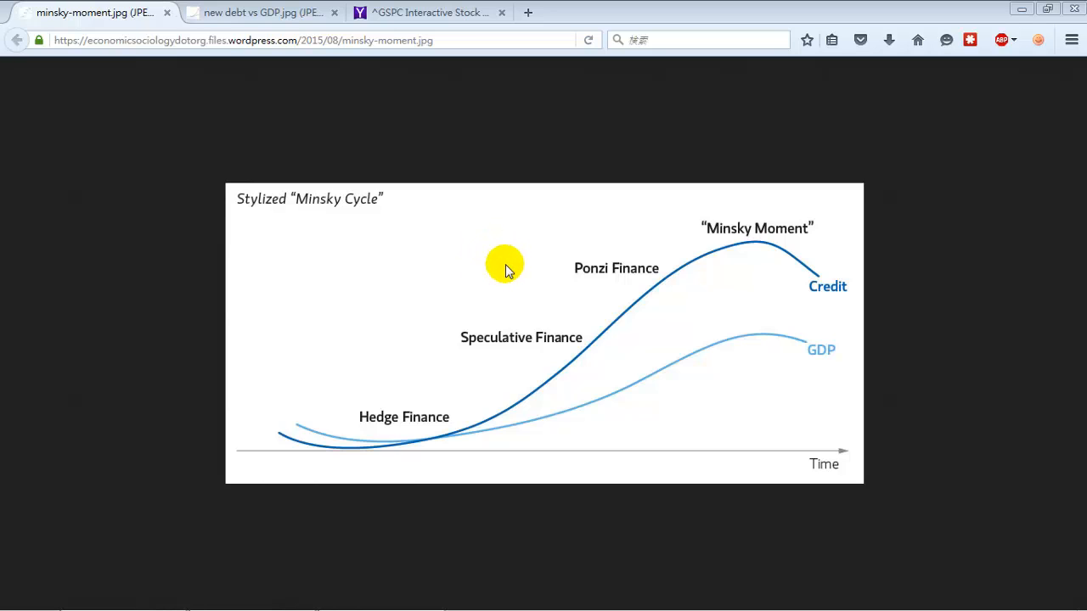
mouse_move(744, 264)
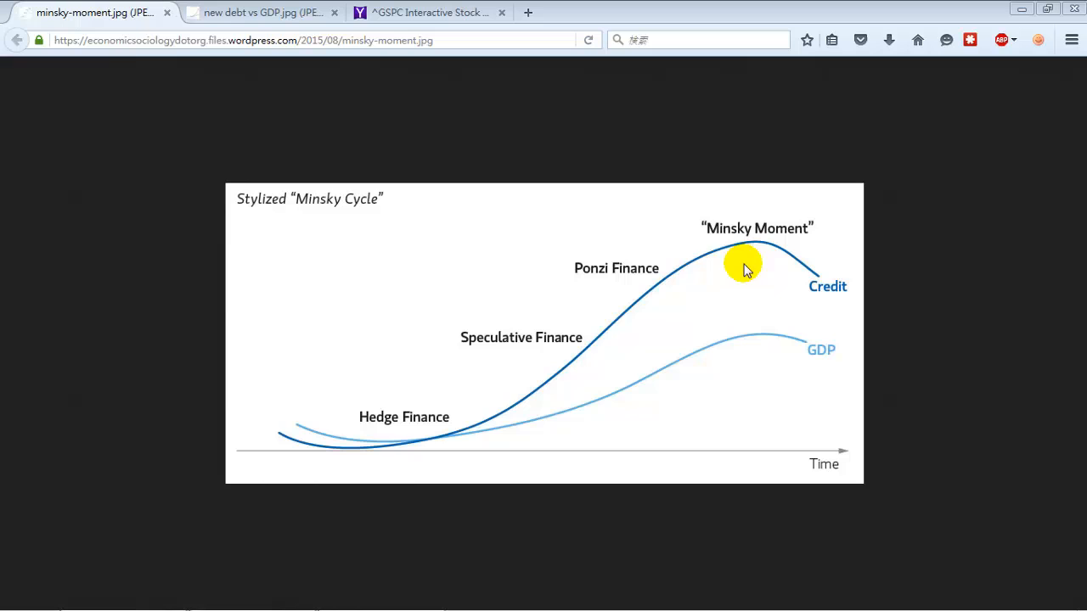
mouse_move(551, 240)
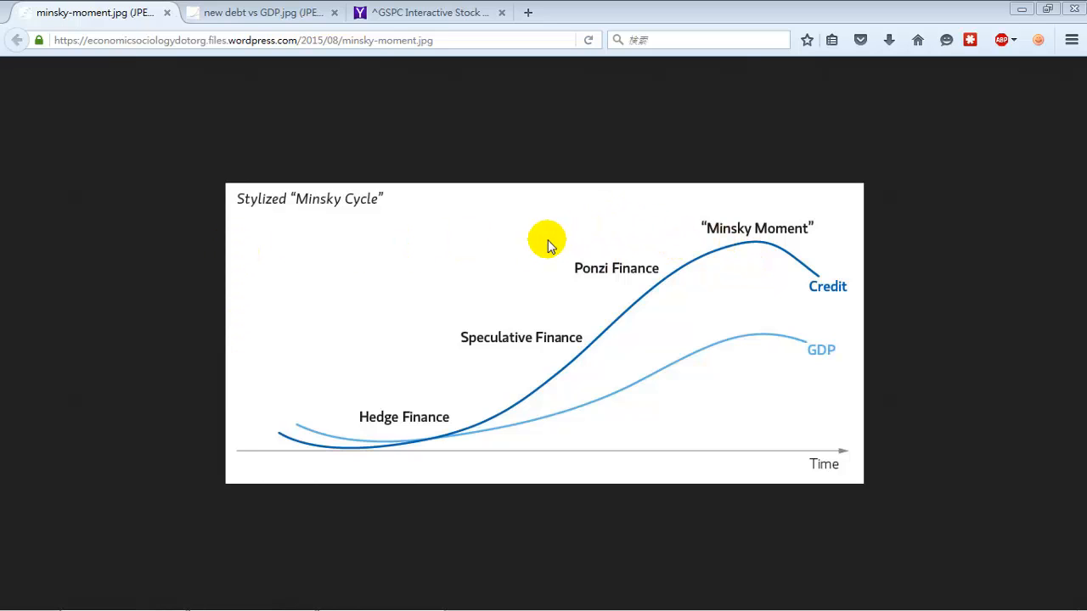
mouse_move(548, 242)
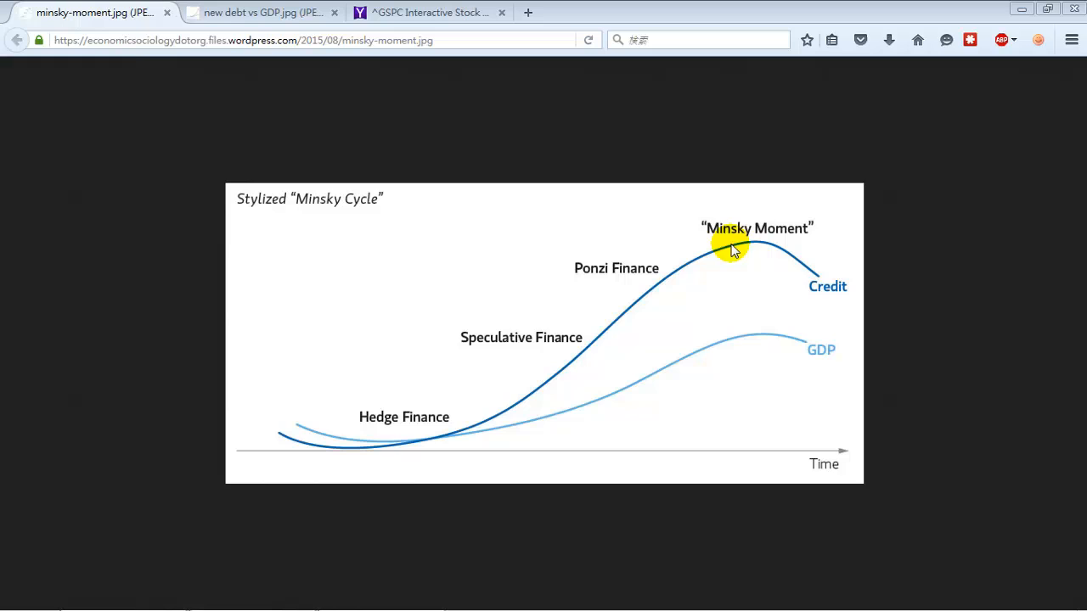
mouse_move(777, 170)
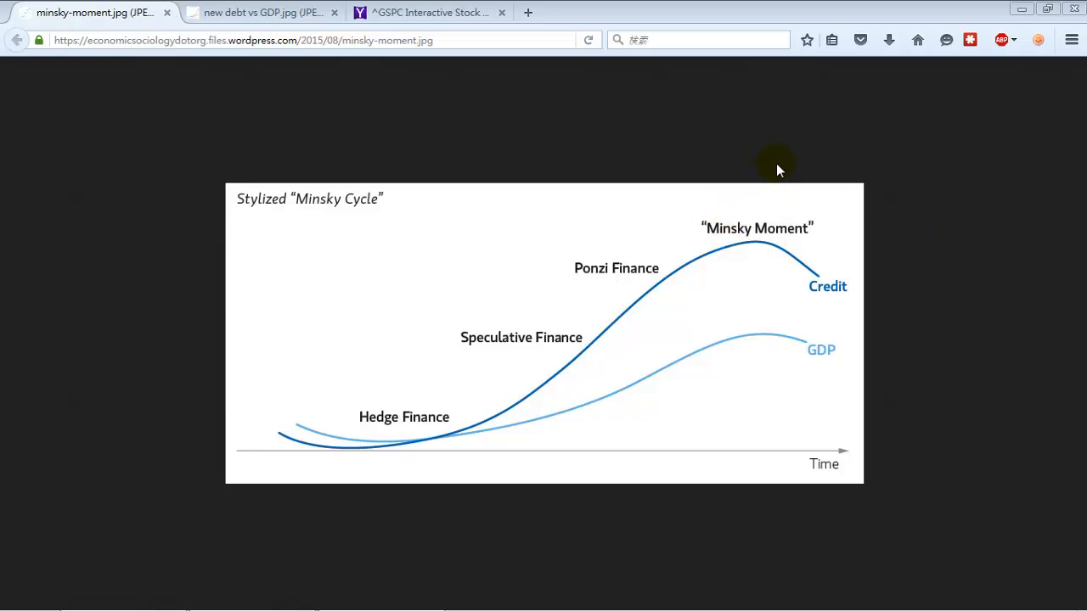
mouse_move(736, 169)
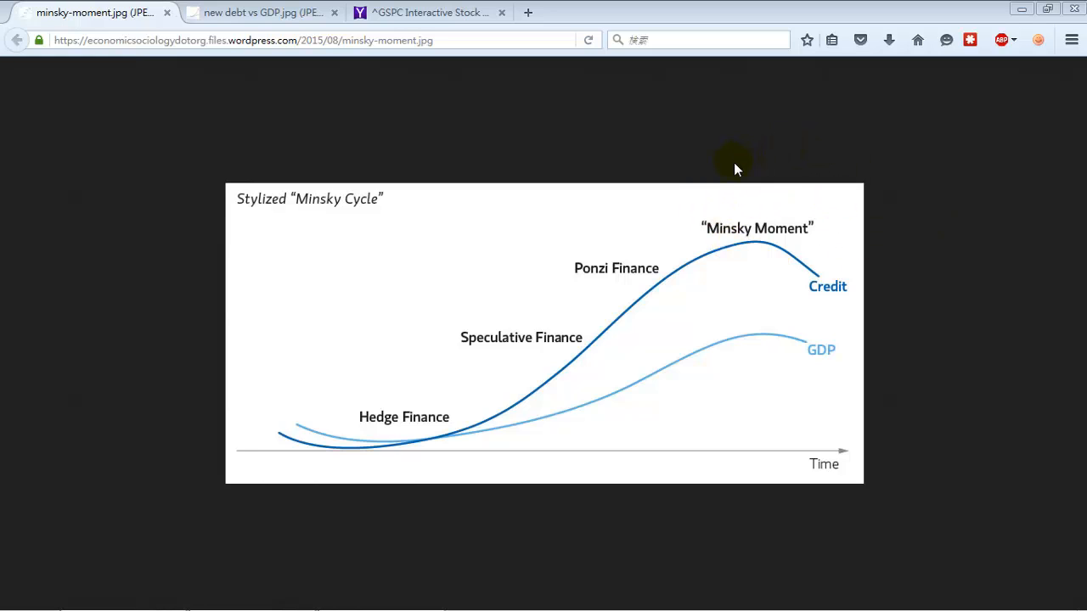
mouse_move(798, 168)
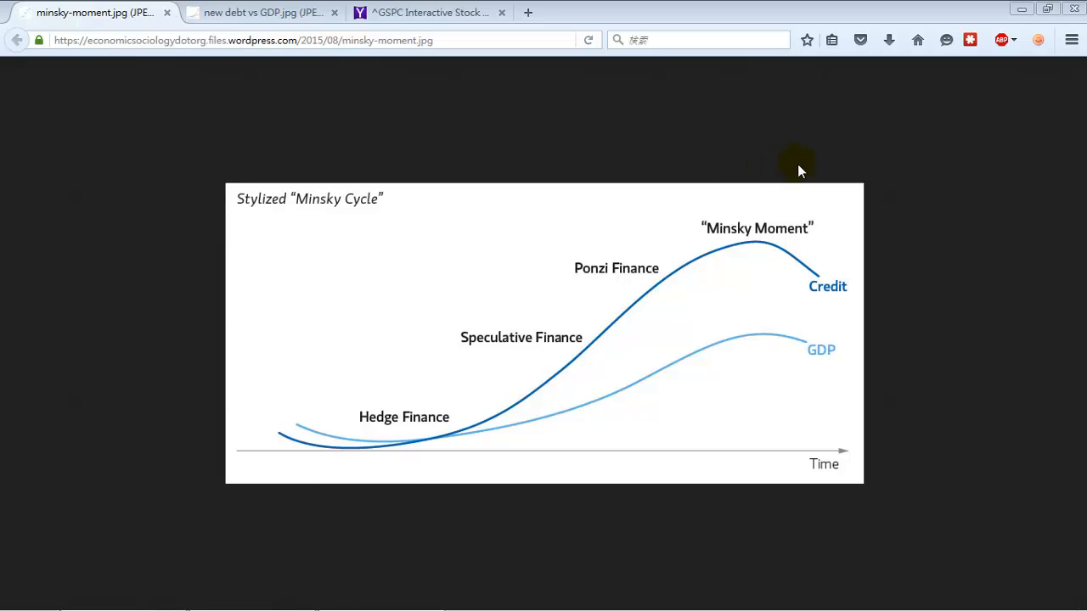
mouse_move(724, 161)
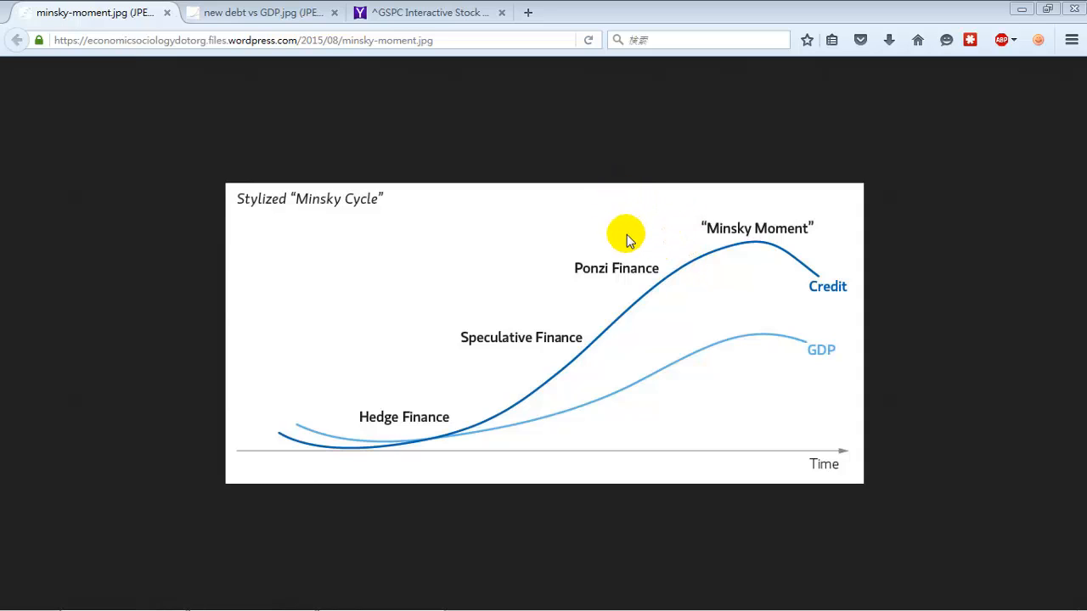
mouse_move(820, 249)
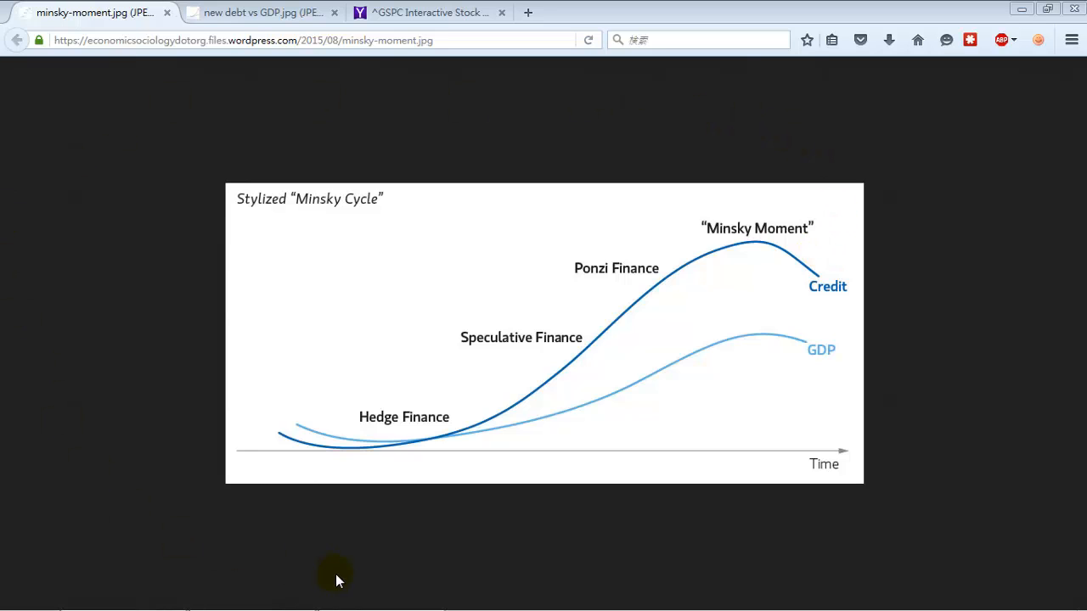
mouse_move(895, 507)
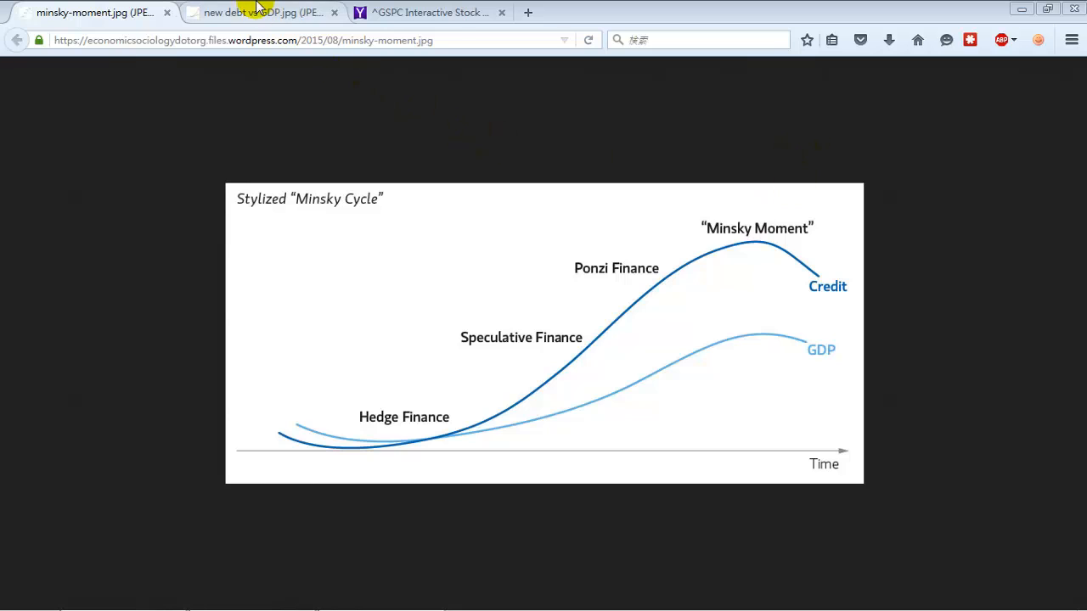
- Move from the debt-vs-GDP chart to the ten-year S&P 500 candlestick chart, glancing at the Minsky chart
click(263, 12)
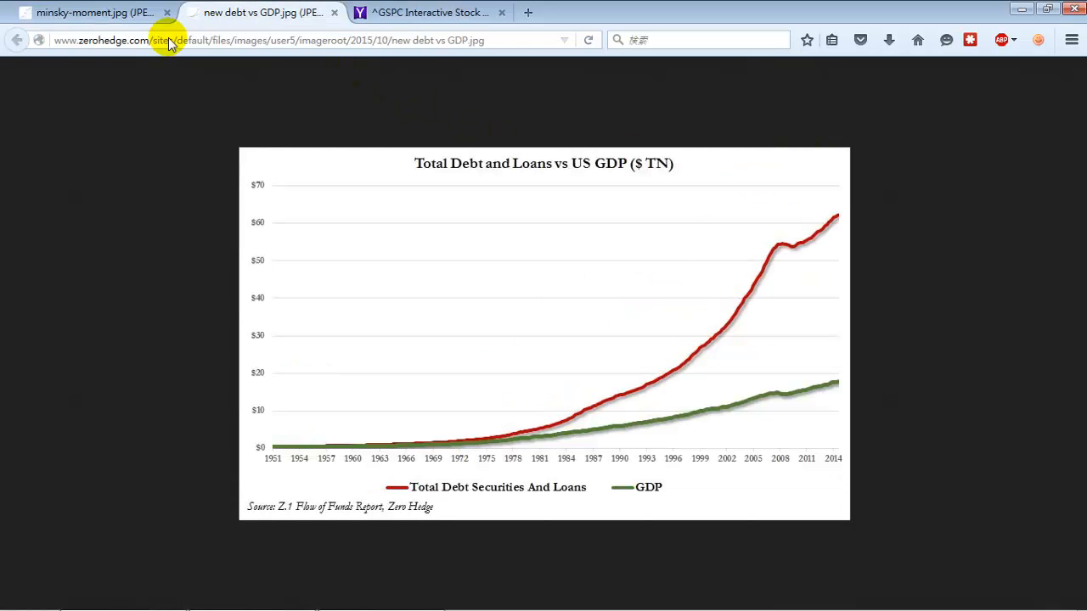
mouse_move(71, 115)
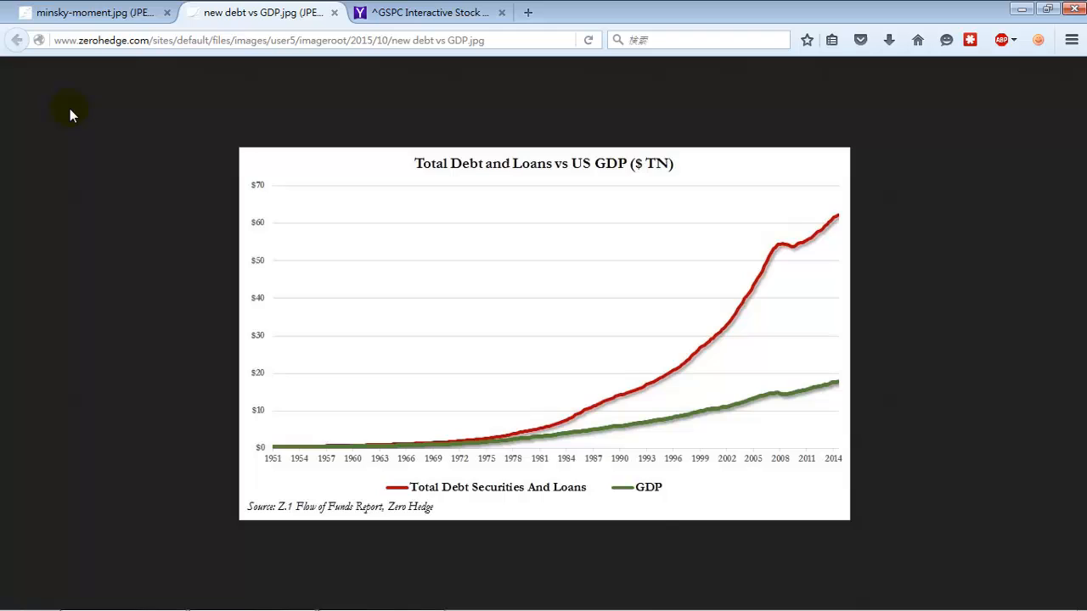
mouse_move(227, 106)
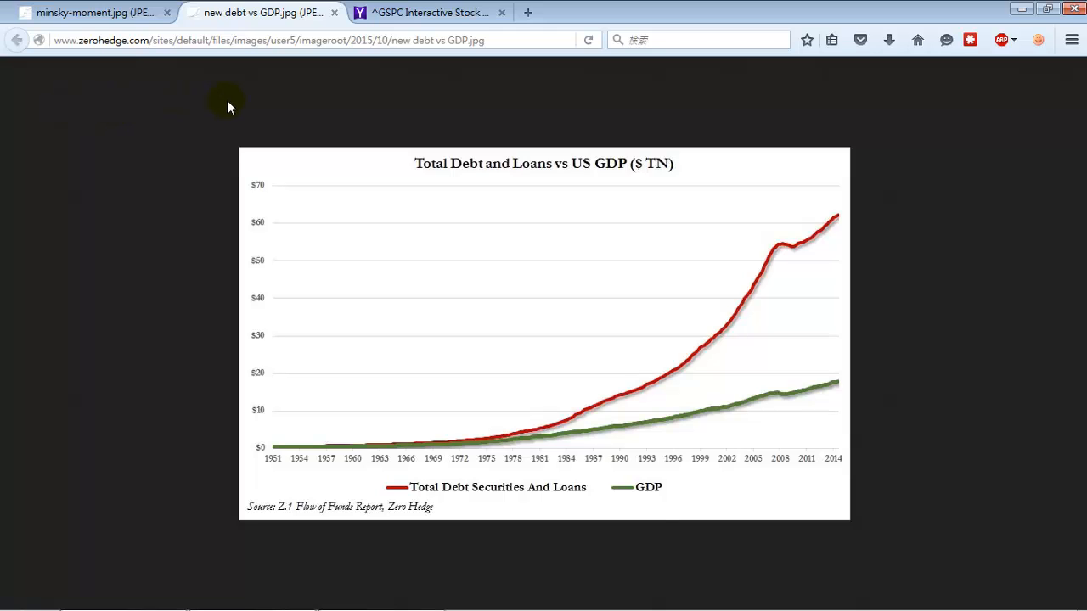
mouse_move(204, 117)
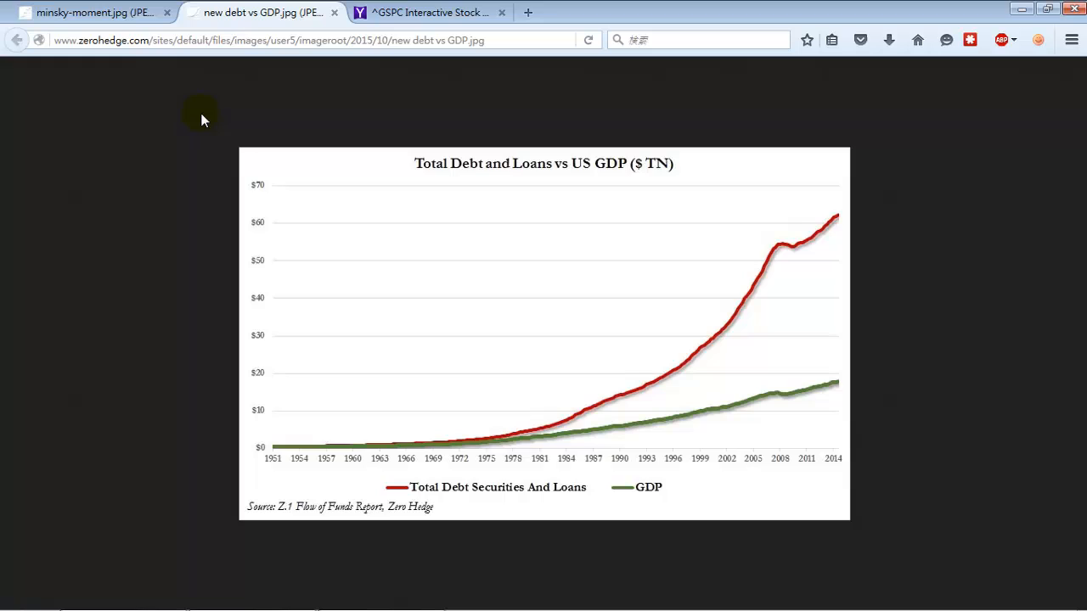
mouse_move(238, 115)
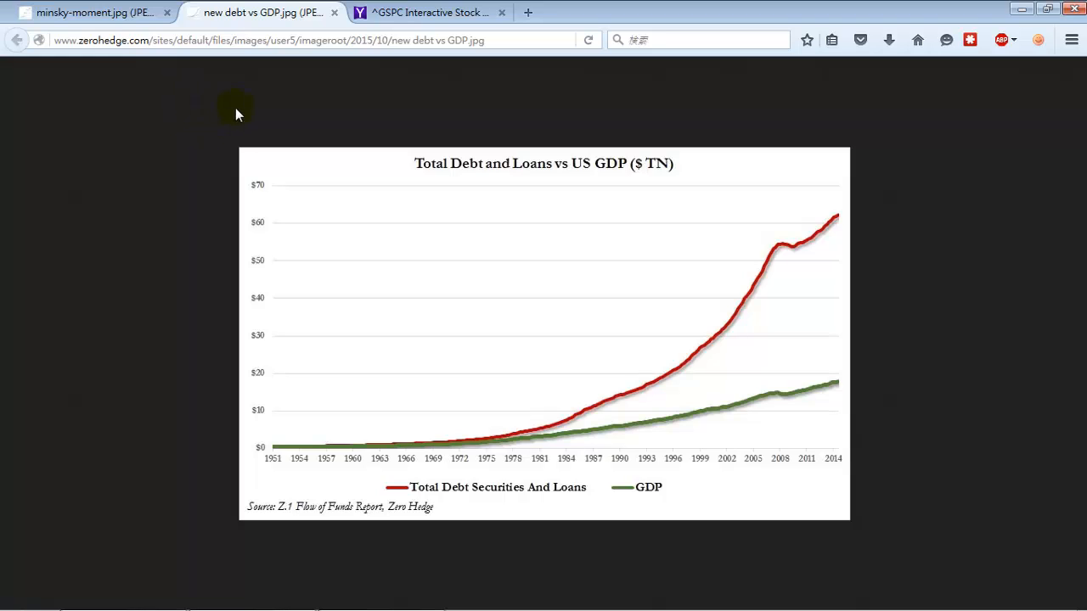
mouse_move(369, 197)
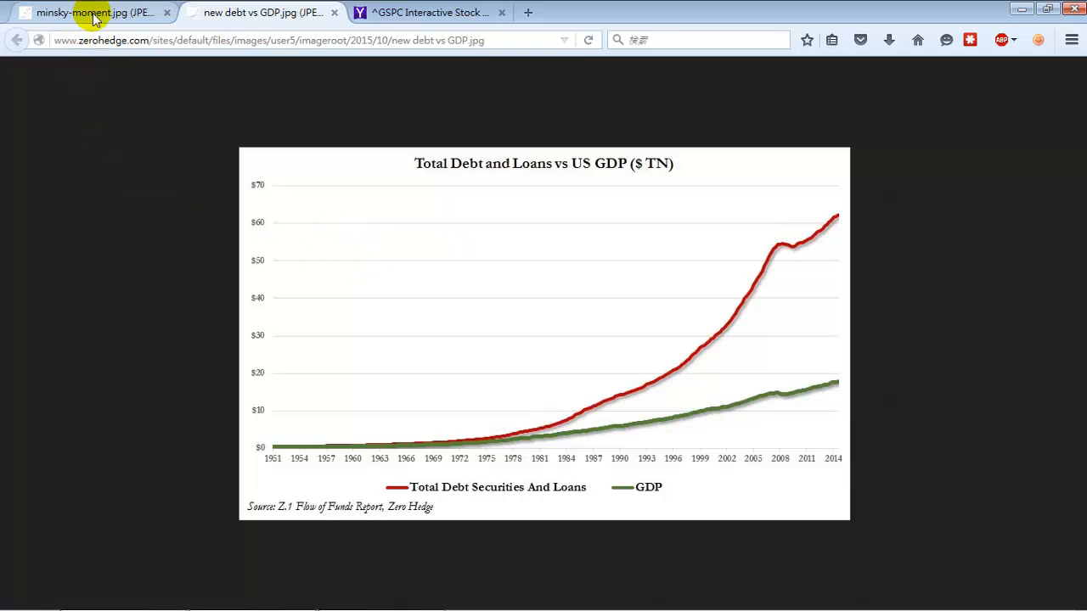
mouse_move(635, 351)
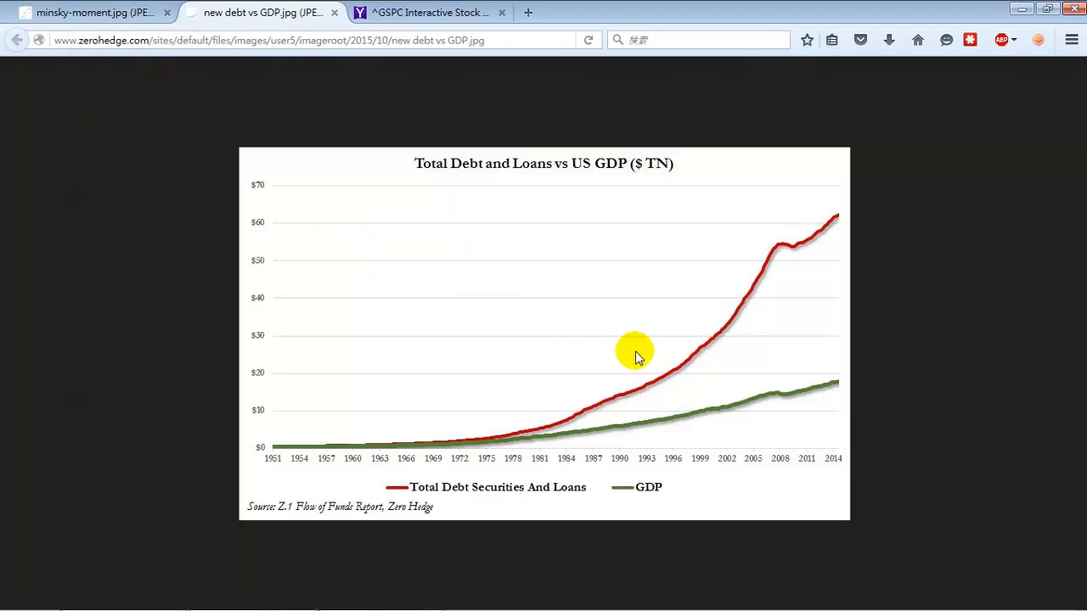
mouse_move(781, 253)
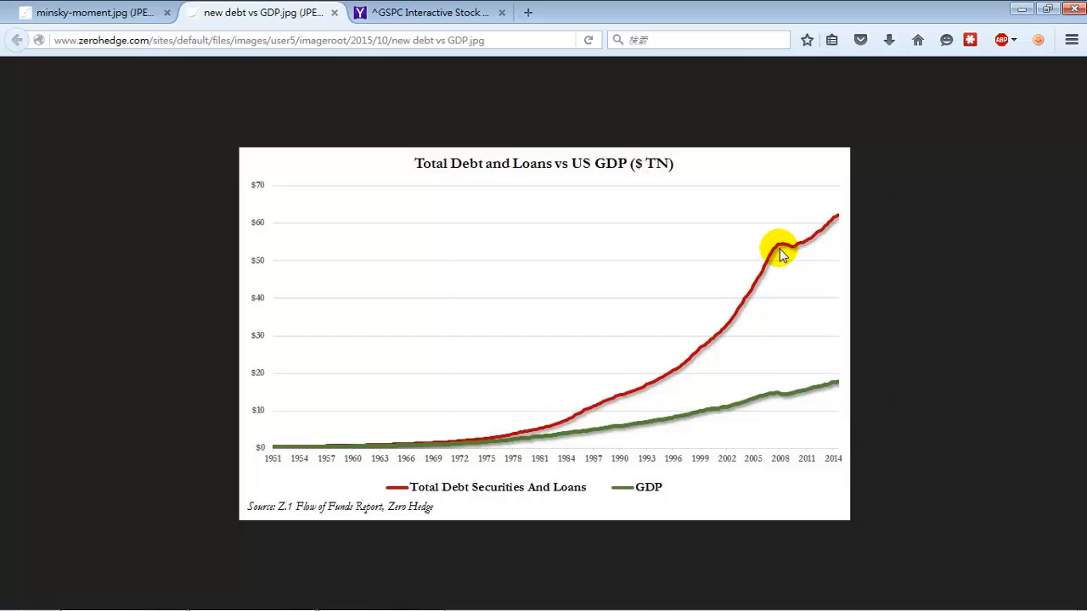
mouse_move(790, 256)
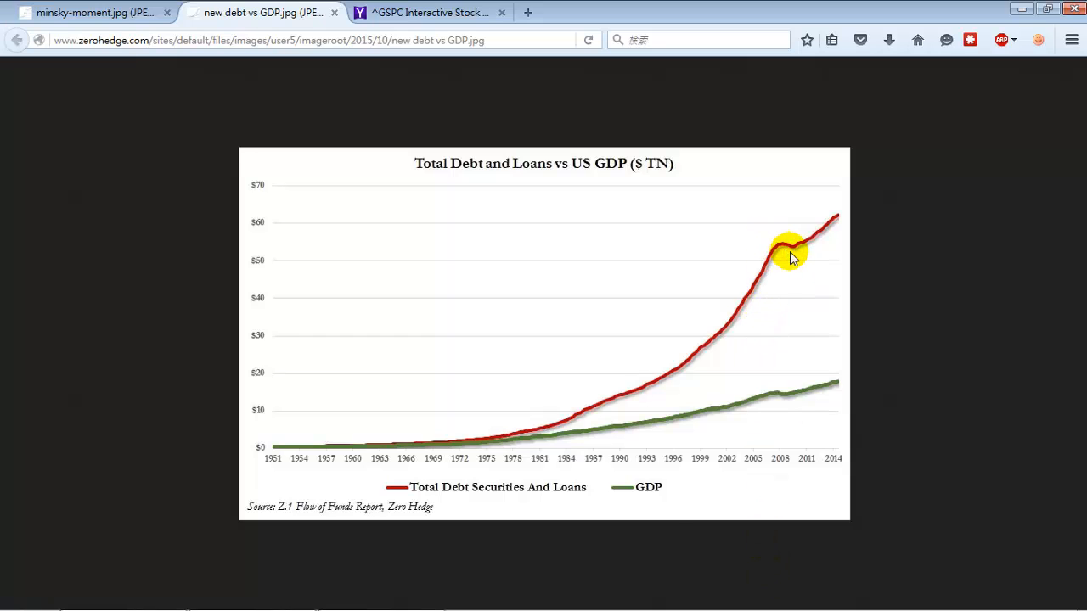
mouse_move(642, 344)
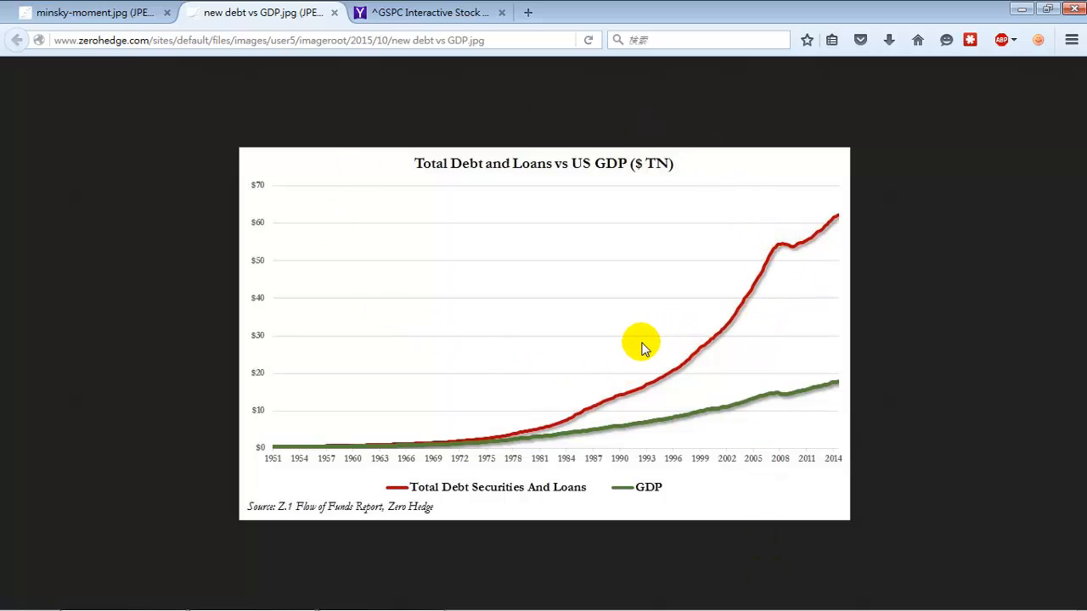
mouse_move(383, 229)
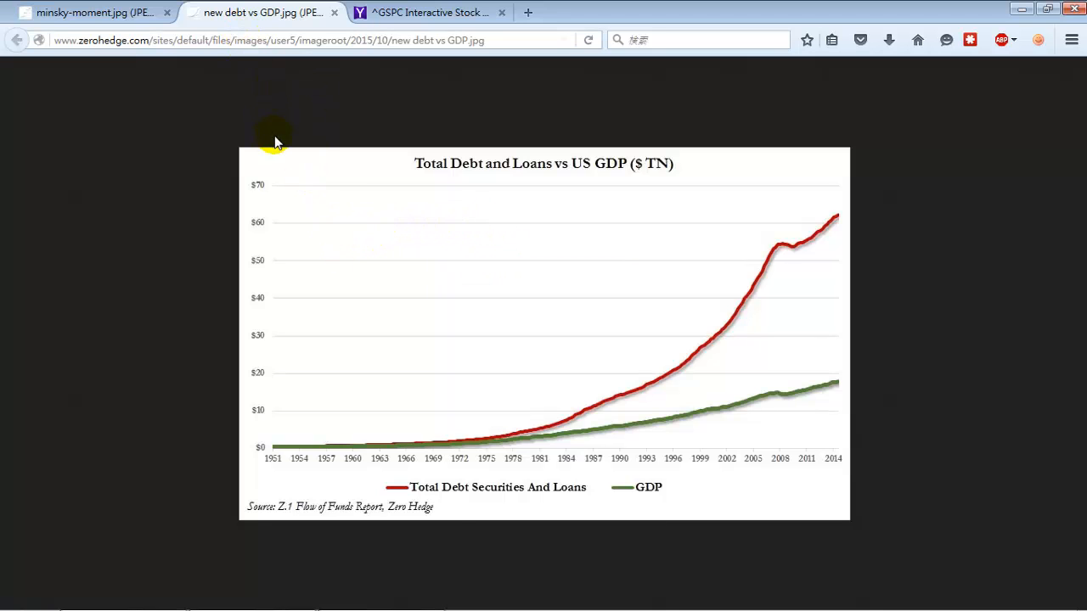
click(432, 11)
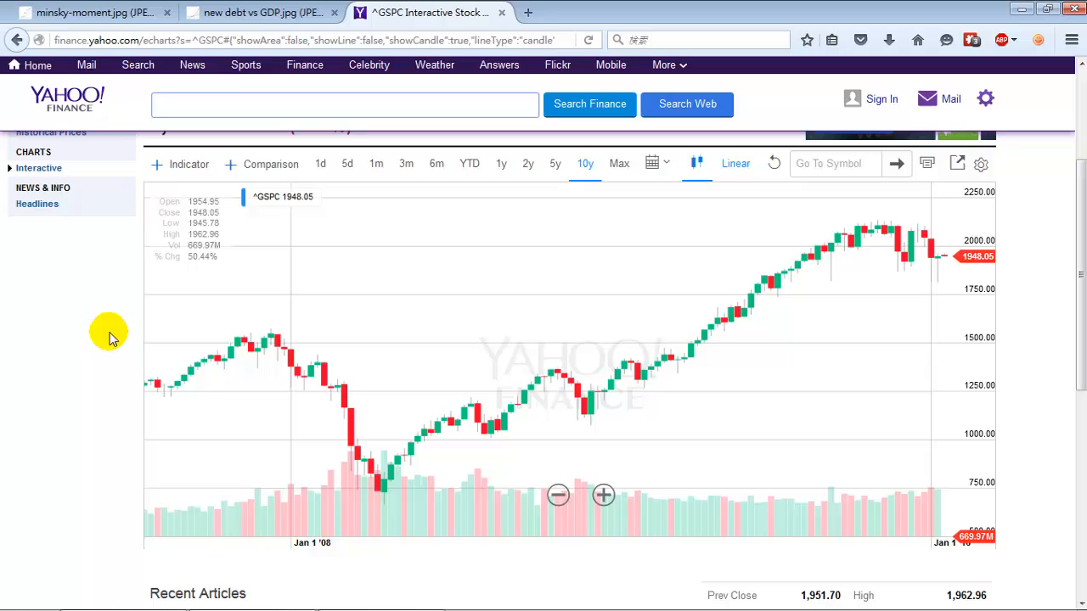
mouse_move(917, 223)
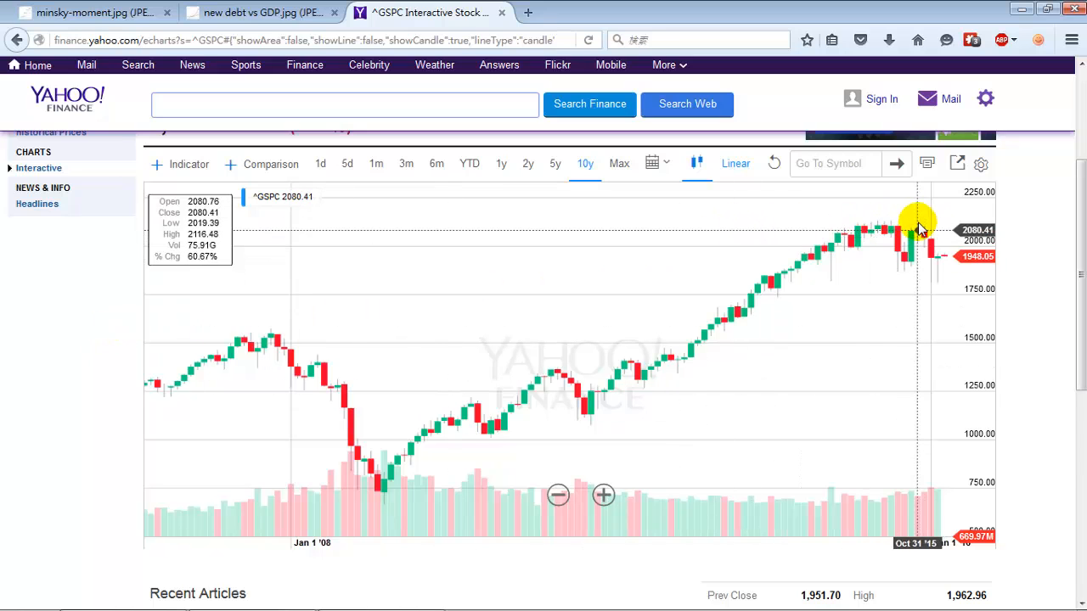
mouse_move(776, 282)
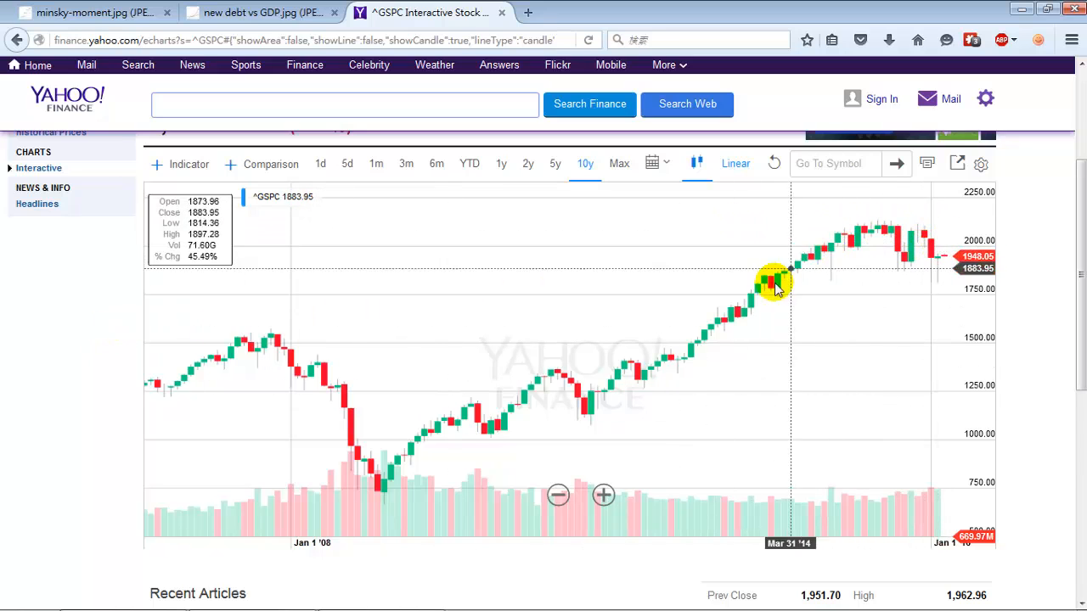
mouse_move(564, 403)
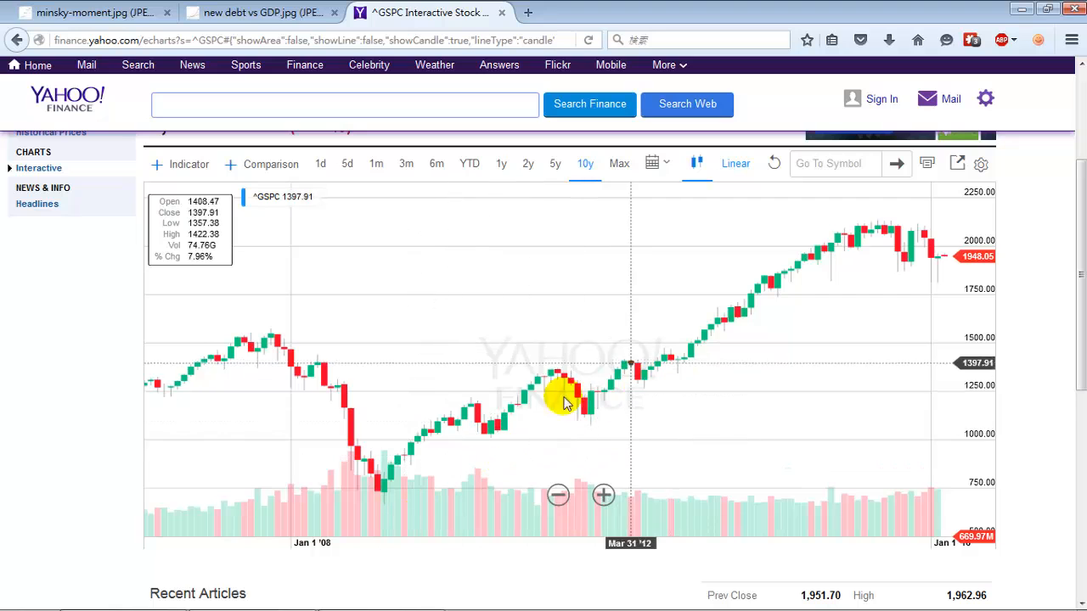
mouse_move(400, 496)
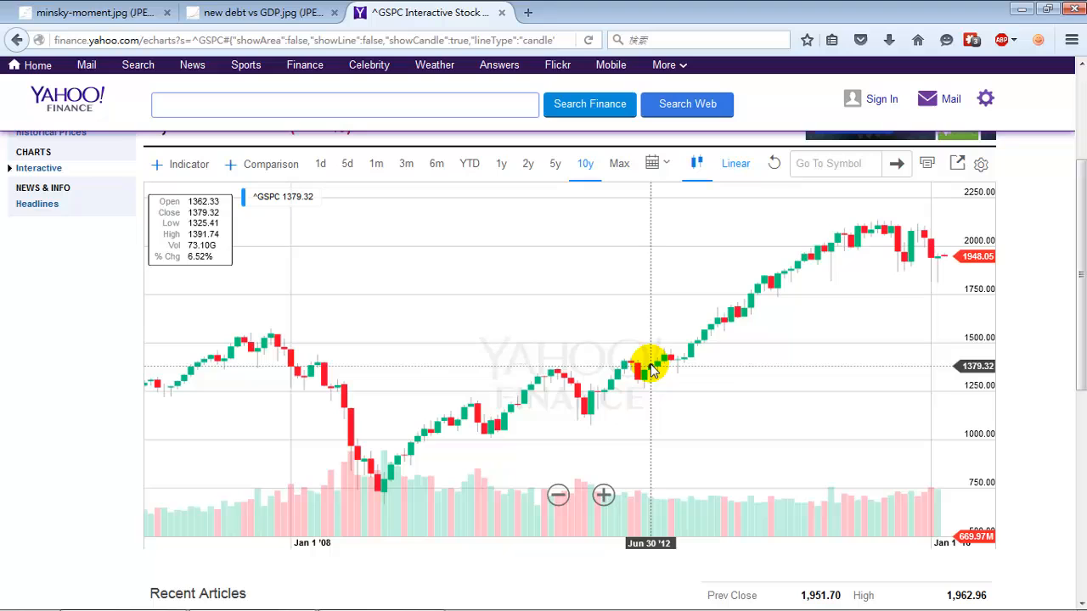
mouse_move(911, 231)
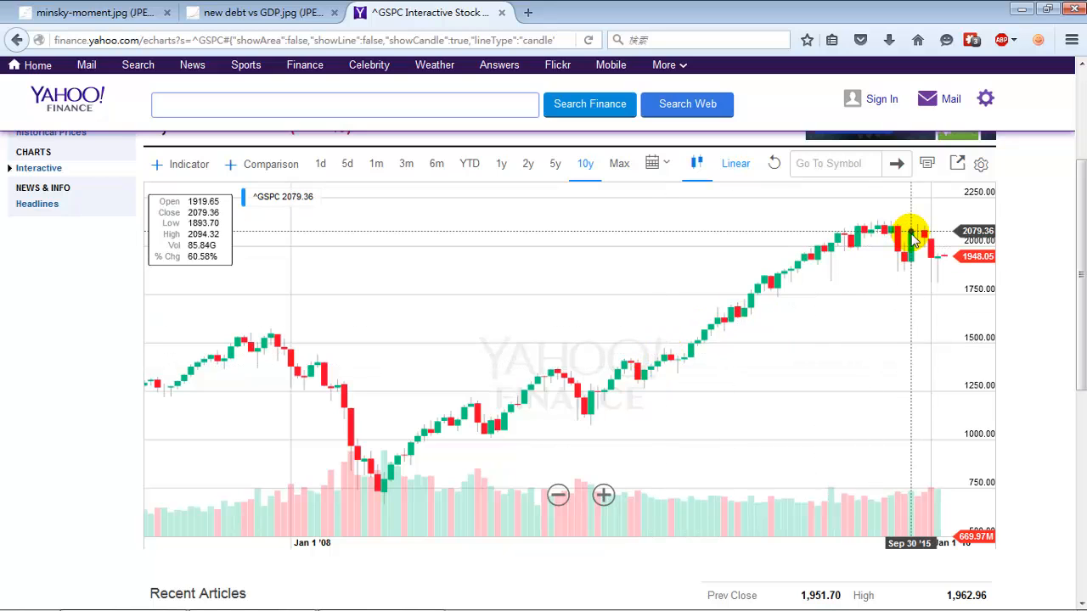
mouse_move(862, 229)
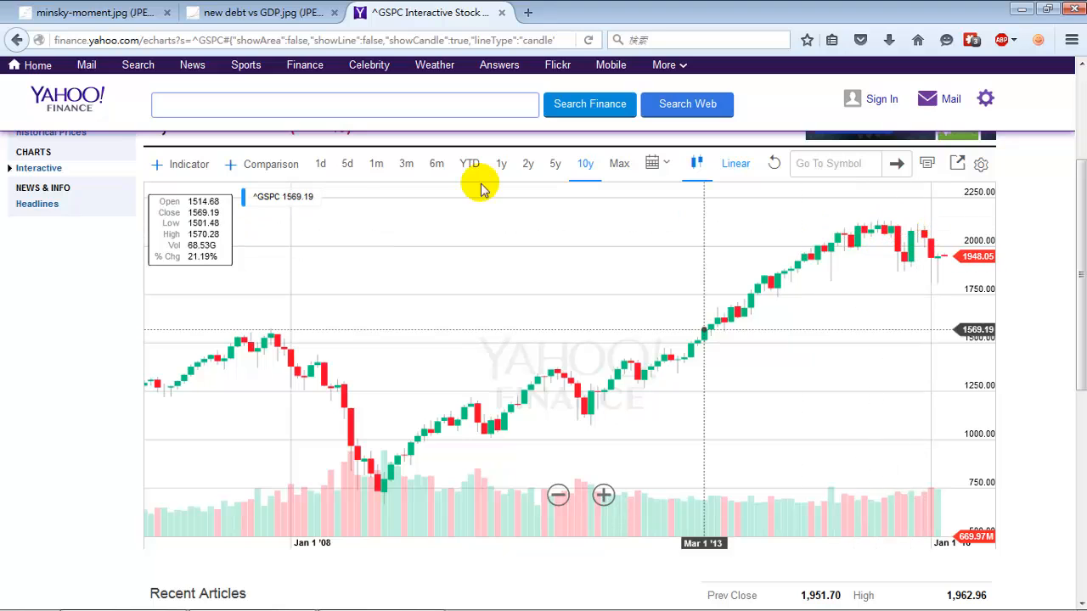
click(93, 12)
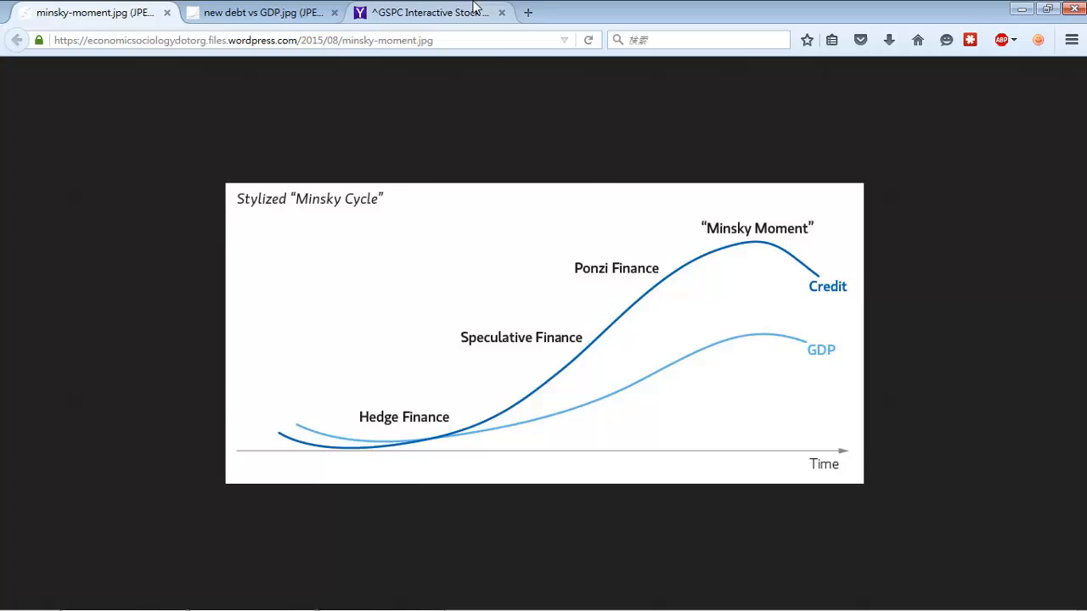
click(429, 11)
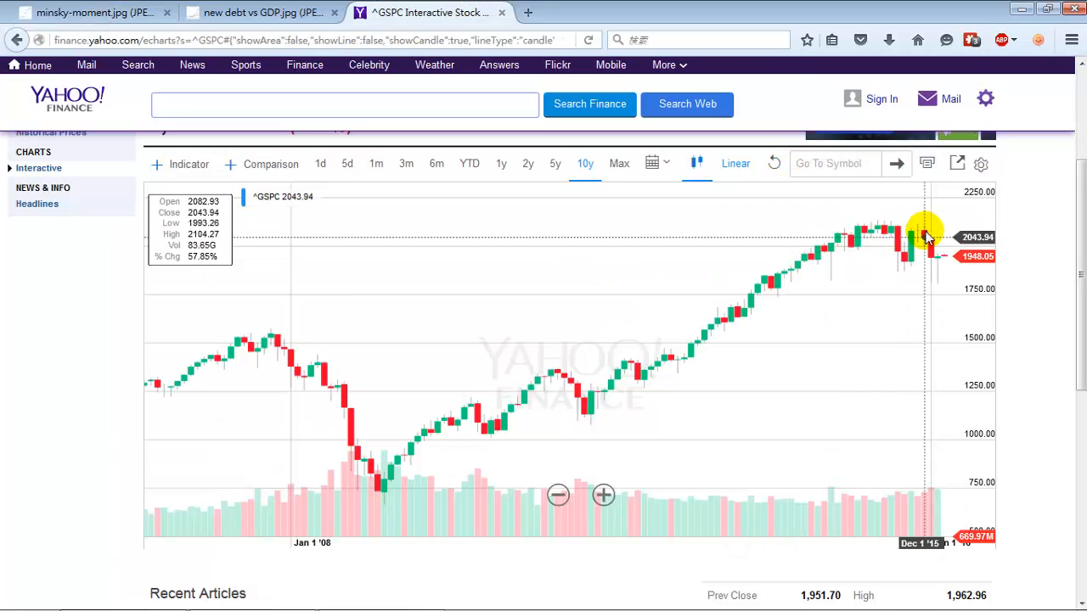
mouse_move(930, 247)
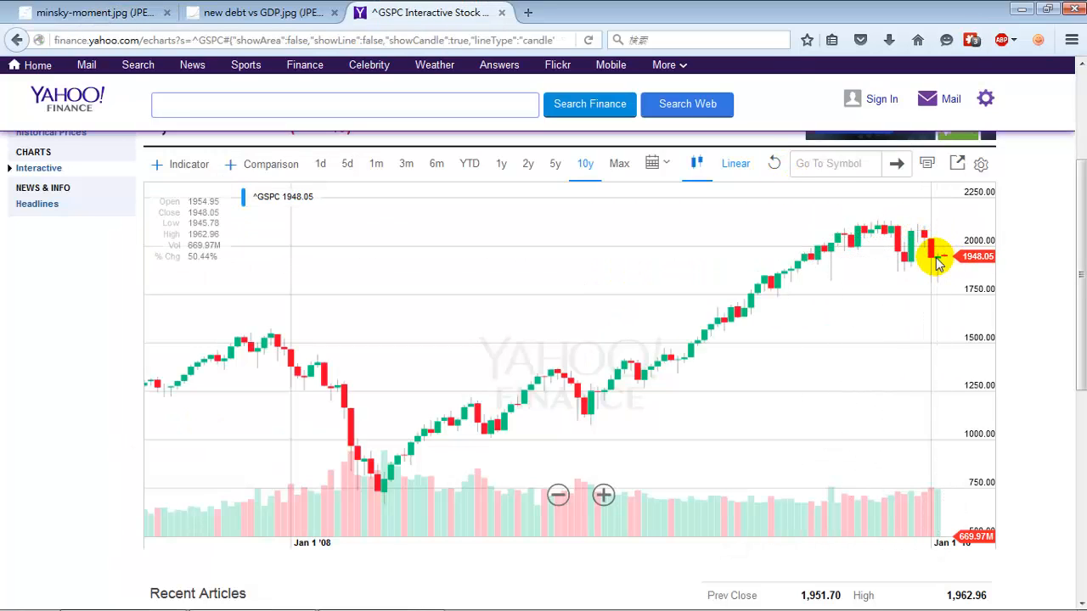
click(85, 12)
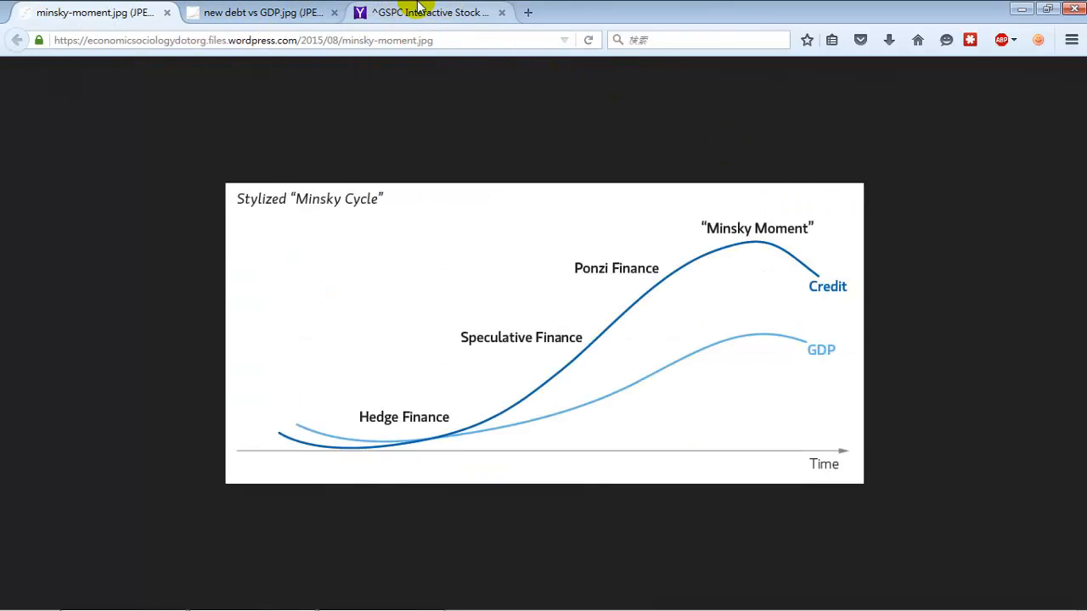
click(433, 12)
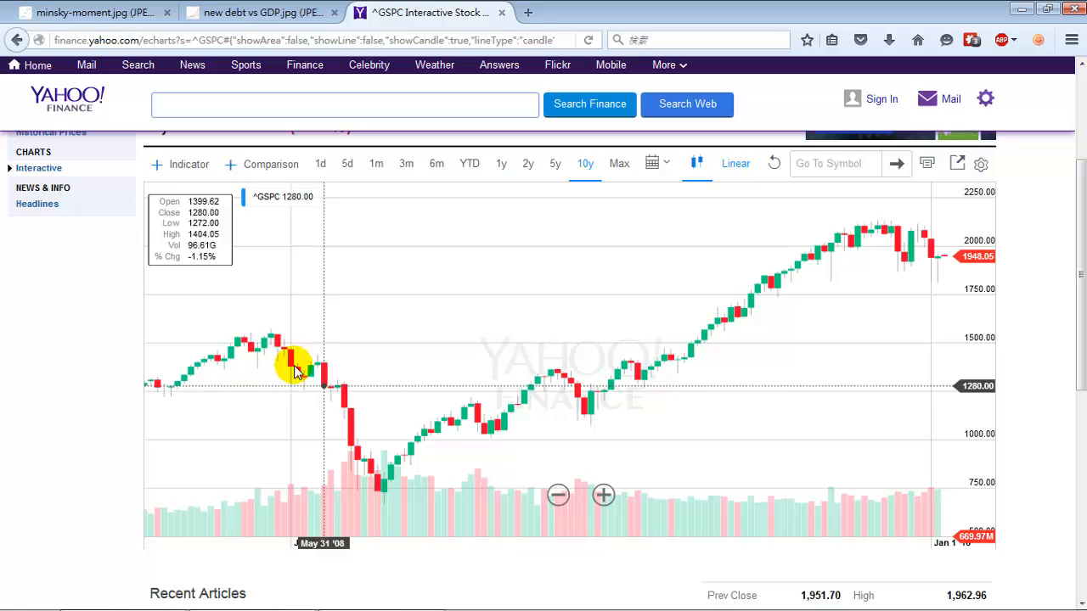
mouse_move(378, 467)
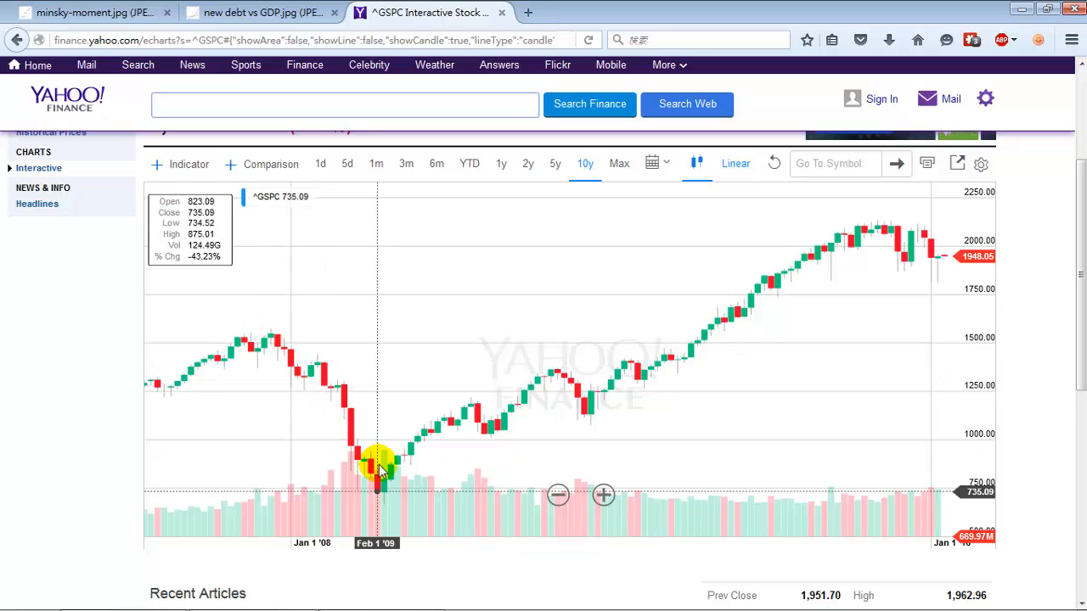
mouse_move(244, 355)
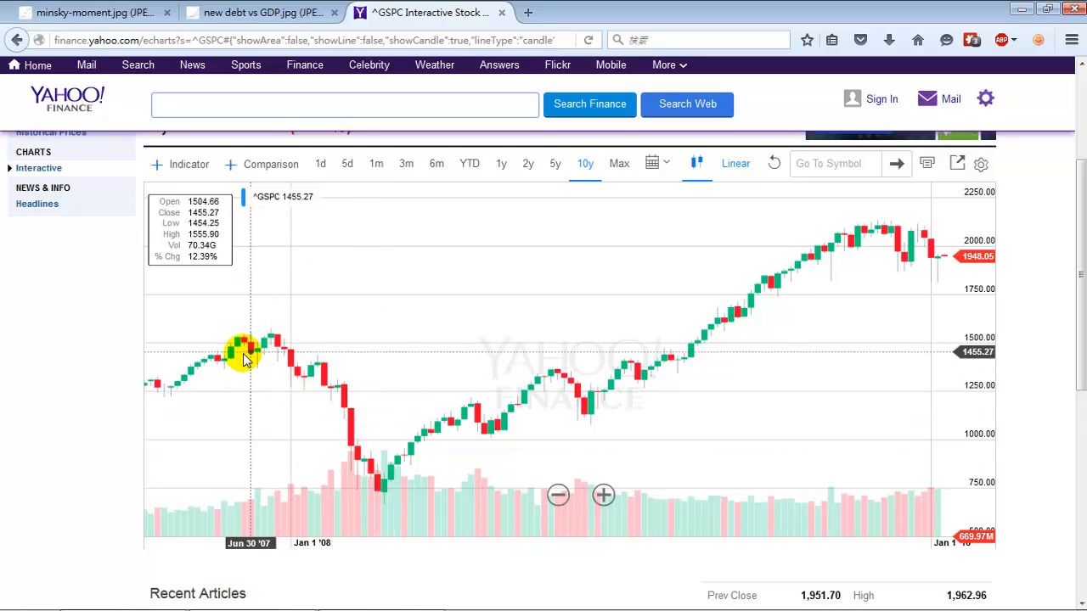
mouse_move(231, 355)
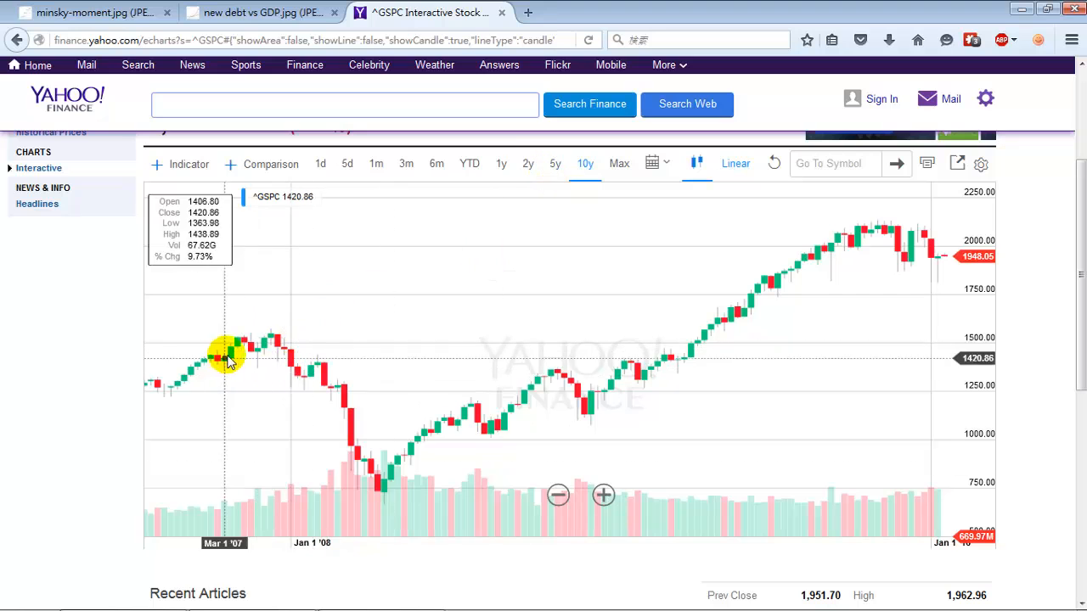
- Toggle the ^GSPC chart between Max and 10y, tracing the 2009 bottom, 2015 peak and 2007 top
click(619, 163)
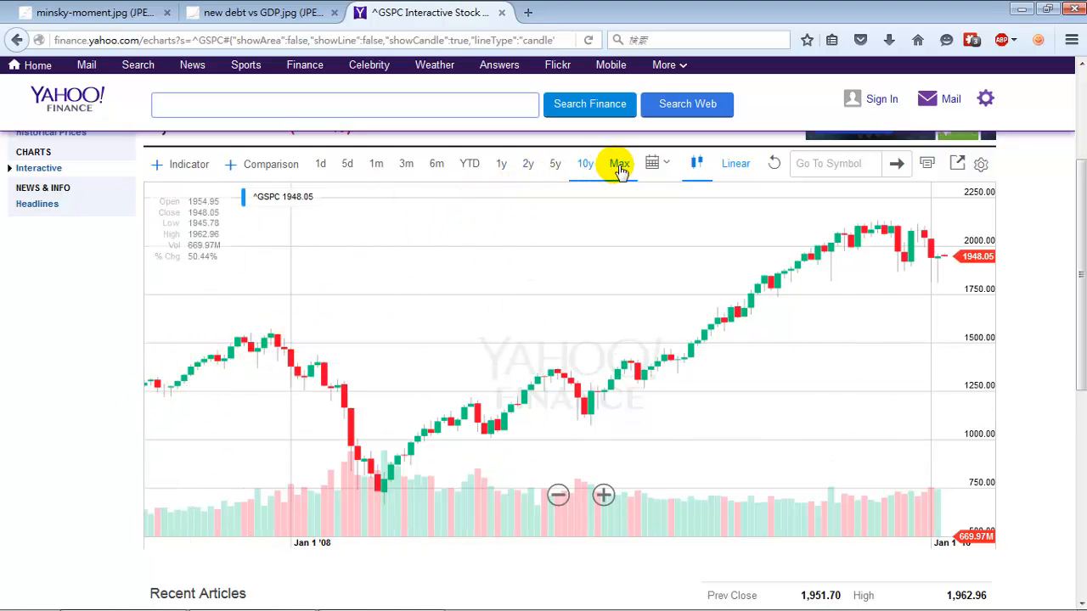
click(619, 163)
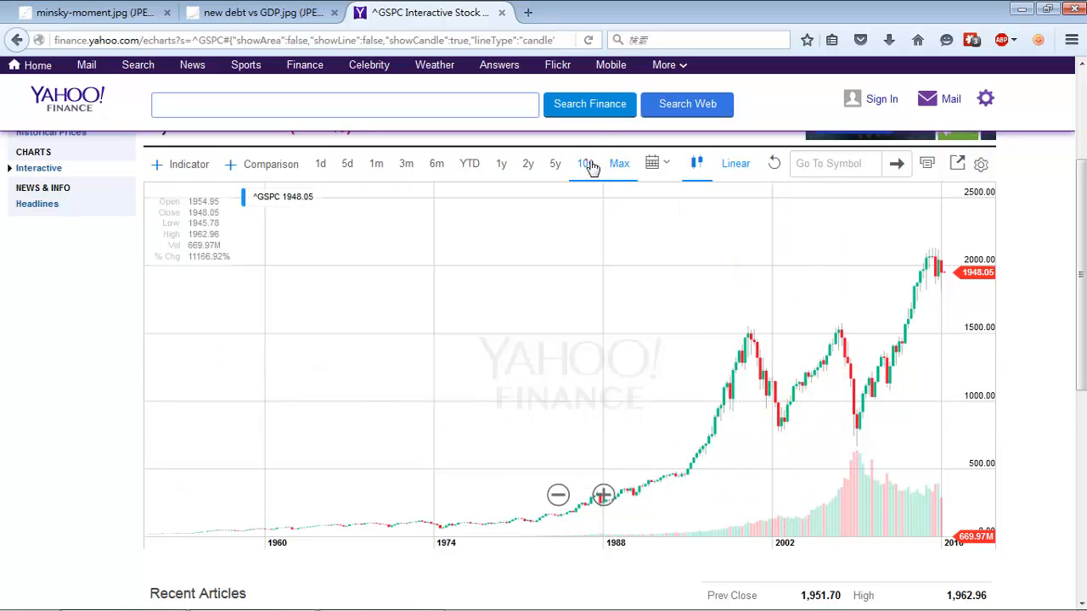
click(584, 163)
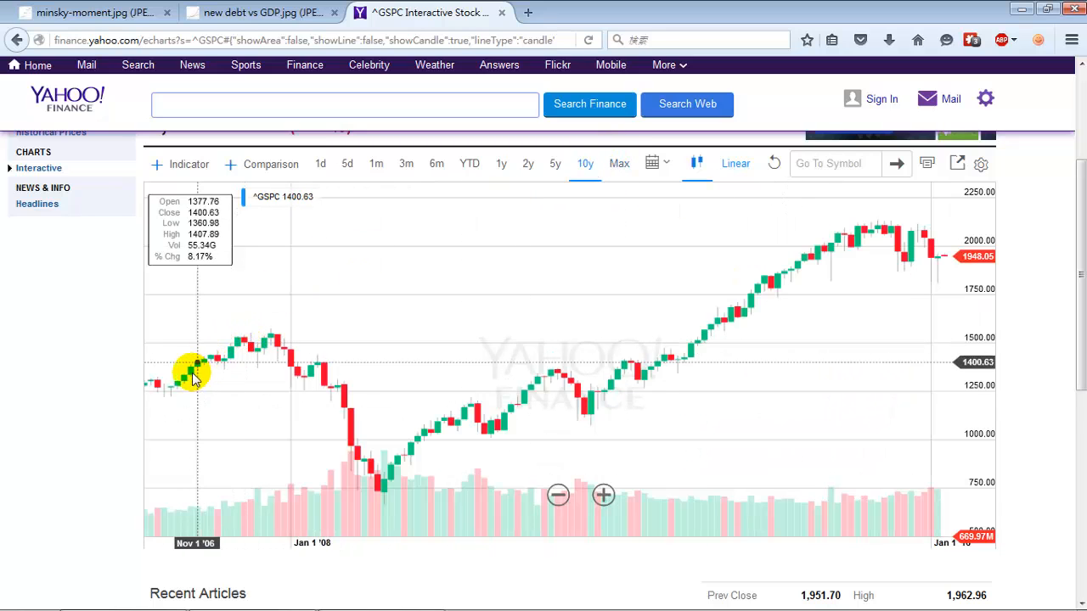
mouse_move(274, 342)
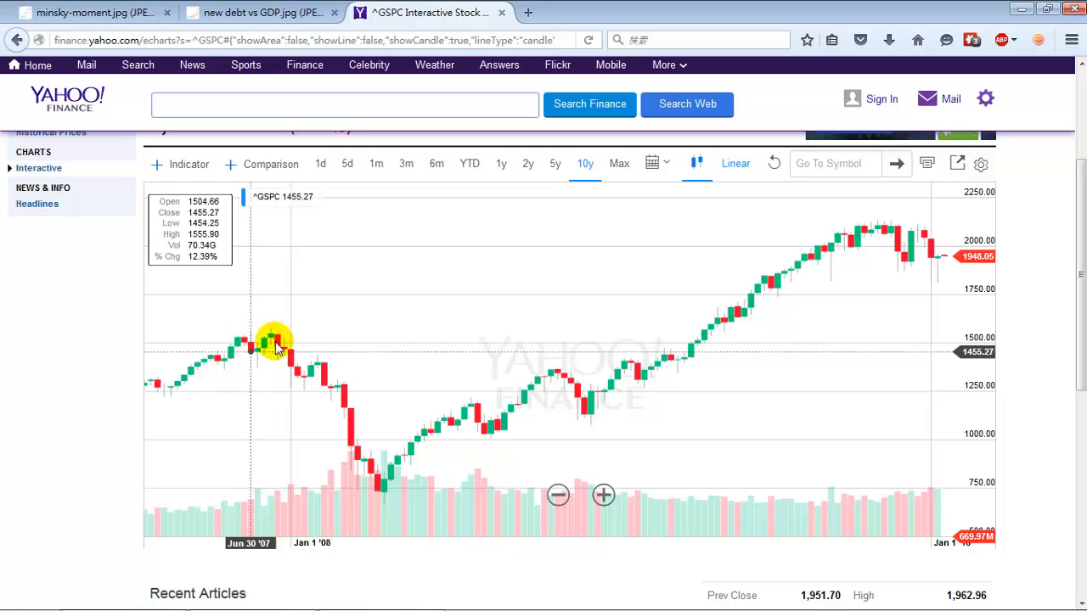
mouse_move(246, 343)
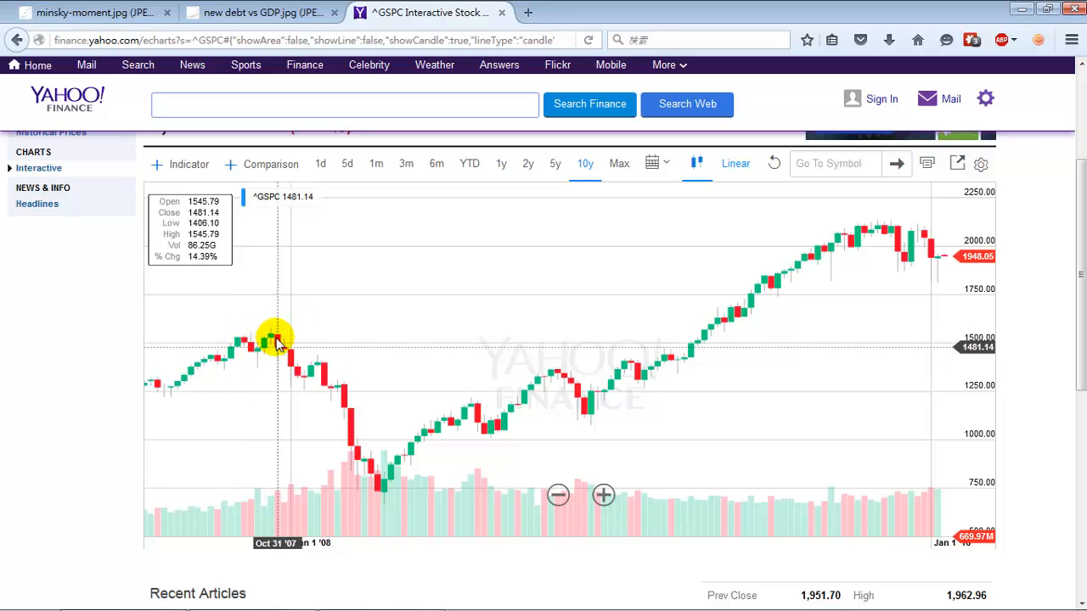
mouse_move(304, 375)
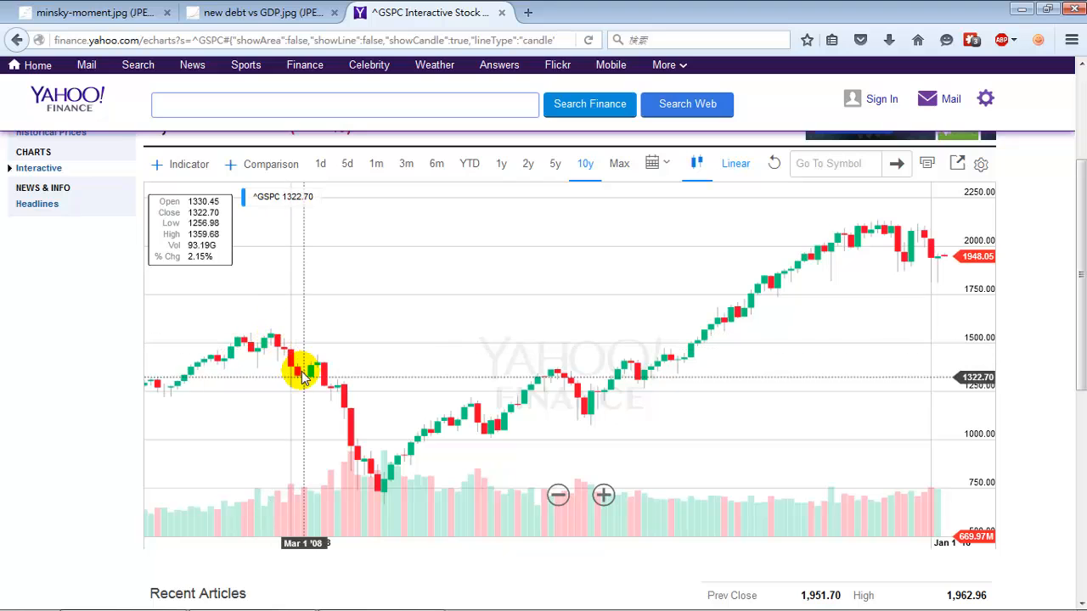
mouse_move(384, 484)
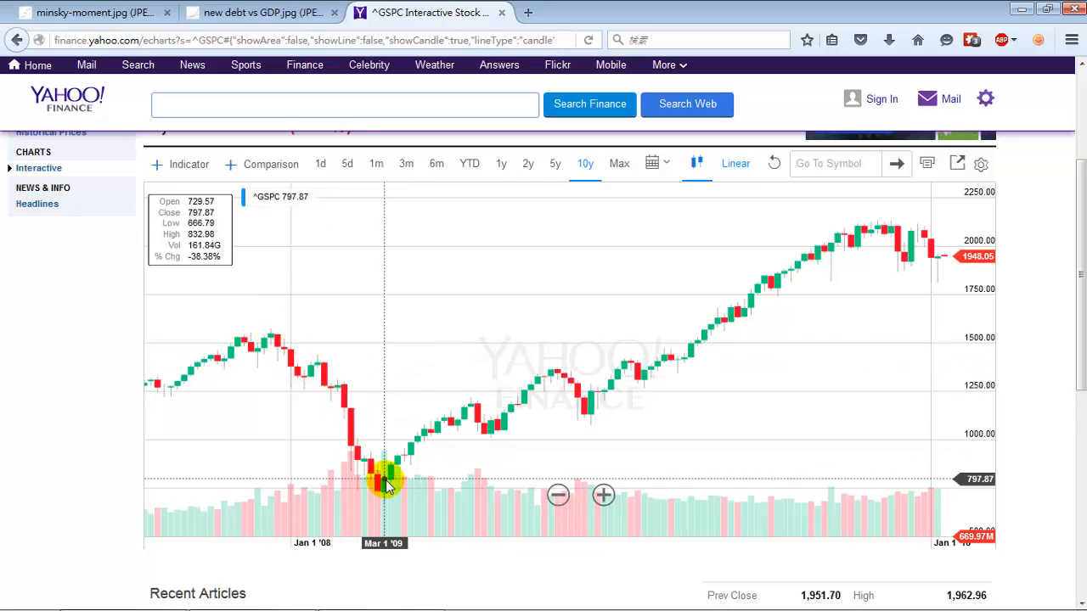
mouse_move(376, 497)
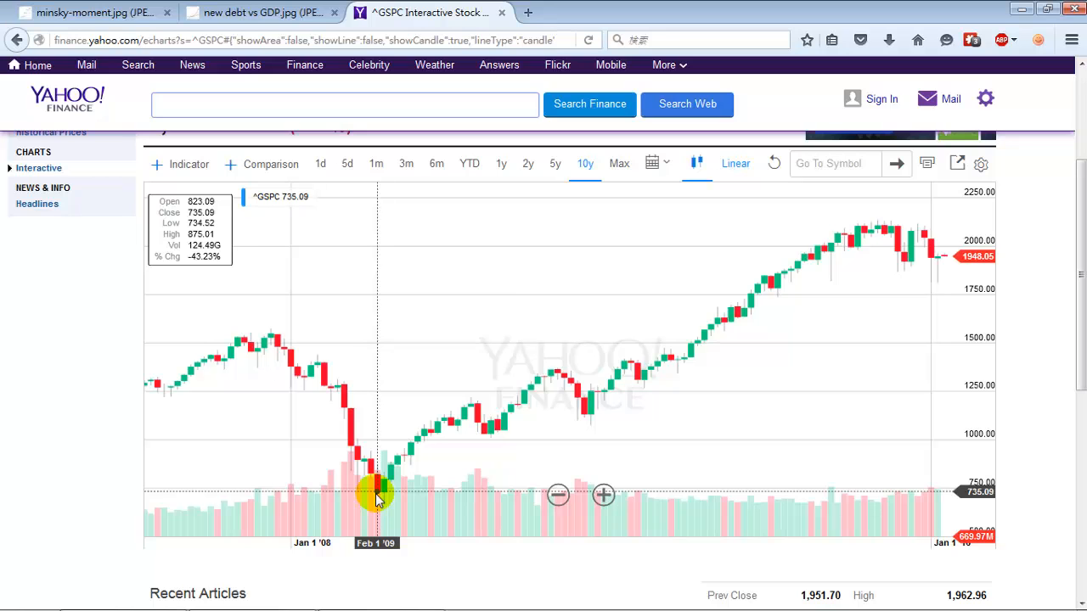
mouse_move(535, 439)
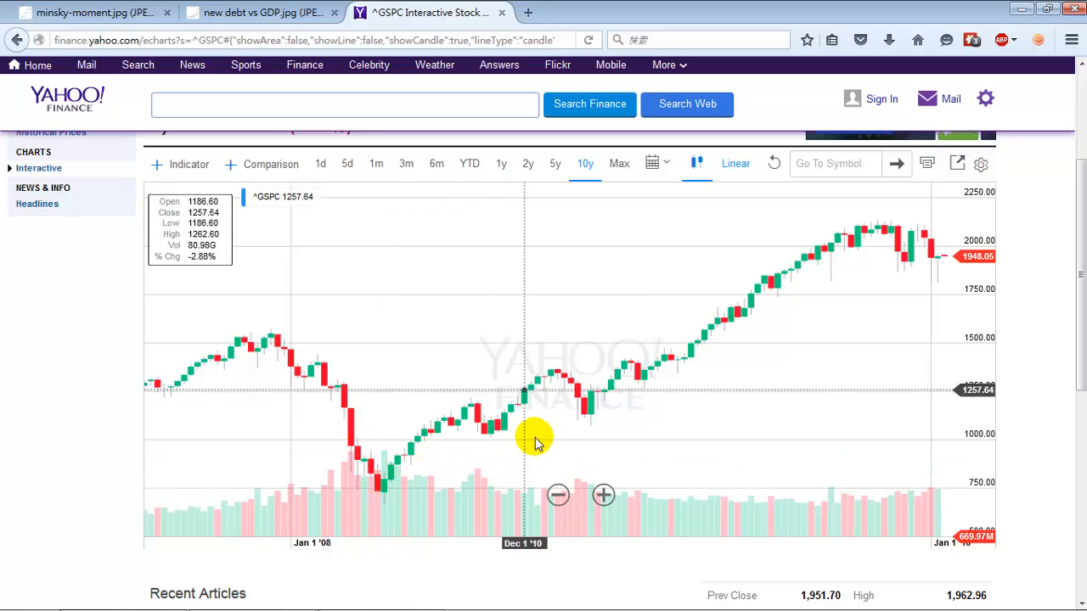
mouse_move(688, 384)
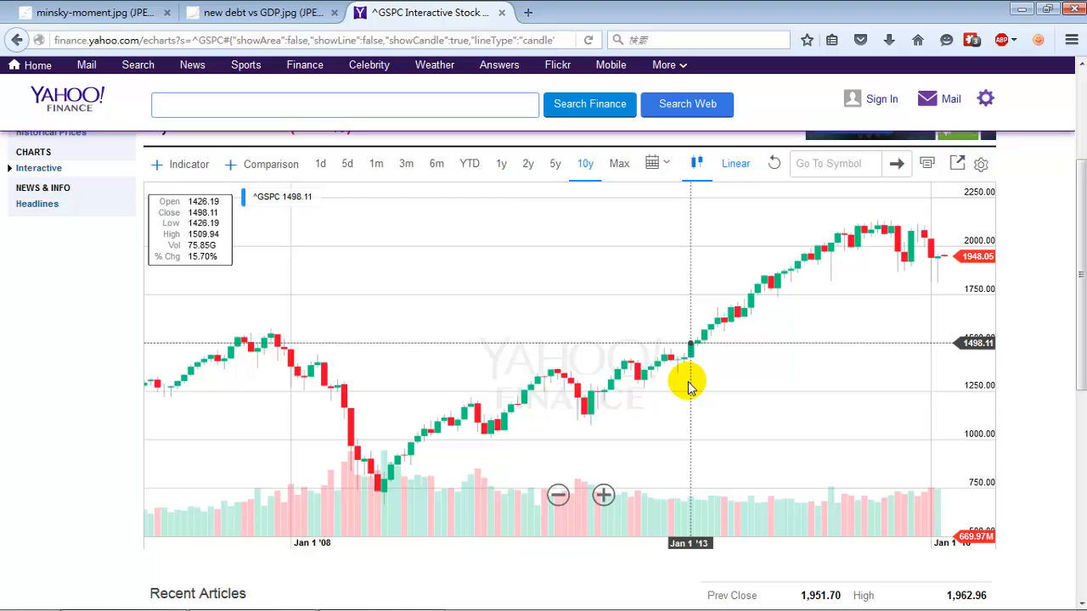
click(619, 163)
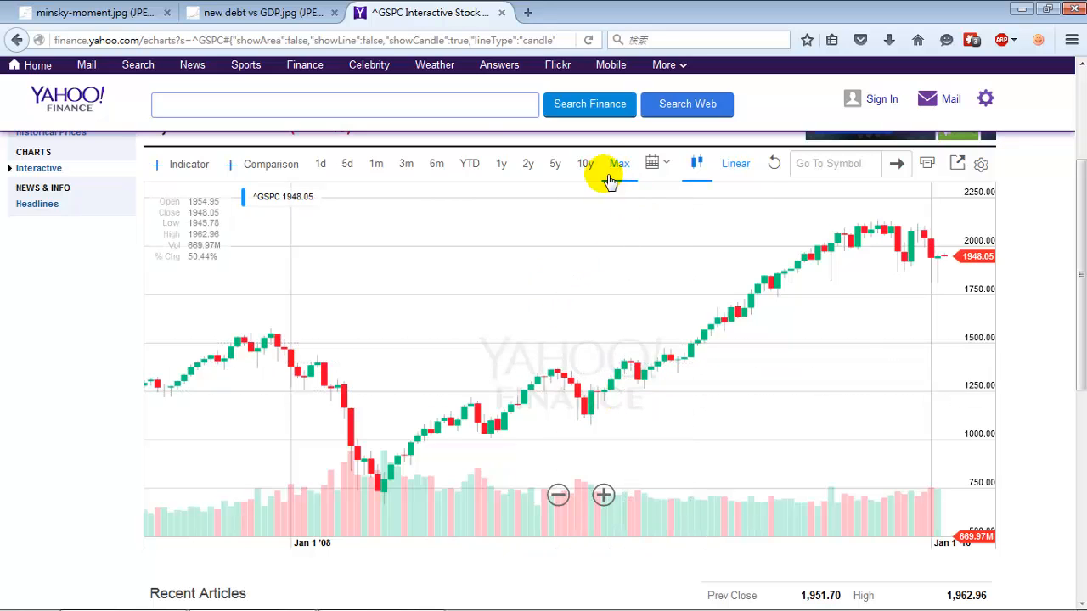
click(619, 163)
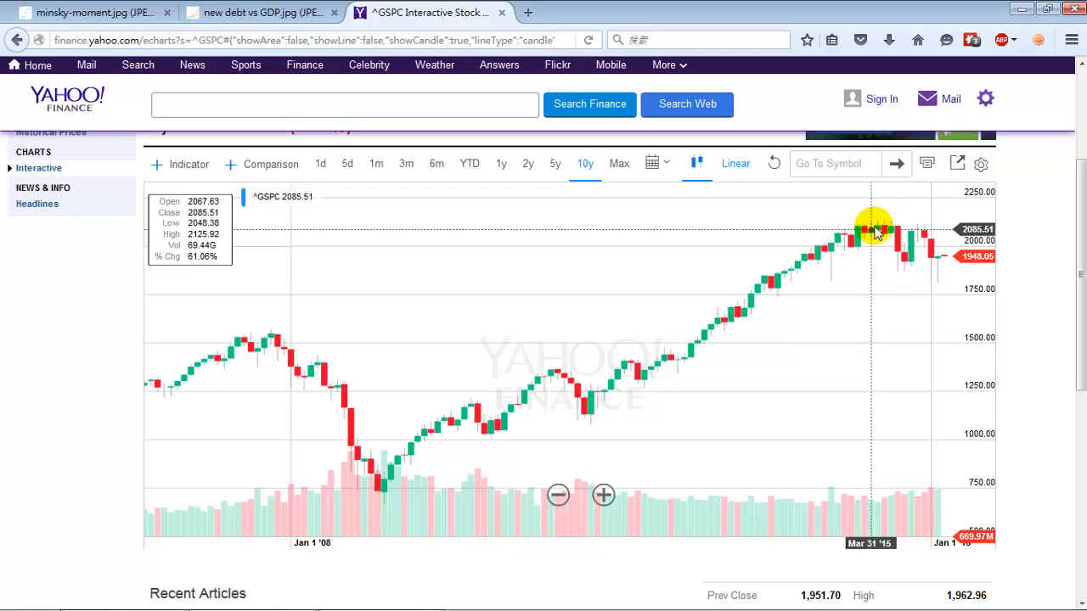
mouse_move(276, 353)
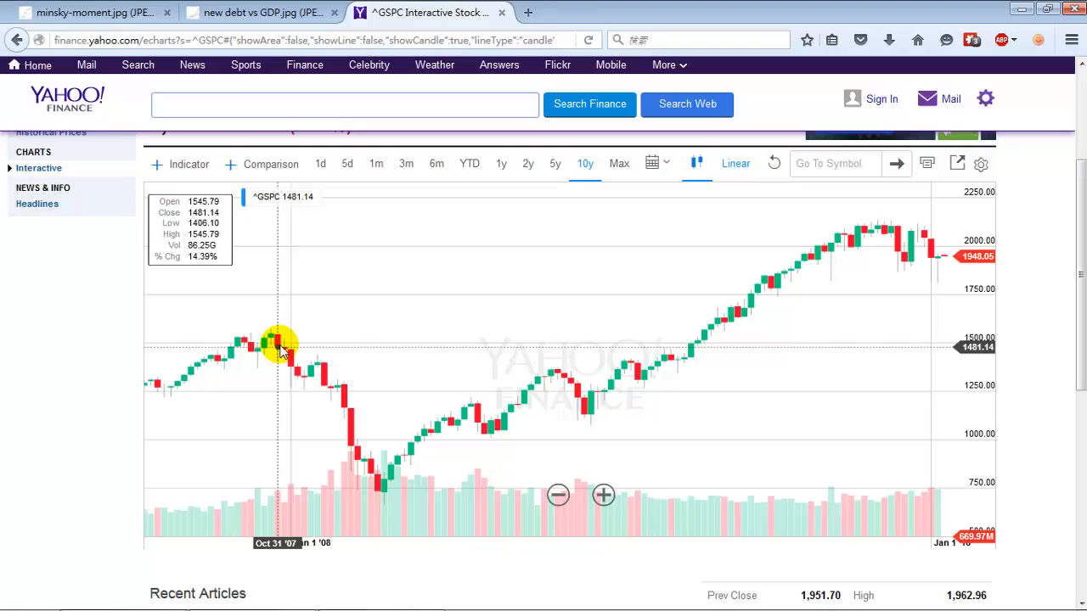
click(619, 163)
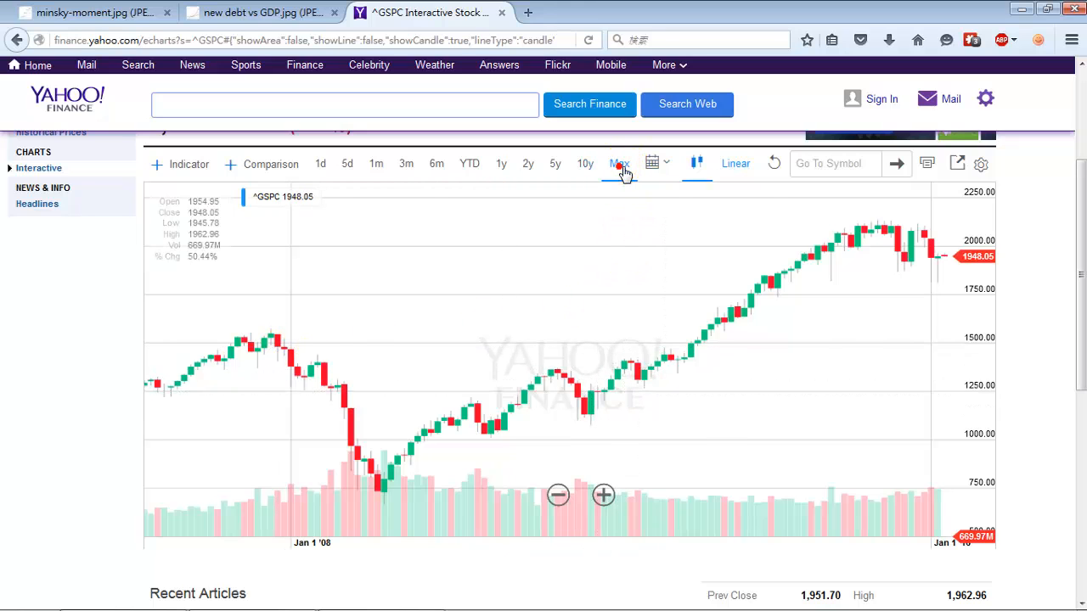
- Show the S&P 500 at Max range to see the 2000 and 2007 peaks, then the Minsky image
click(619, 163)
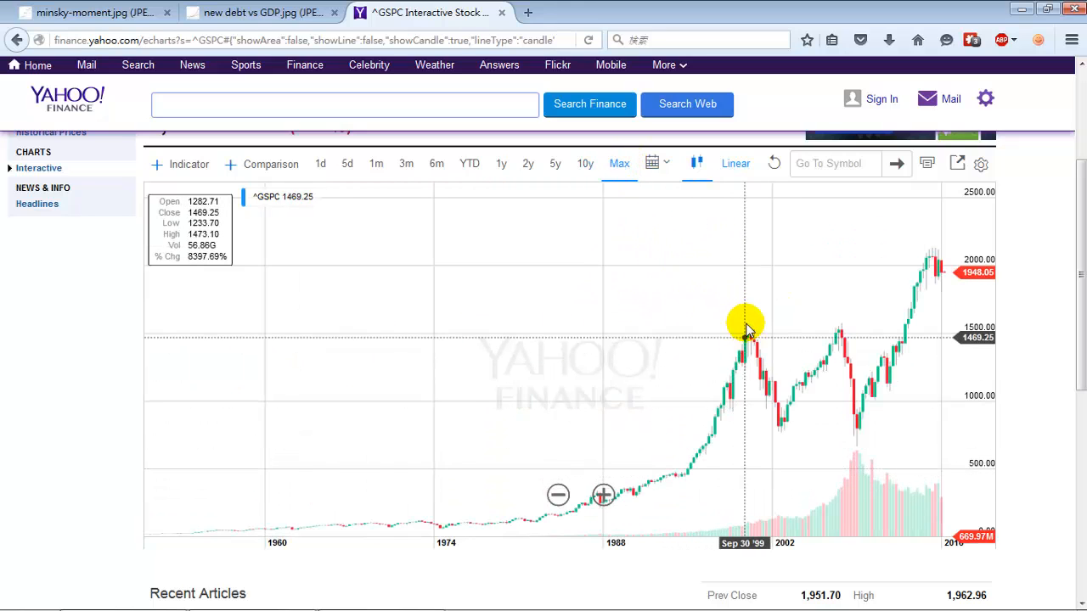
mouse_move(750, 331)
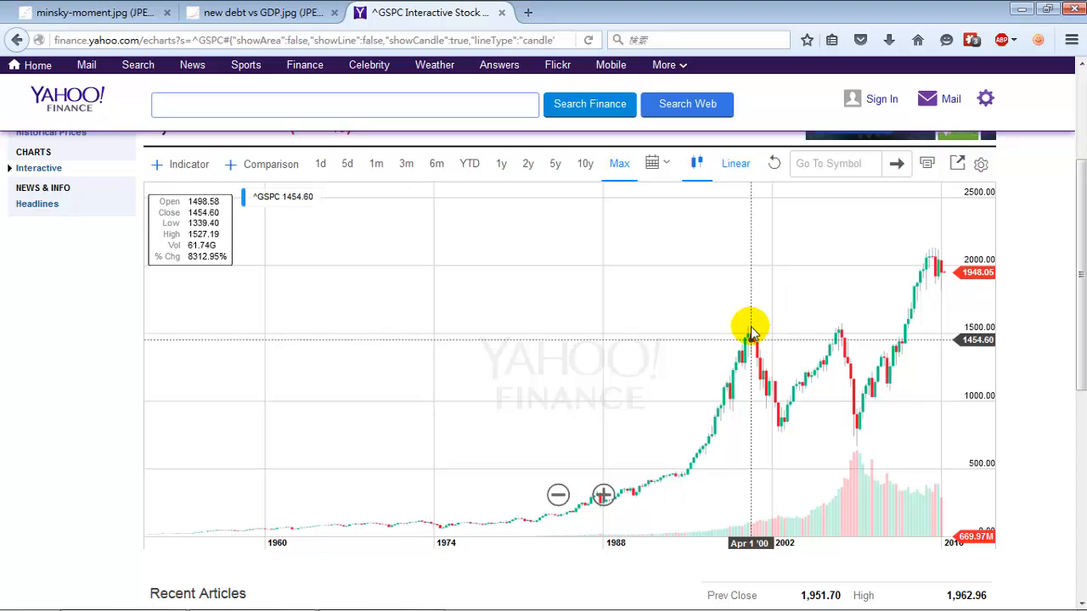
mouse_move(749, 333)
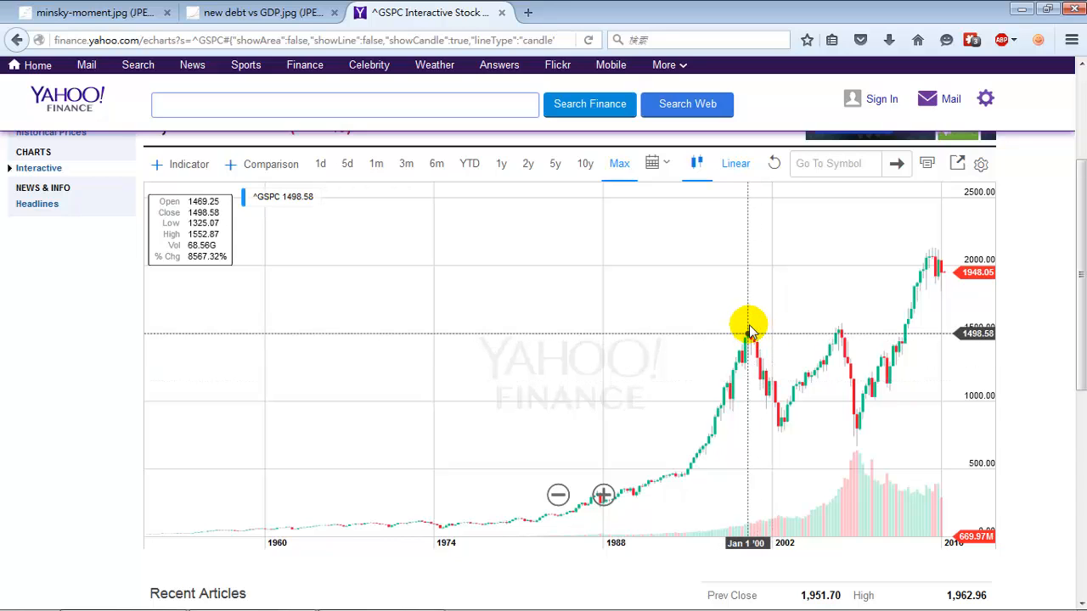
mouse_move(768, 356)
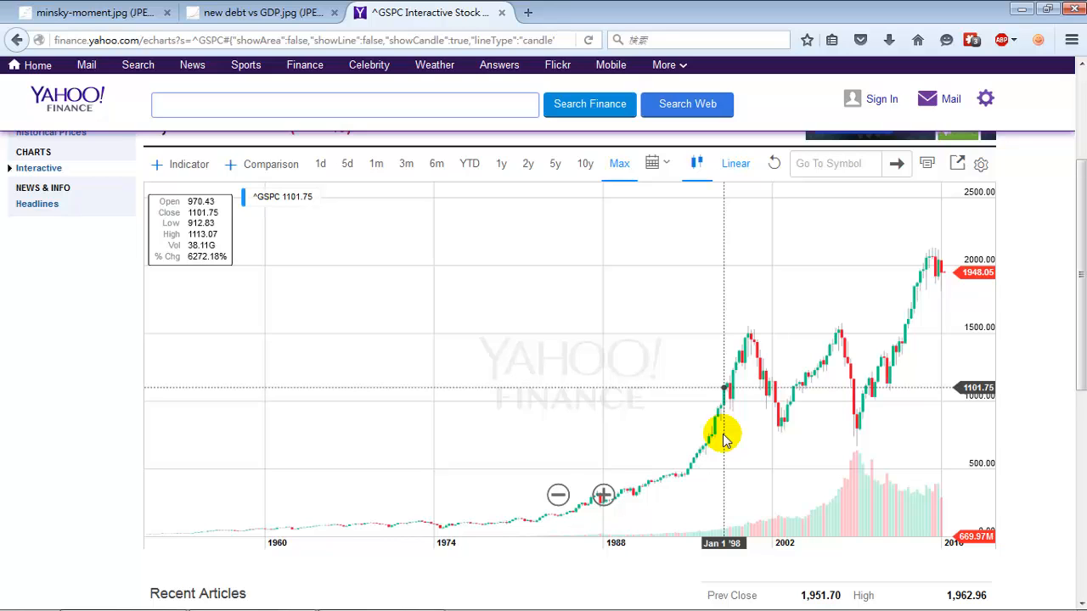
mouse_move(730, 281)
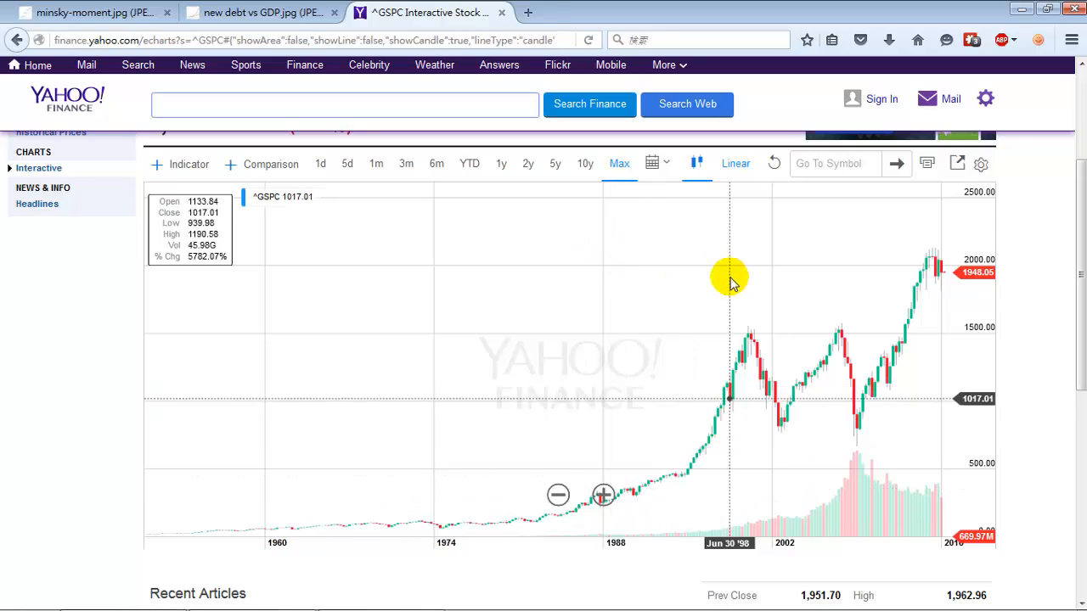
mouse_move(749, 301)
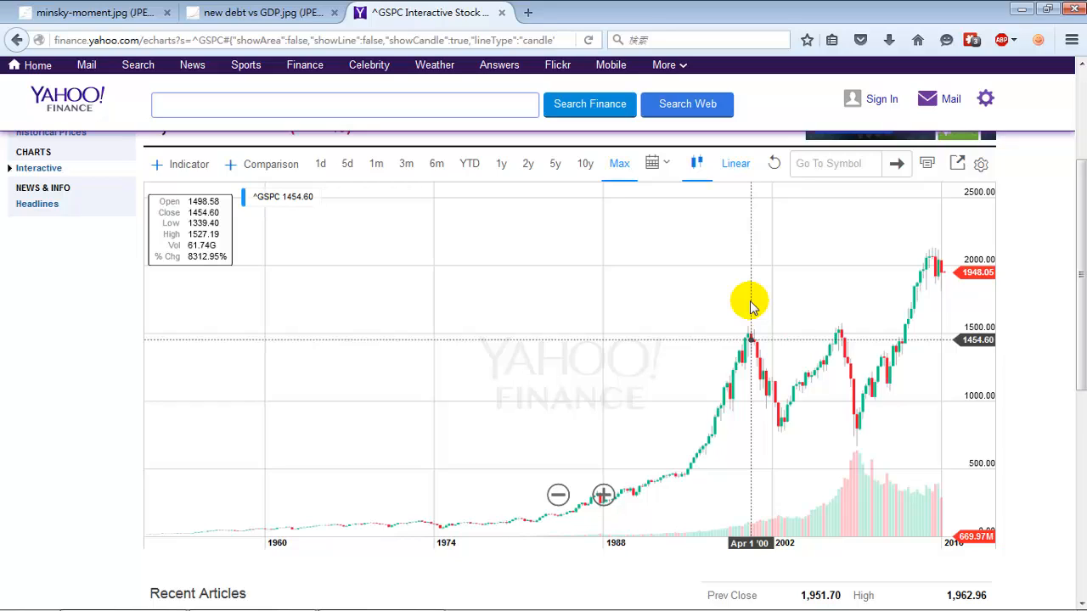
mouse_move(742, 295)
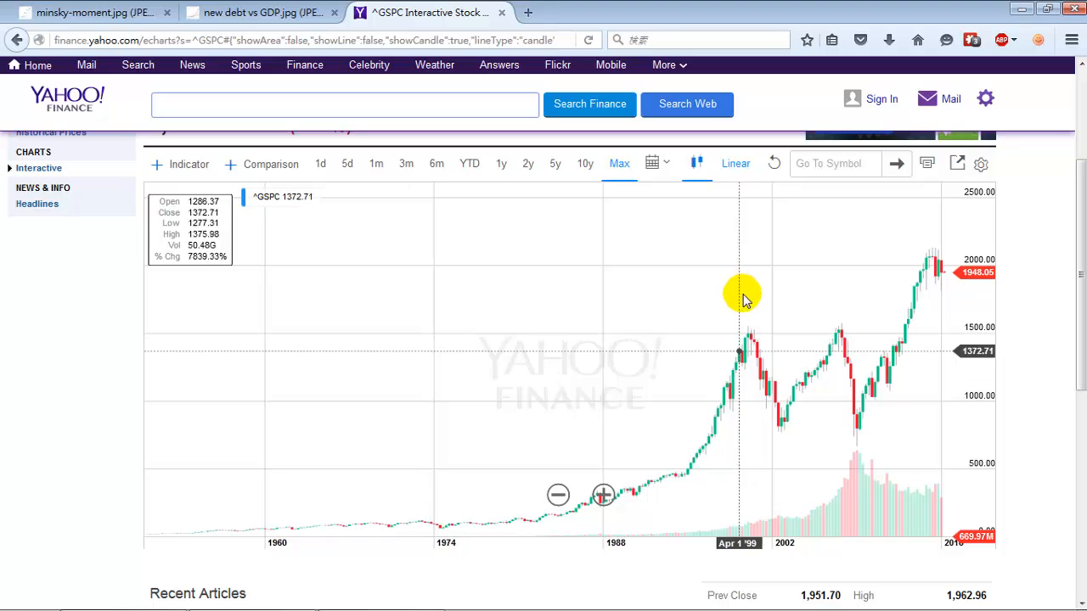
mouse_move(781, 390)
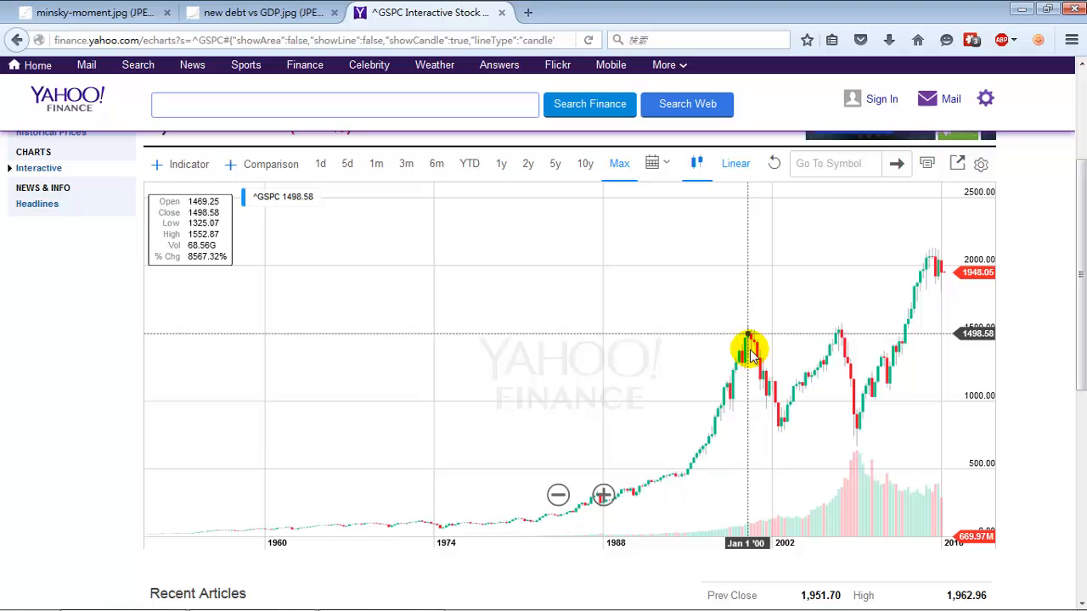
mouse_move(849, 429)
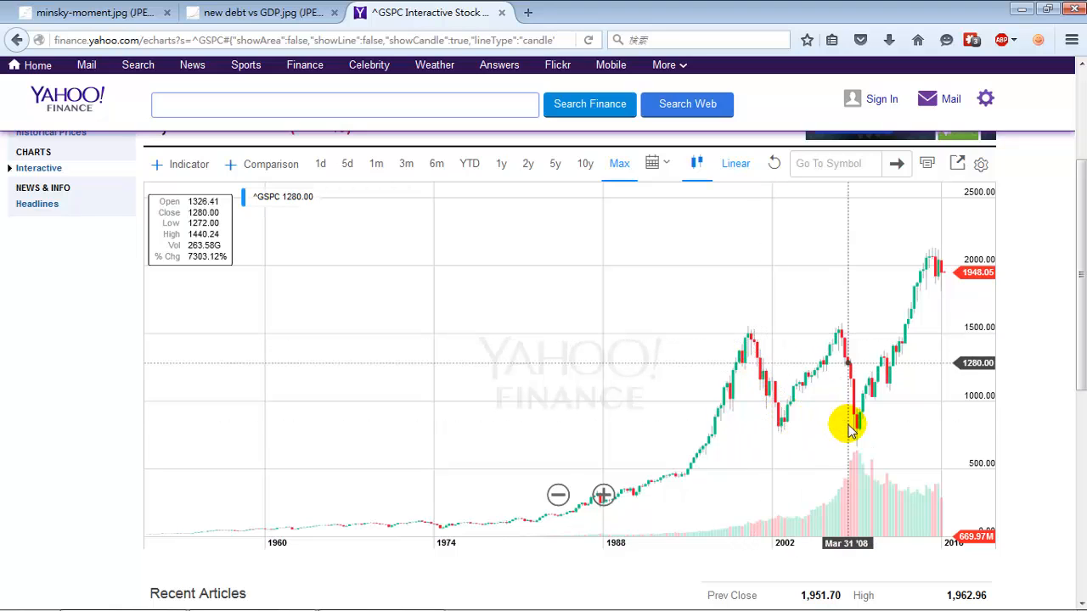
mouse_move(781, 430)
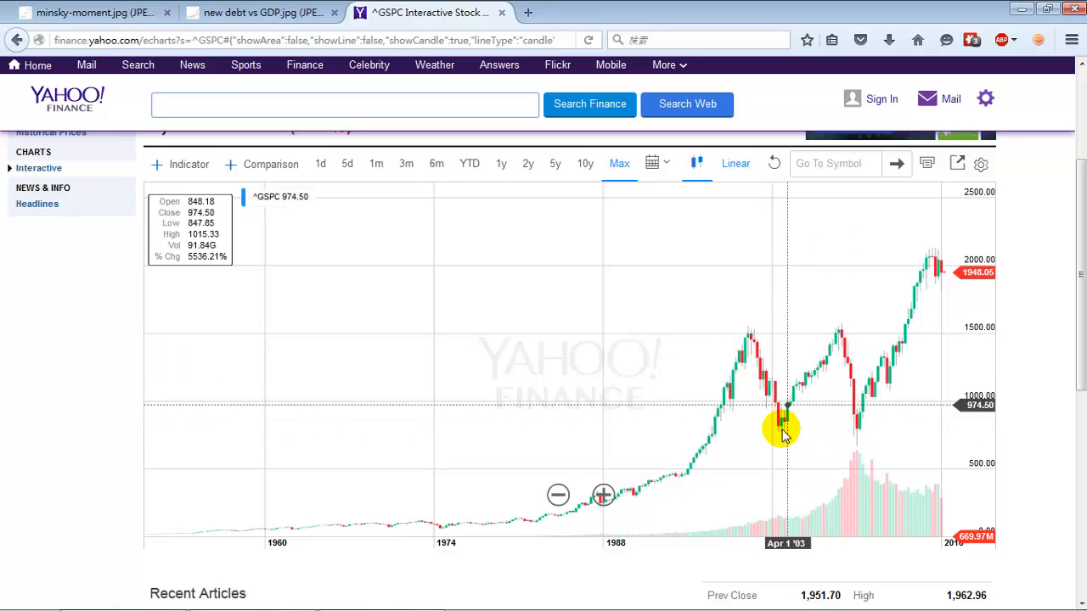
mouse_move(837, 331)
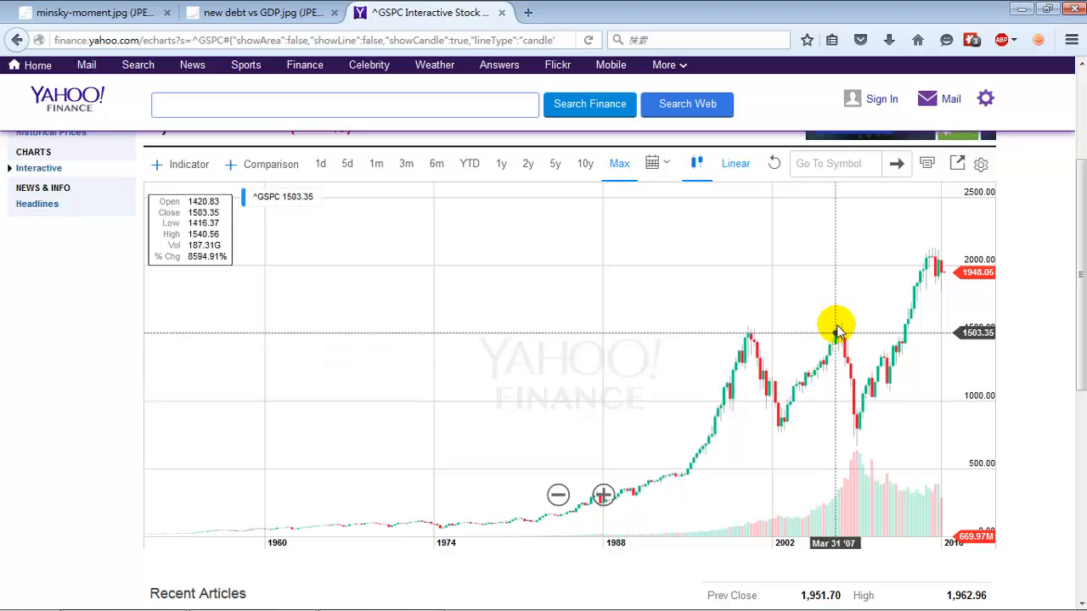
mouse_move(866, 416)
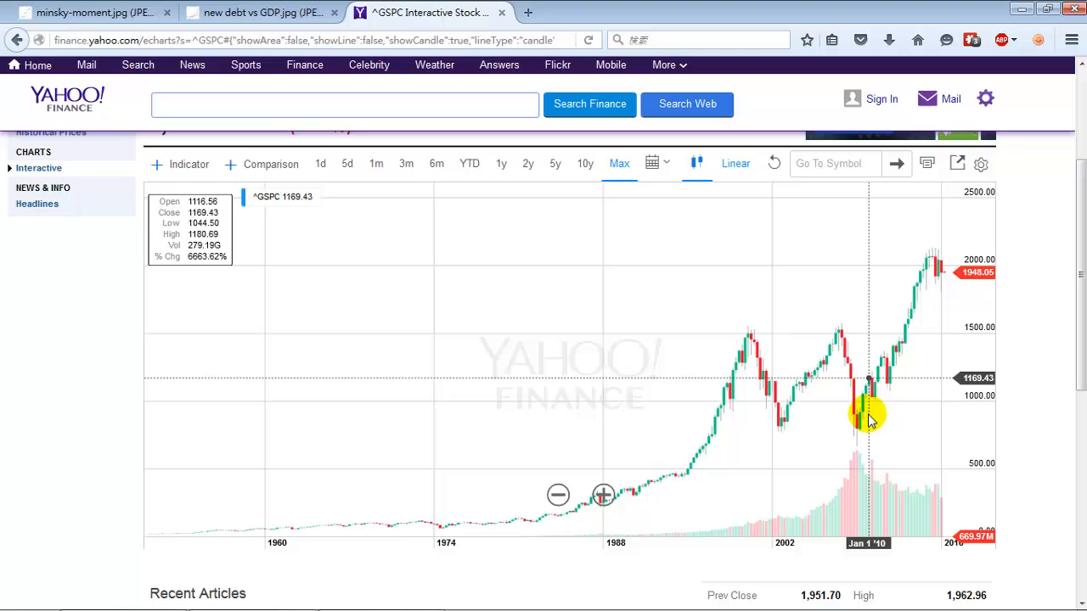
mouse_move(934, 243)
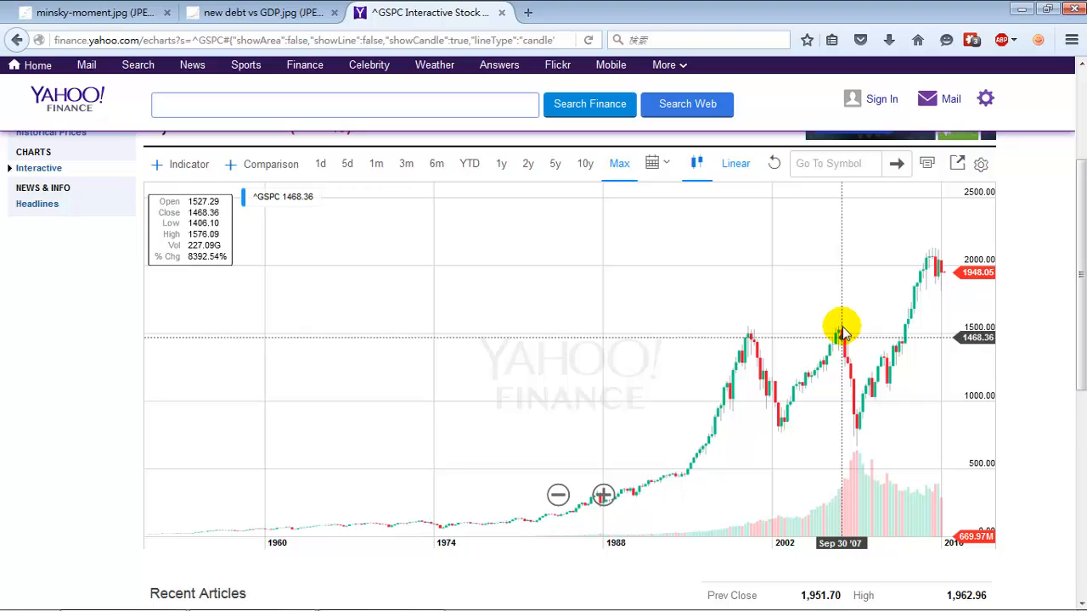
click(93, 12)
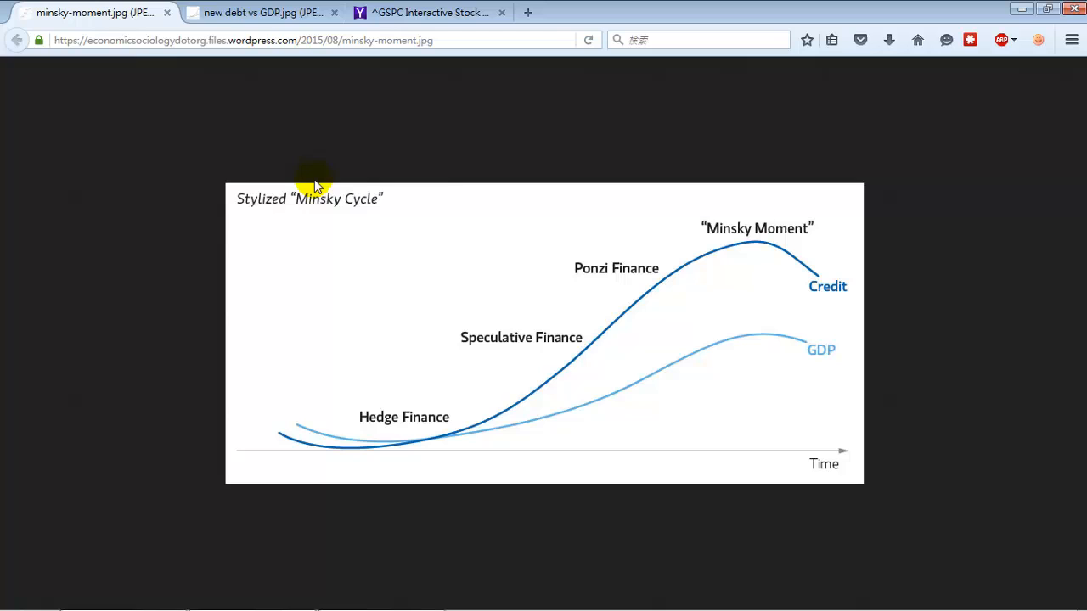
- Cycle through the debt-vs-GDP and Minsky images, ending on the full-history S&P 500 chart
click(429, 12)
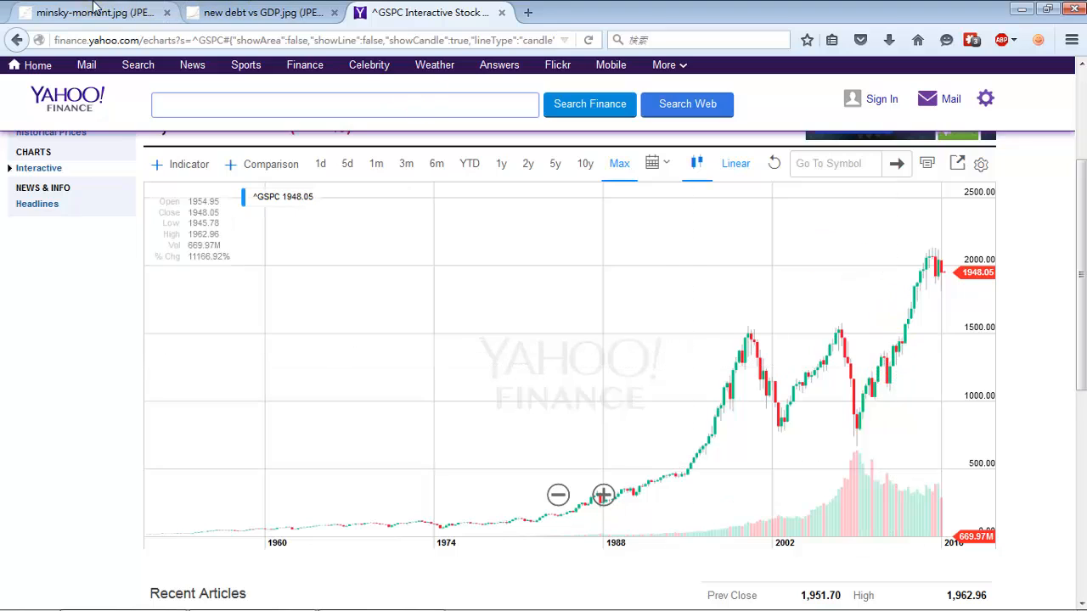
click(259, 12)
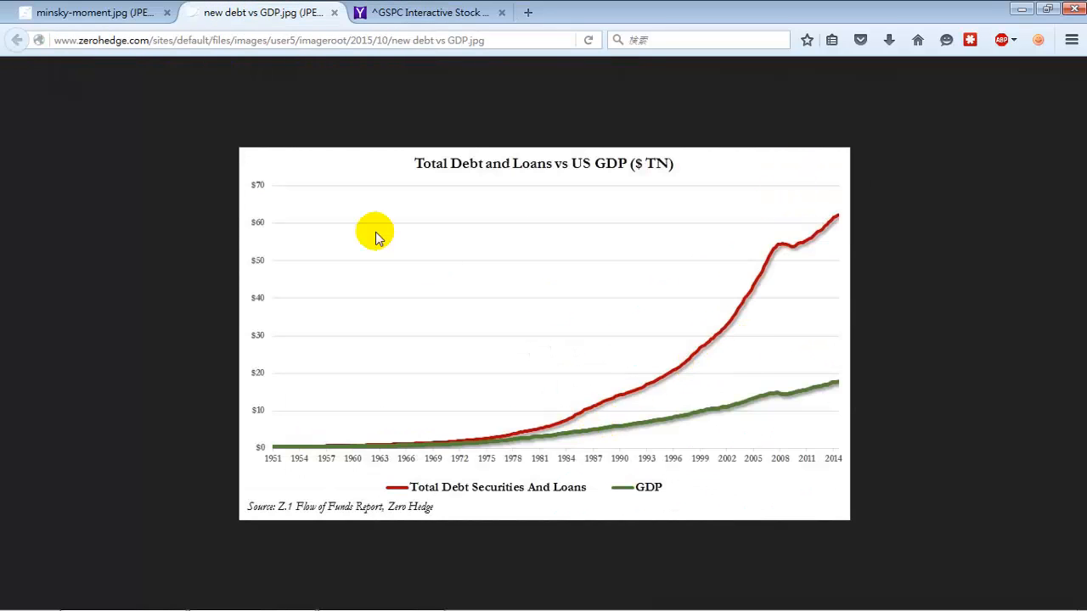
click(94, 12)
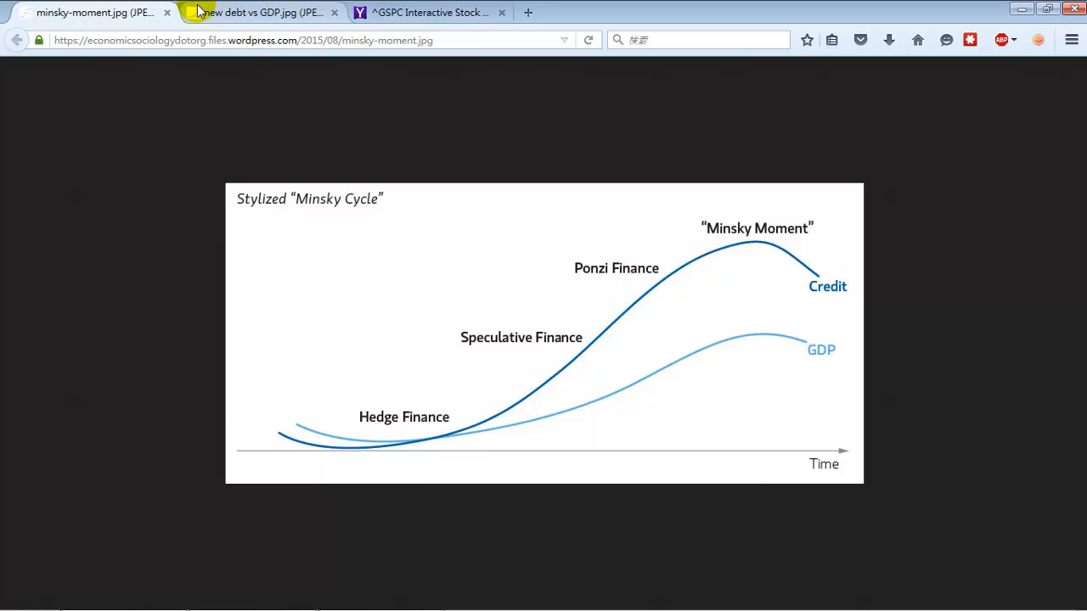
click(429, 12)
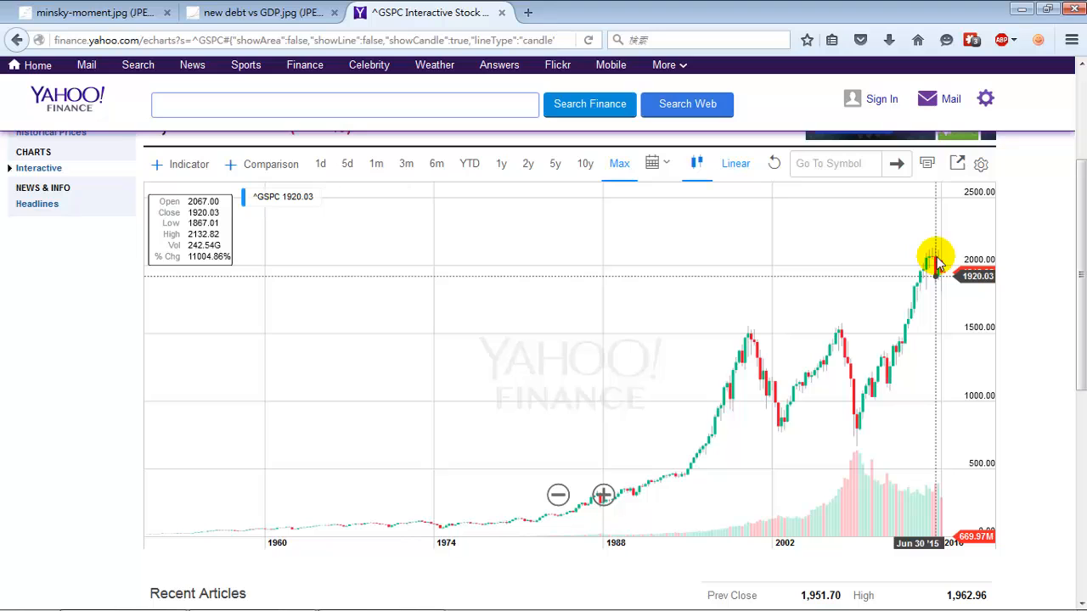
mouse_move(756, 429)
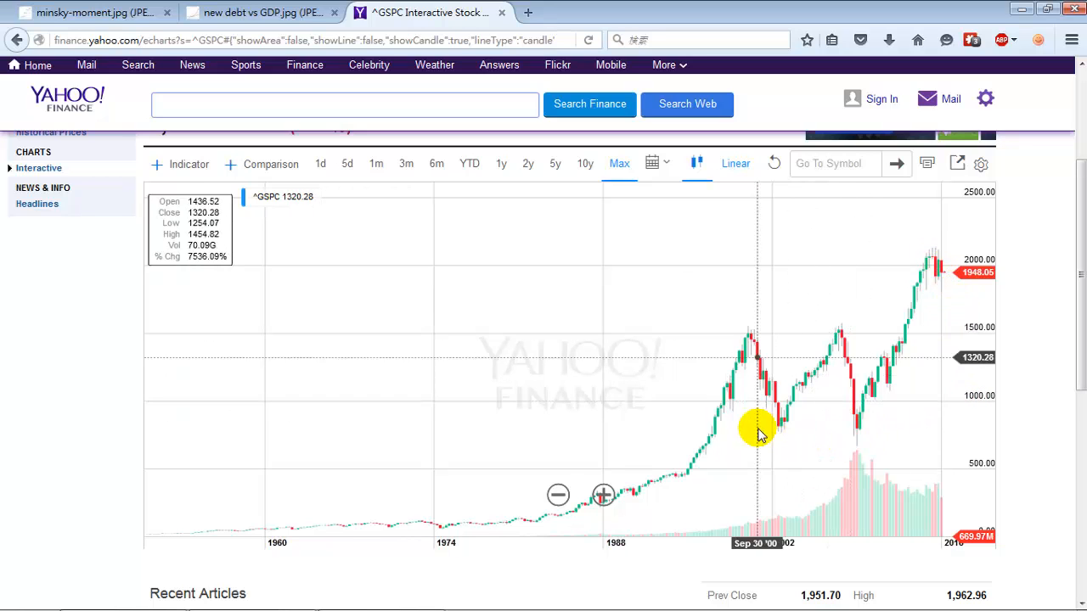
mouse_move(854, 435)
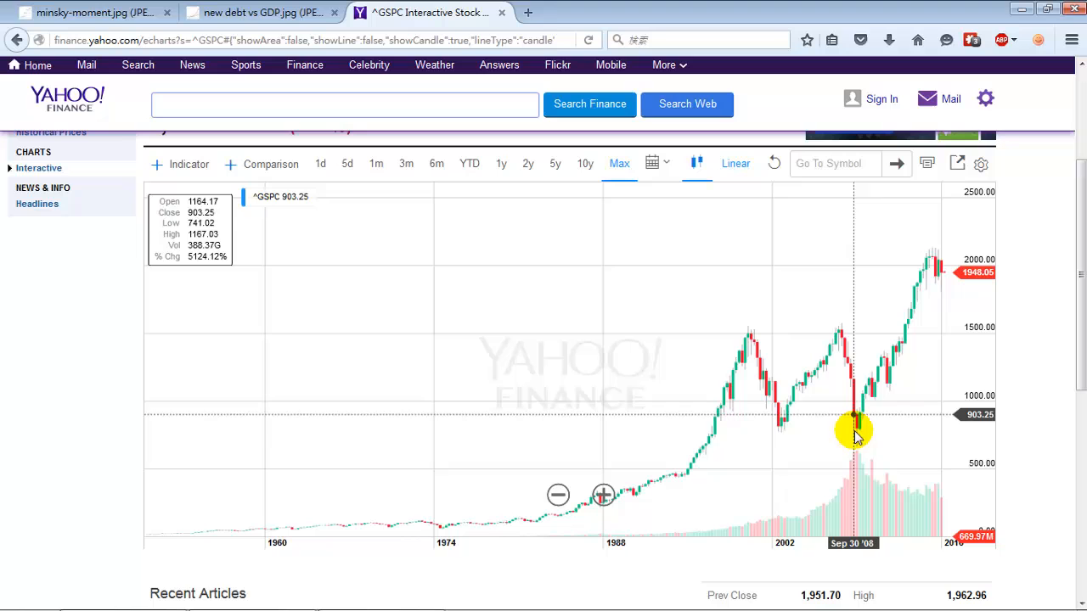
mouse_move(964, 408)
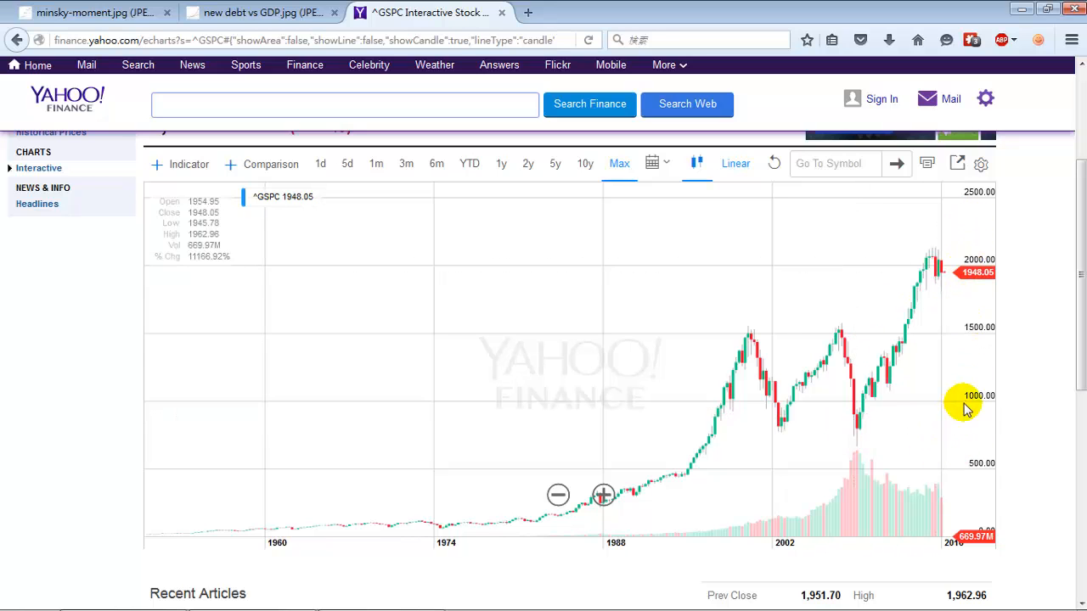
mouse_move(866, 429)
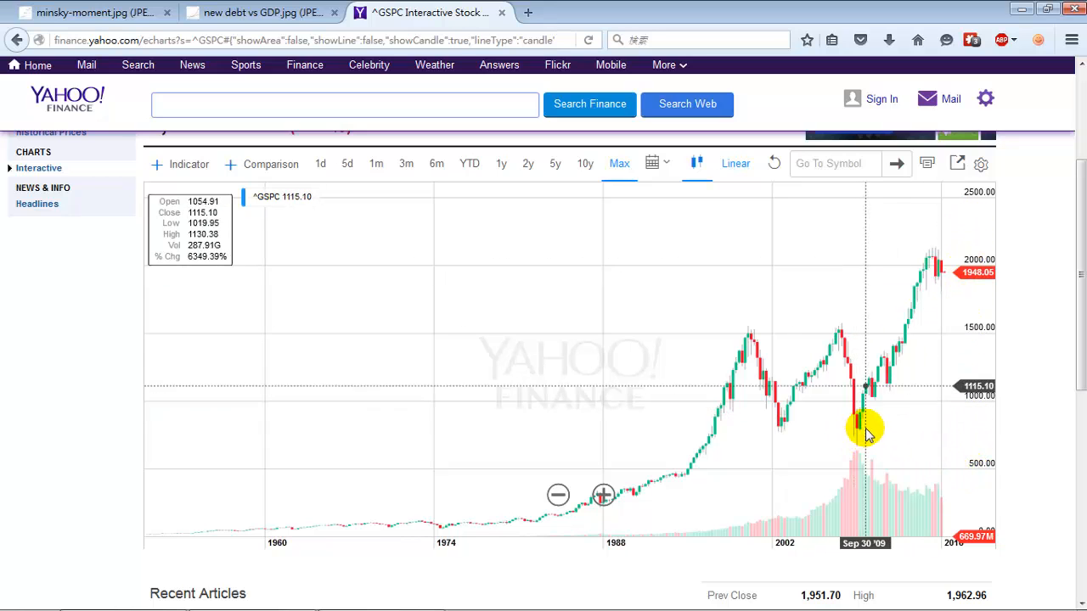
mouse_move(934, 268)
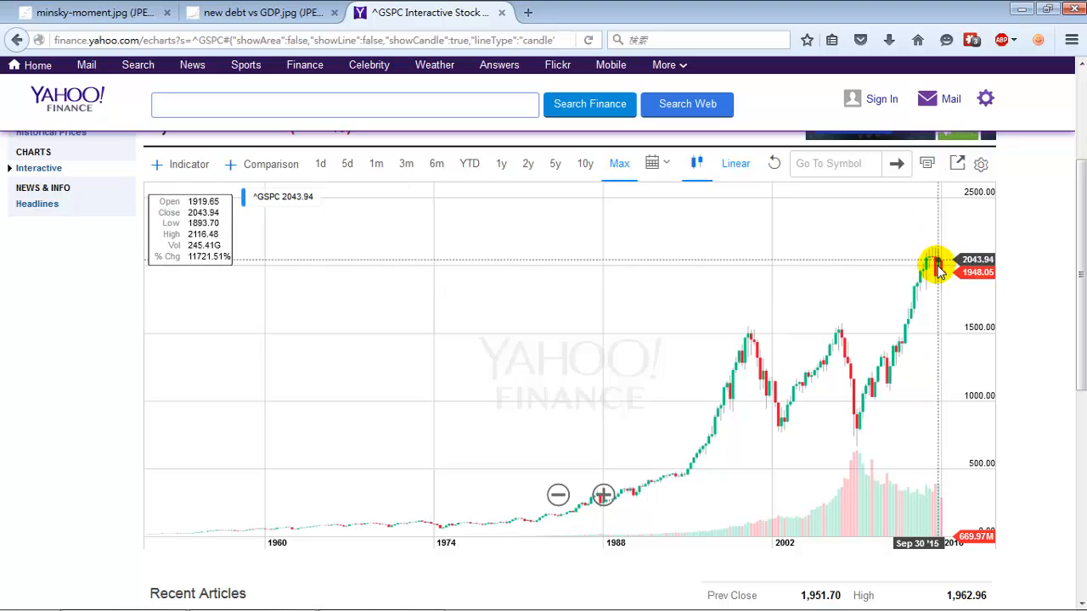
mouse_move(947, 318)
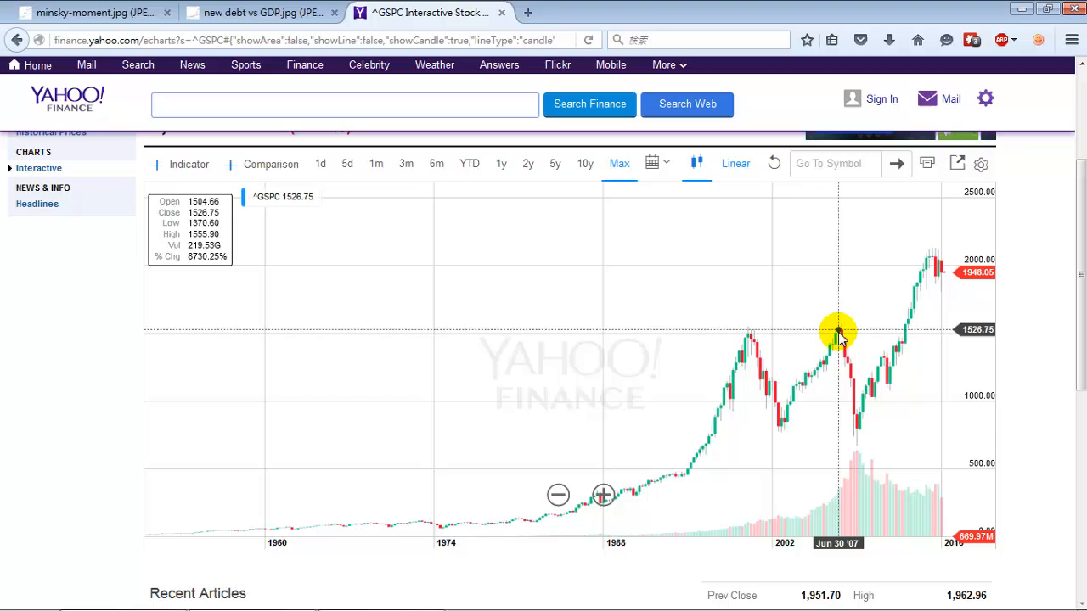
mouse_move(849, 327)
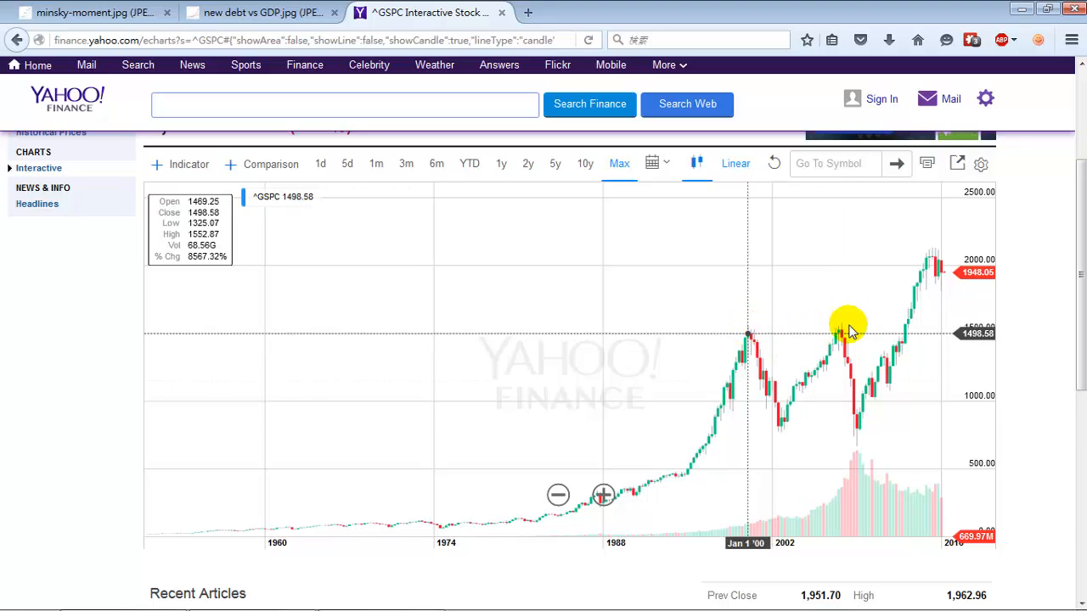
mouse_move(985, 334)
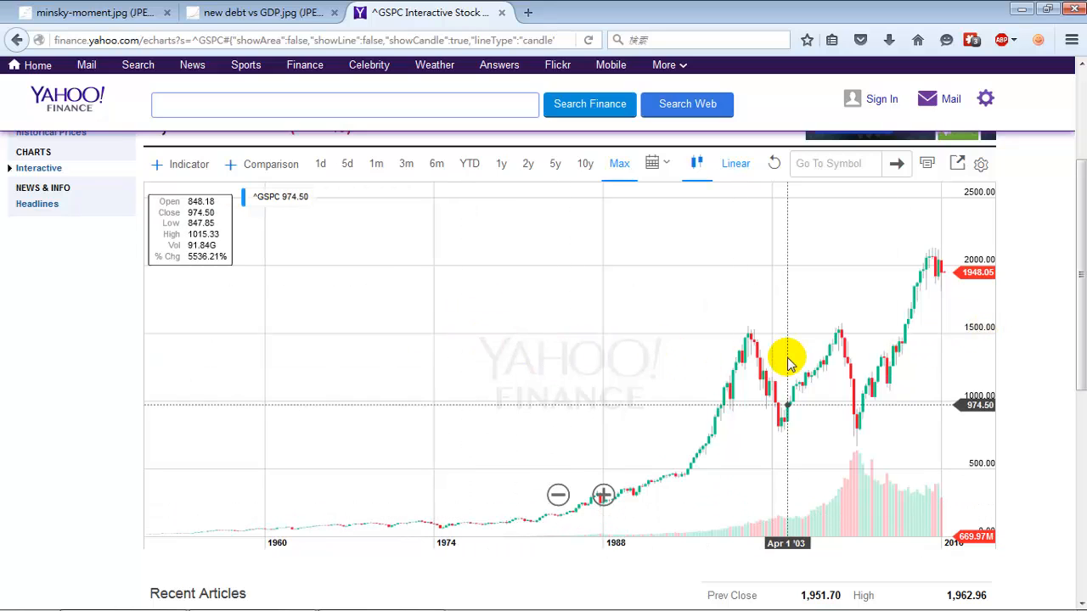
mouse_move(556, 329)
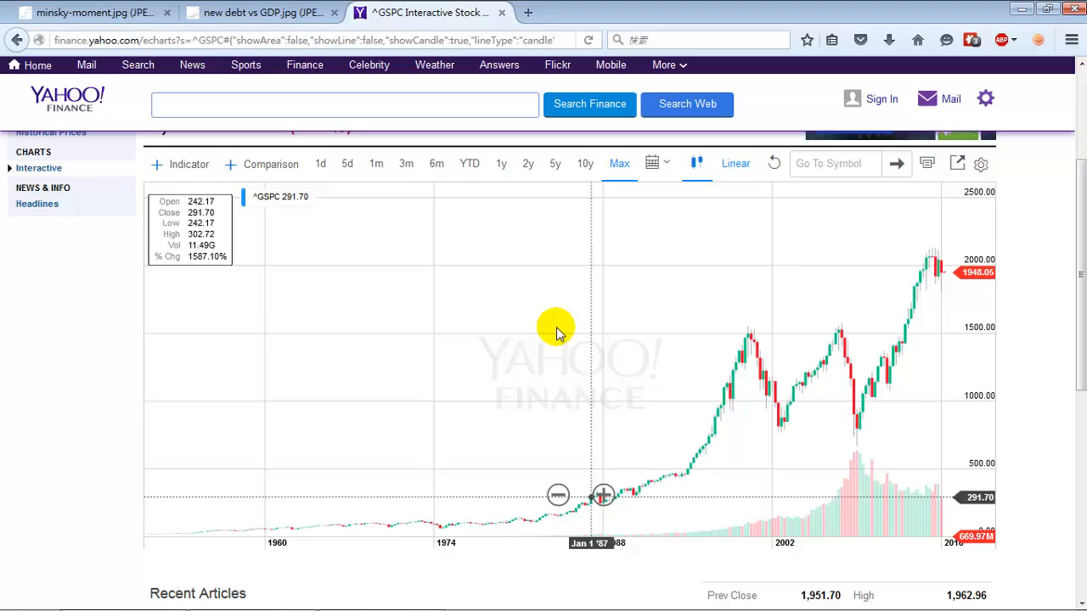
mouse_move(259, 11)
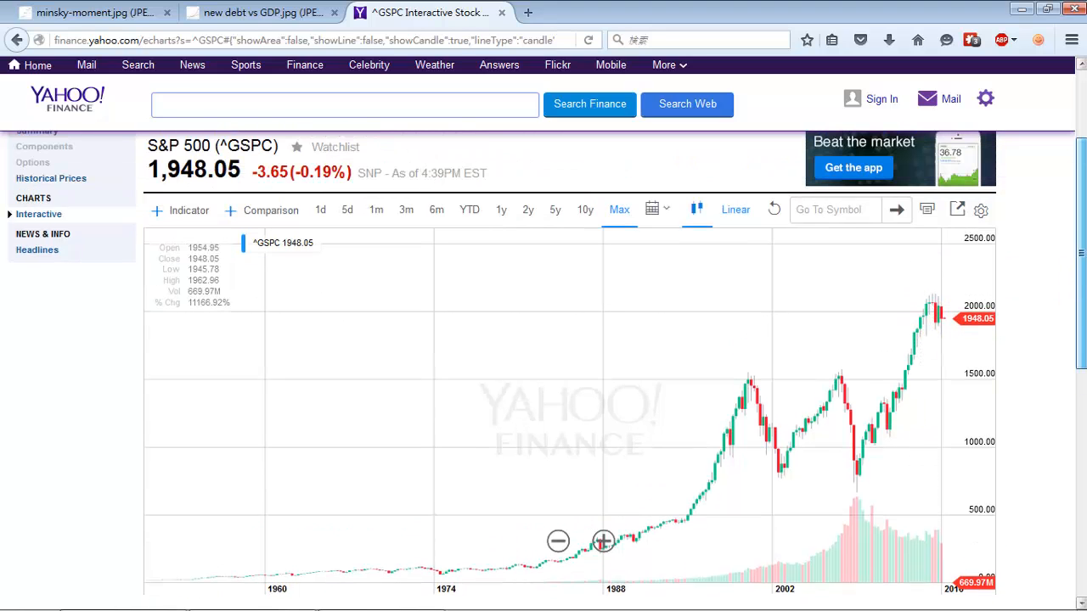
scroll(down, 3)
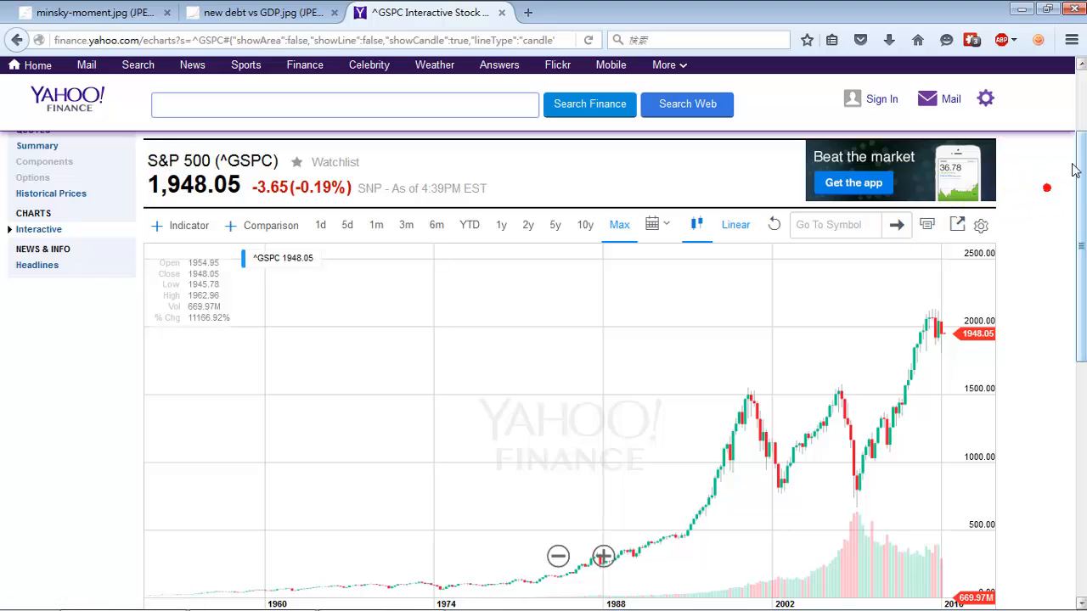
scroll(down, 3)
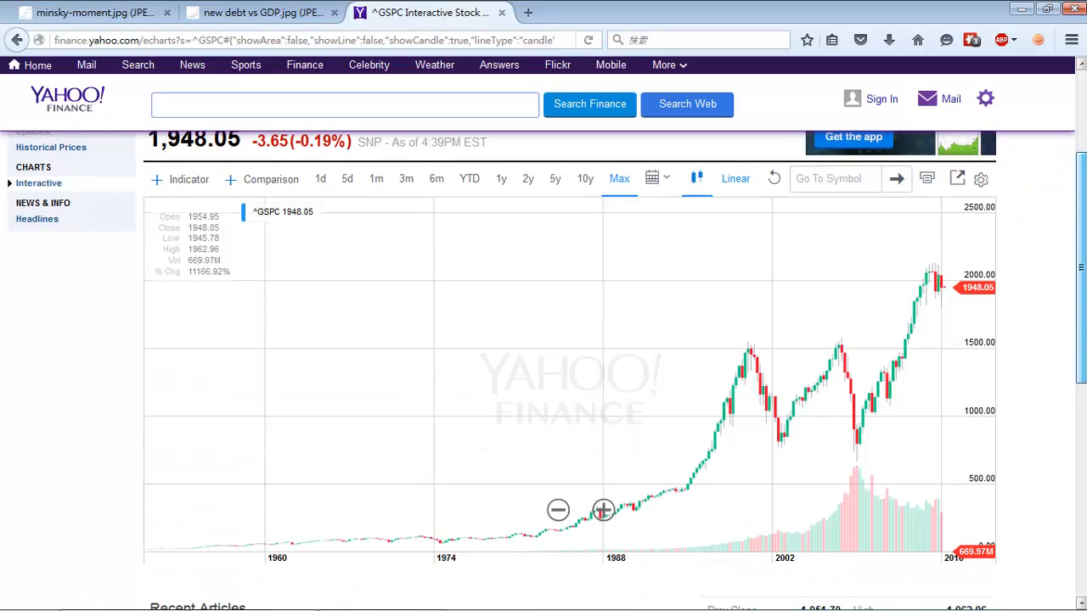
scroll(down, 3)
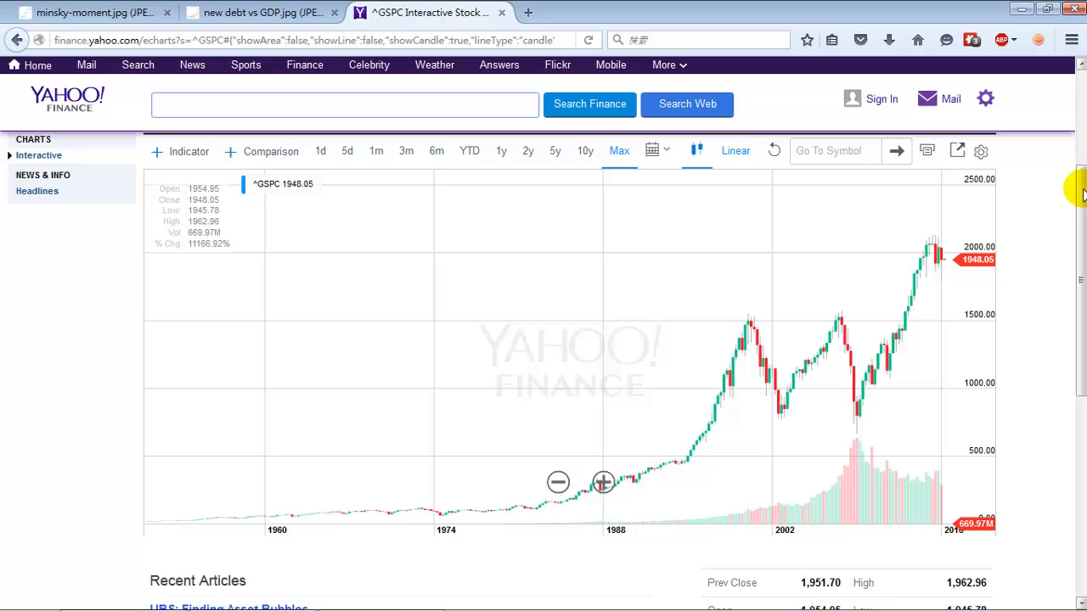
mouse_move(975, 306)
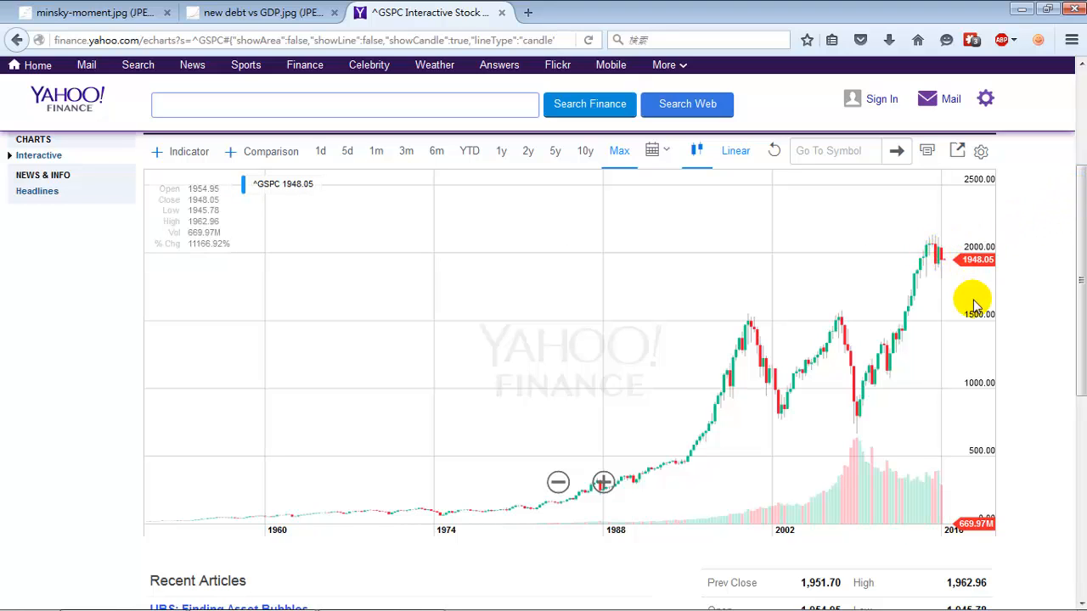
mouse_move(939, 257)
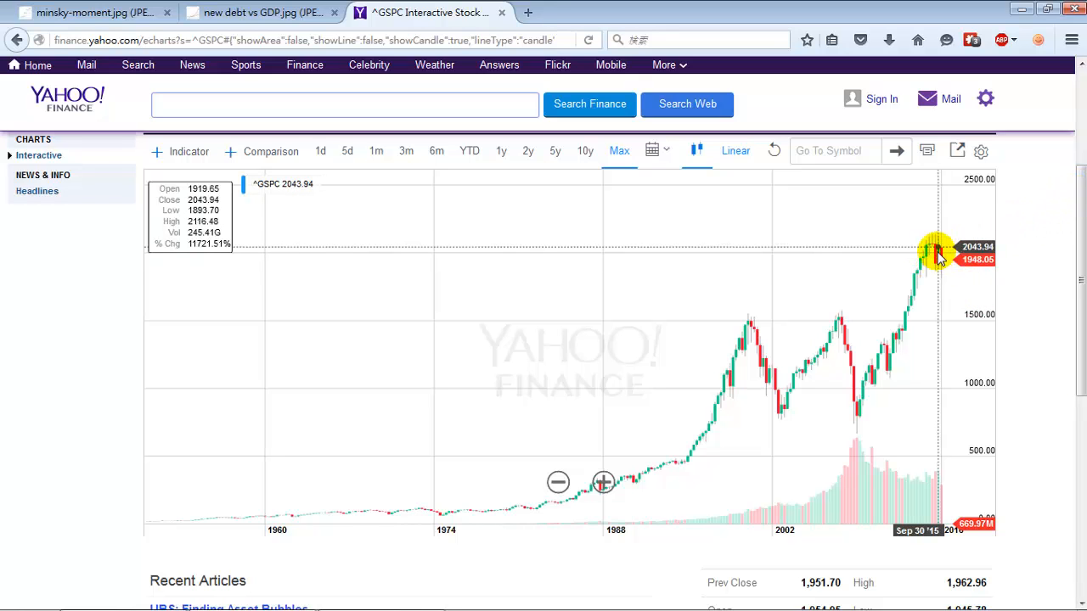
mouse_move(934, 256)
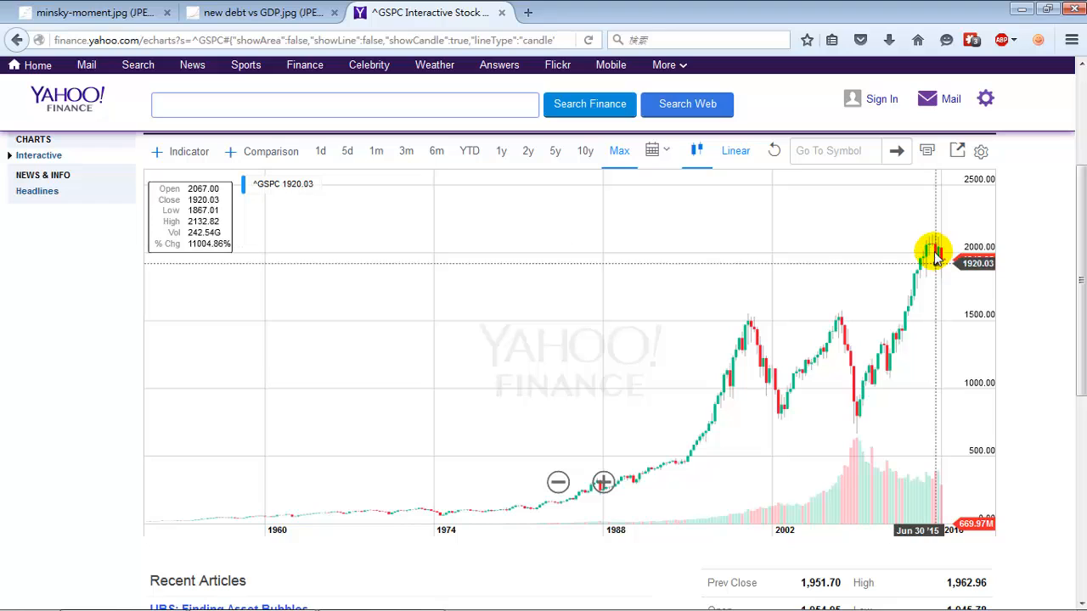
mouse_move(942, 263)
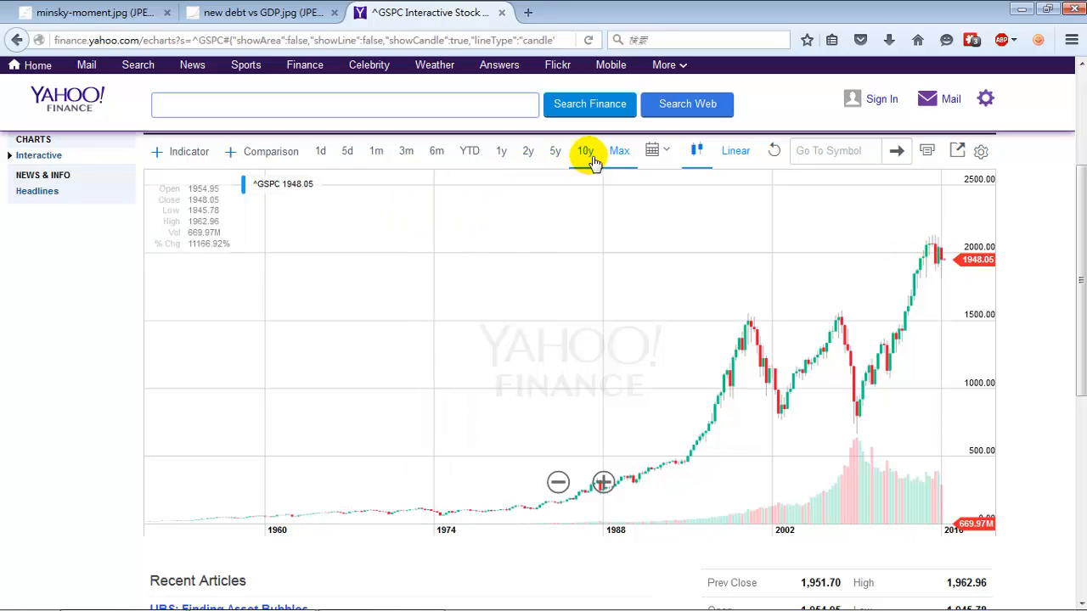
- Narrow the S&P 500 chart range from 5y to 2y to 1y
click(527, 152)
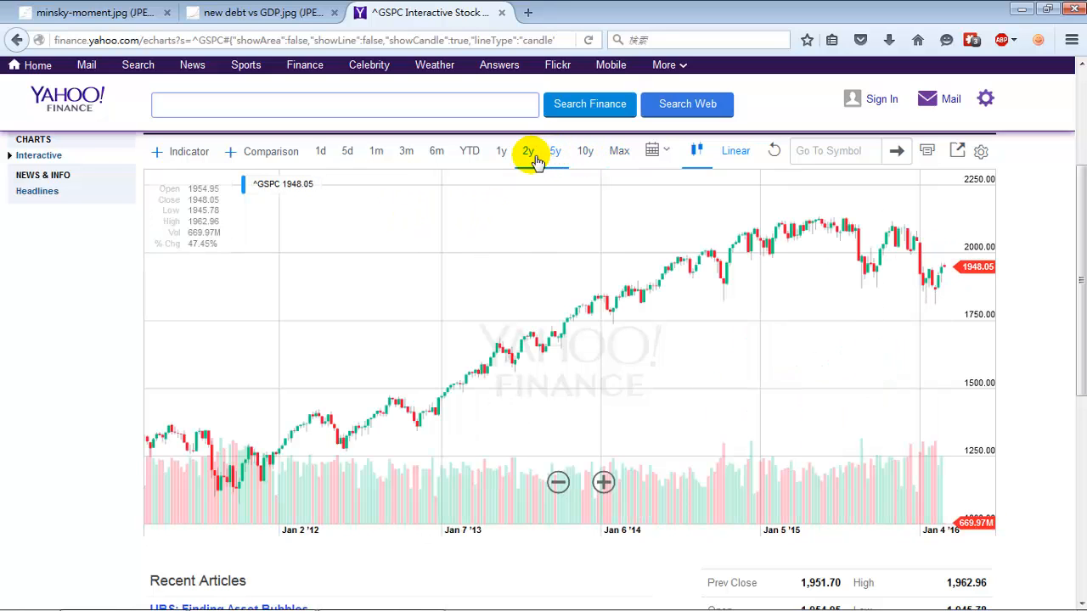
click(501, 151)
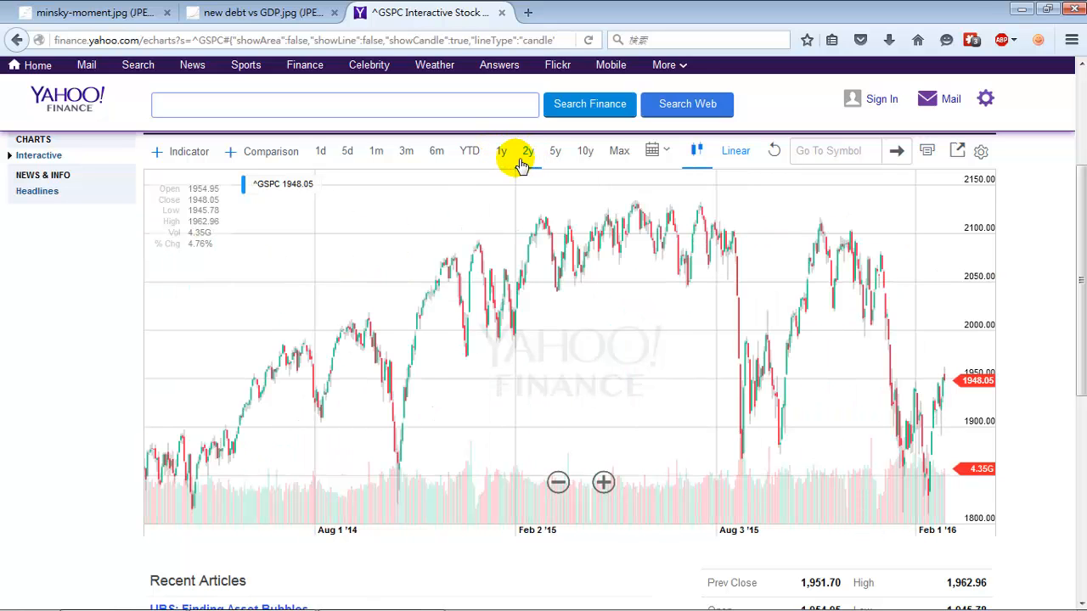
click(501, 151)
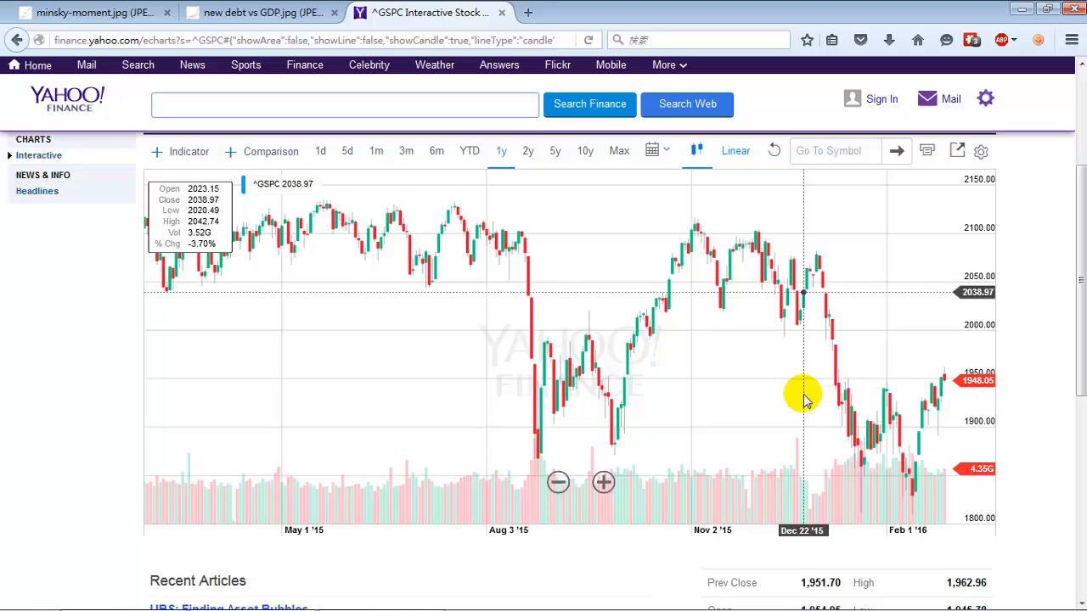
mouse_move(633, 238)
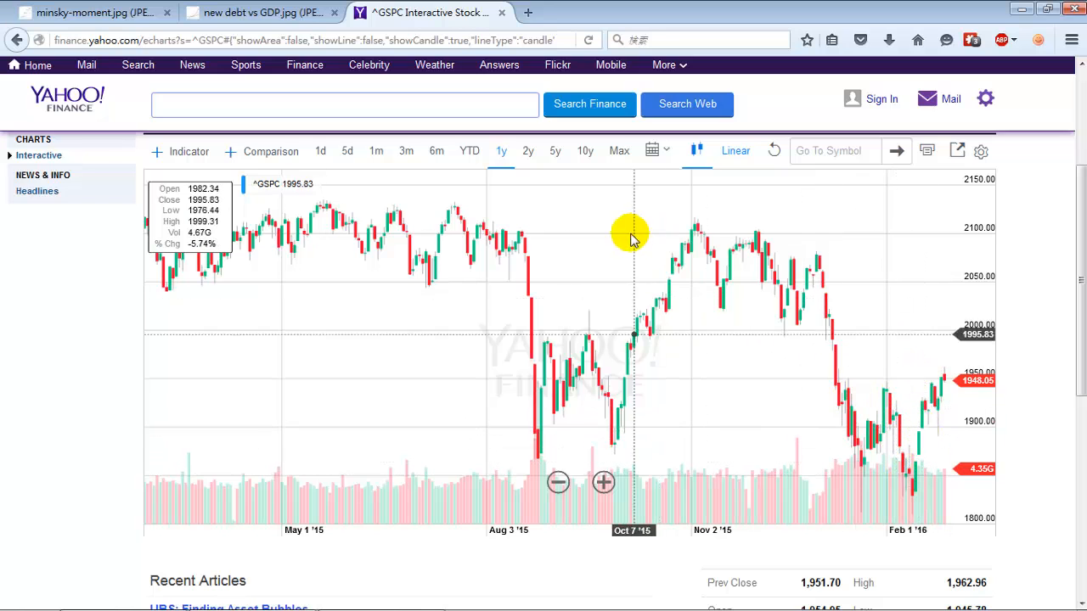
mouse_move(391, 230)
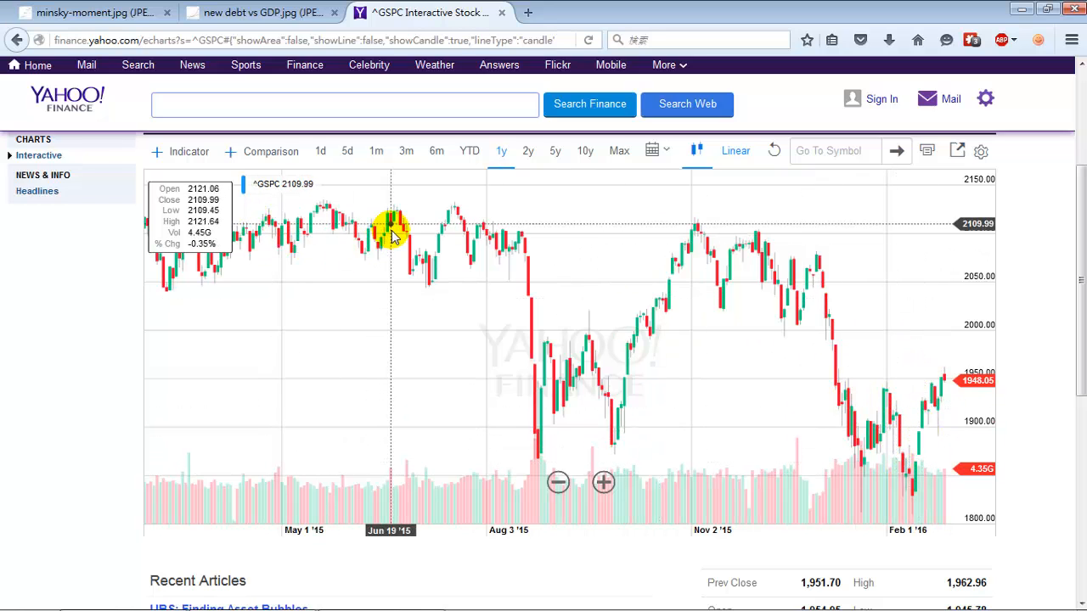
mouse_move(484, 236)
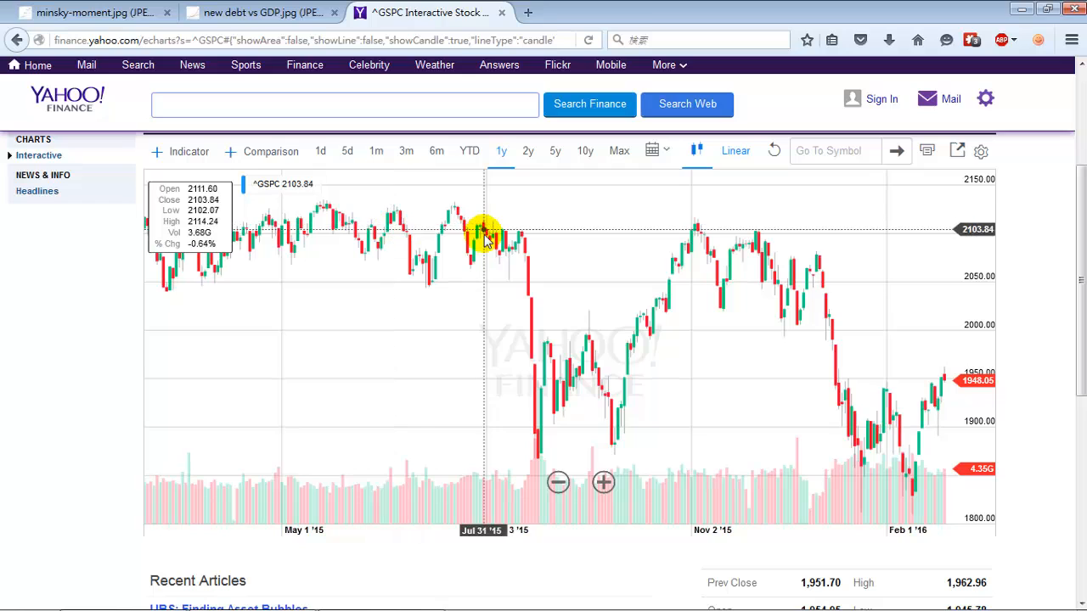
mouse_move(422, 262)
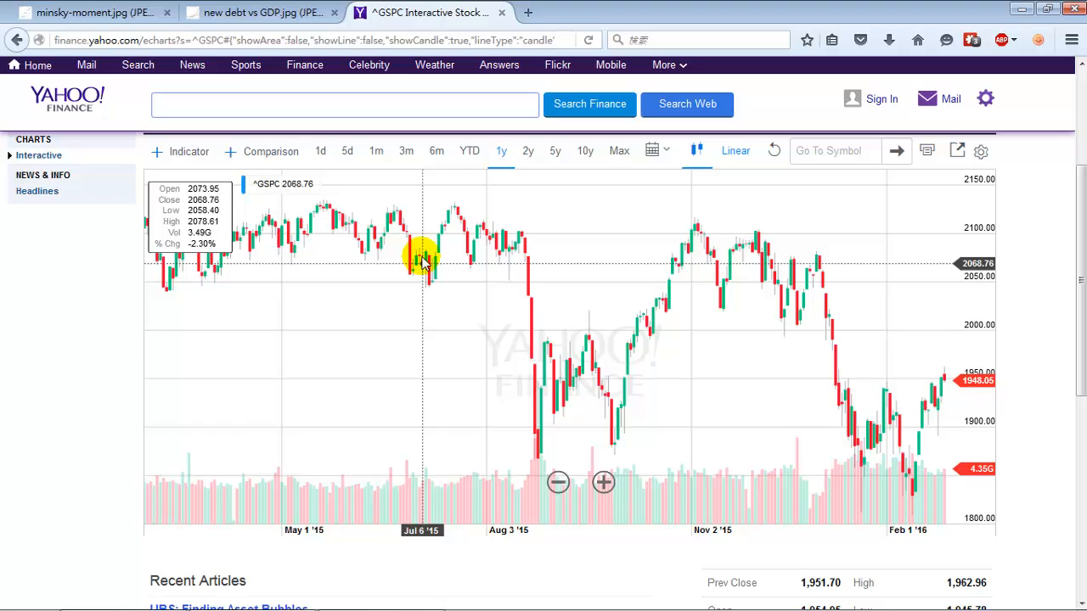
mouse_move(438, 254)
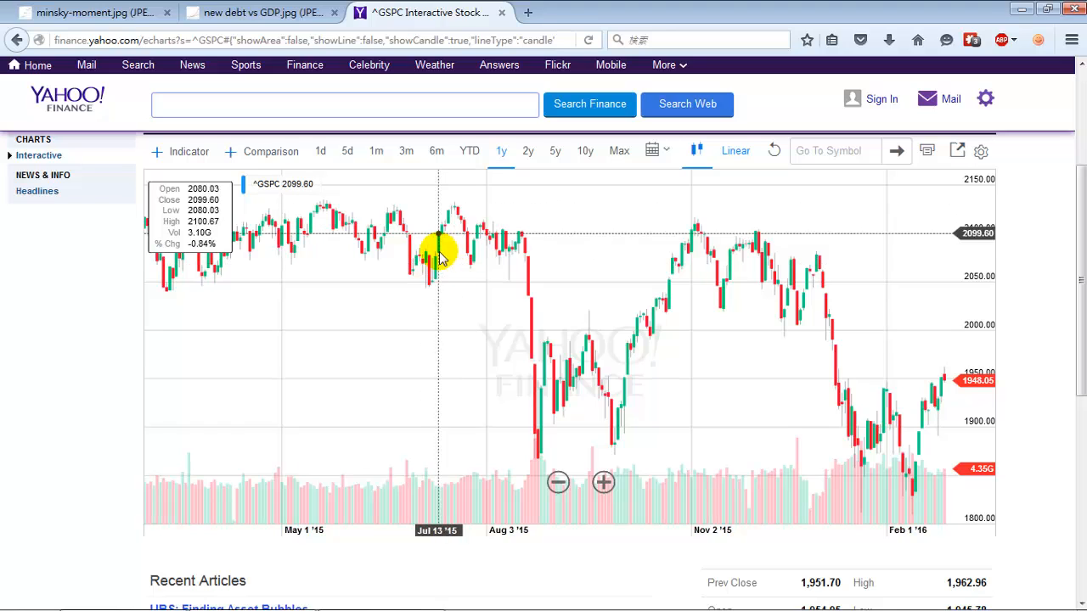
mouse_move(452, 272)
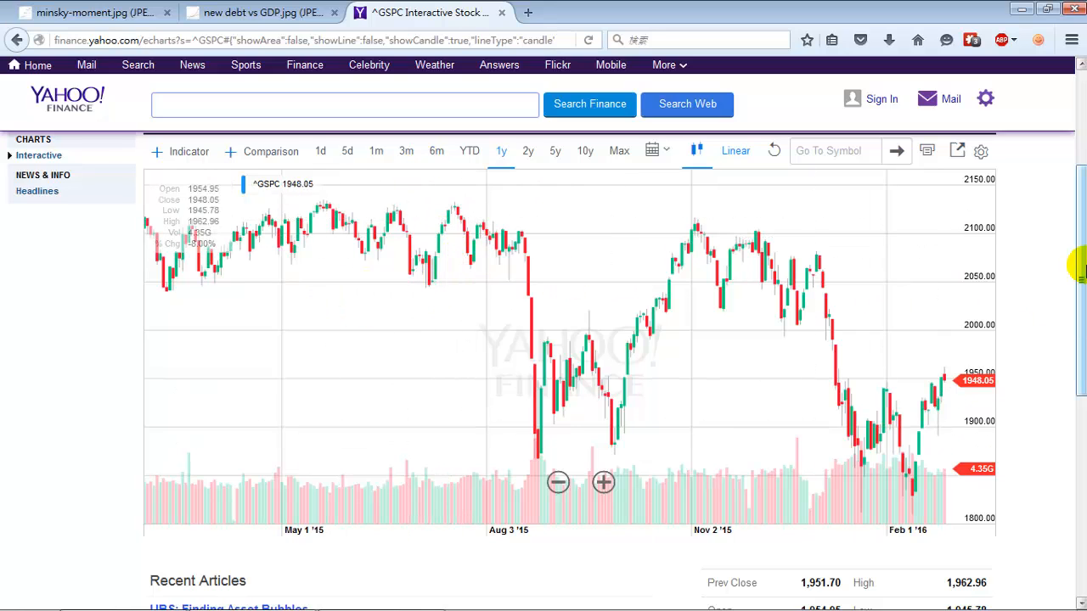
- Glance at the total debt versus GDP chart and return to the one-year S&P 500 chart
scroll(down, 3)
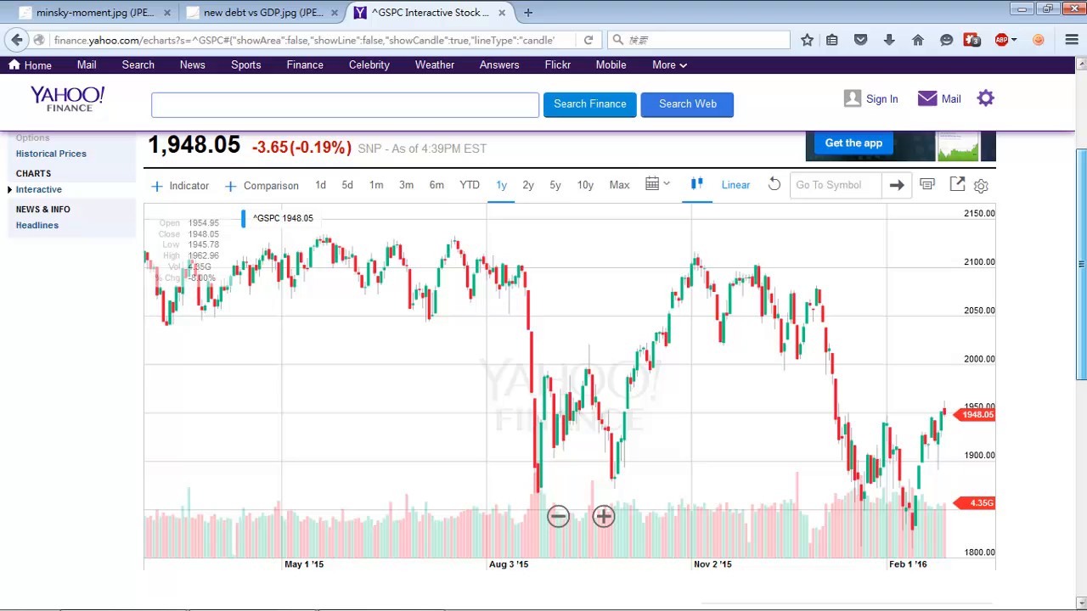
click(259, 12)
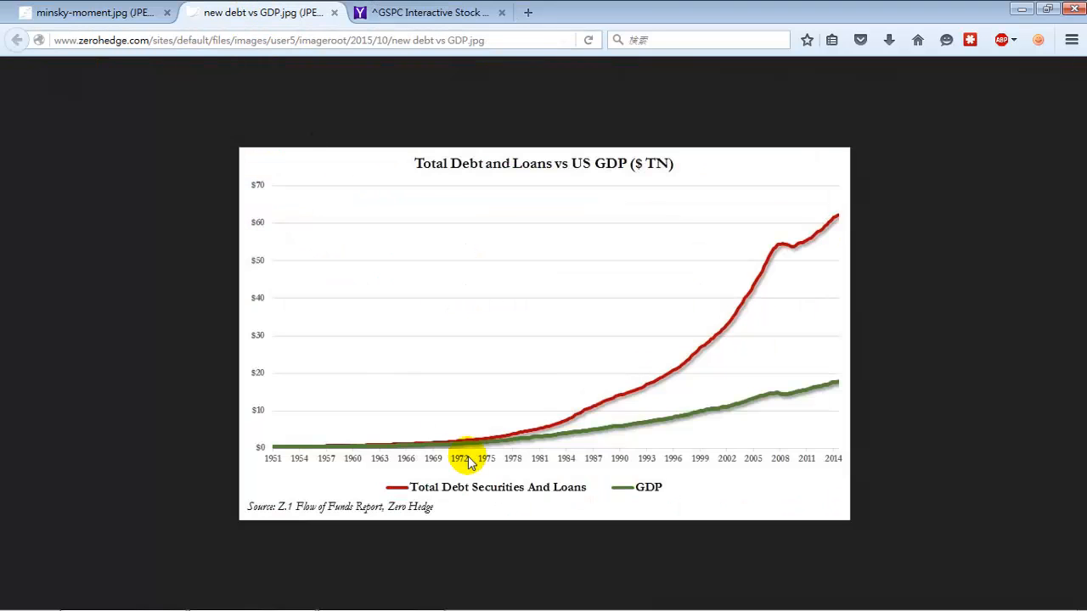
mouse_move(628, 348)
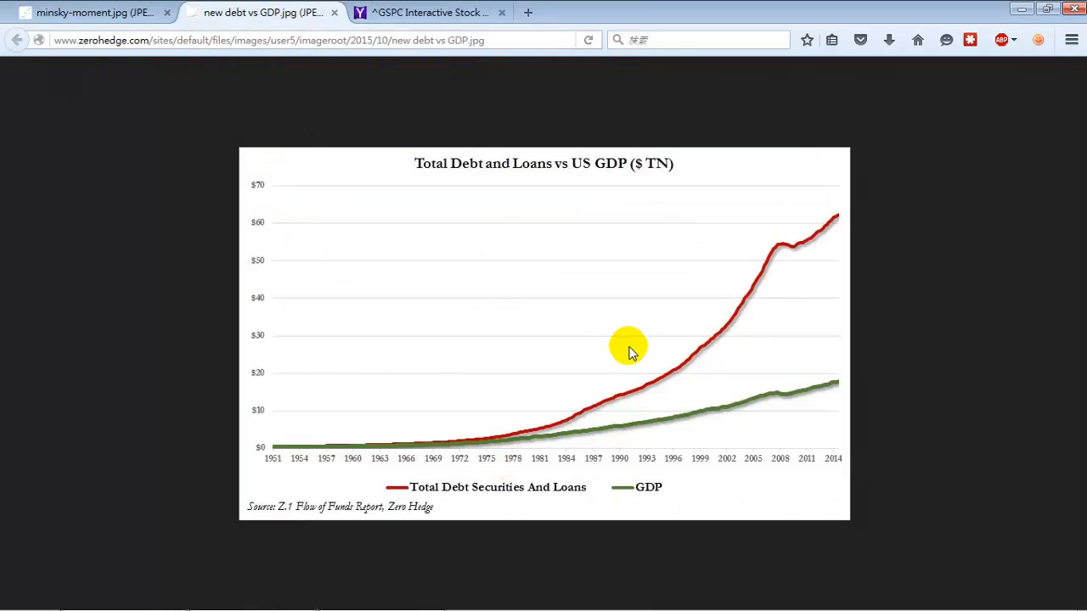
click(431, 11)
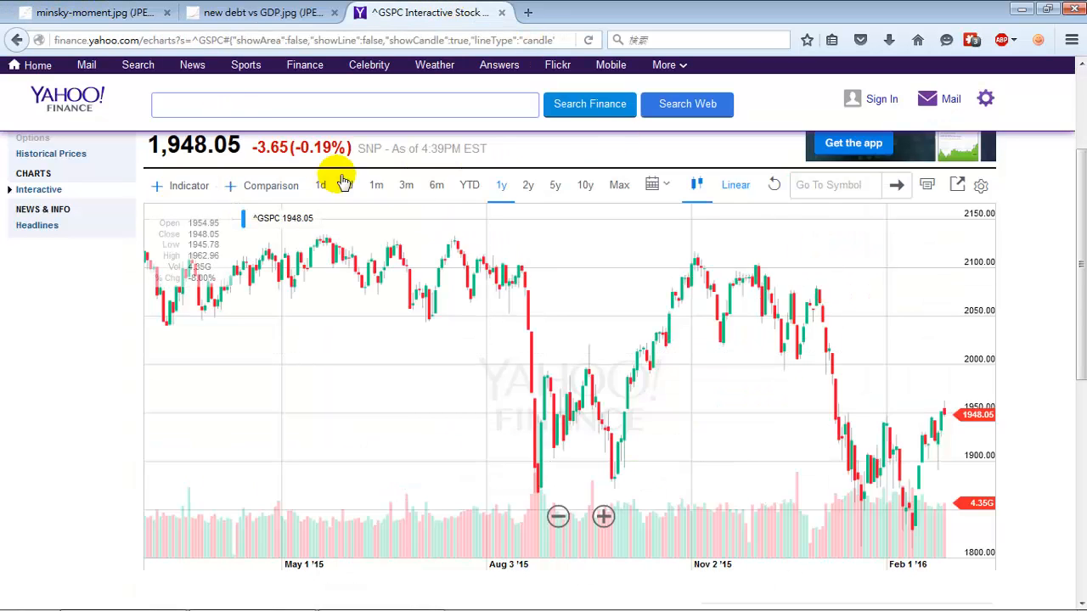
click(346, 185)
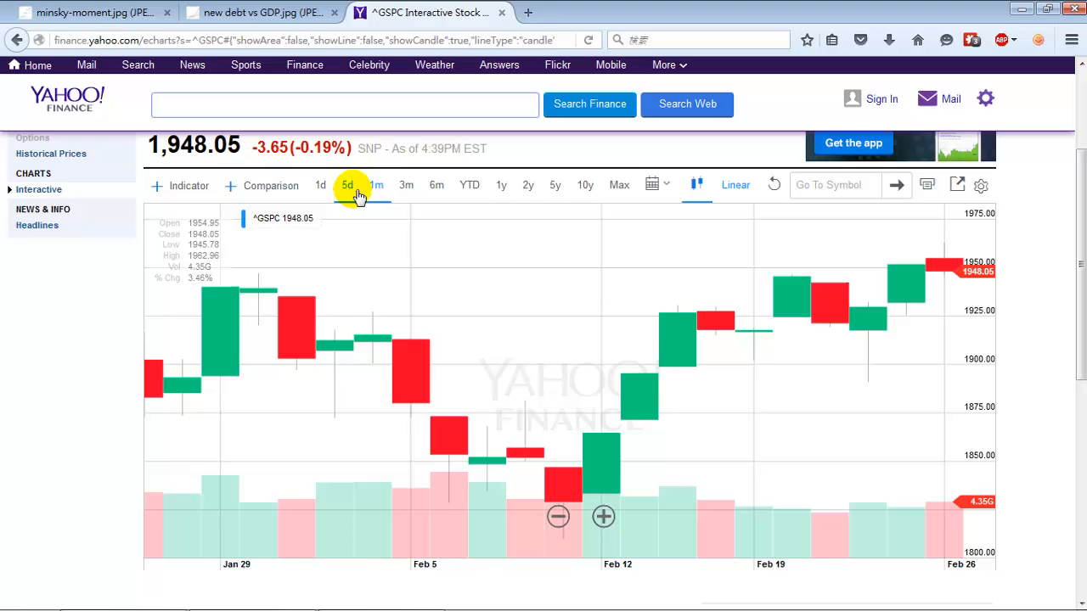
click(376, 185)
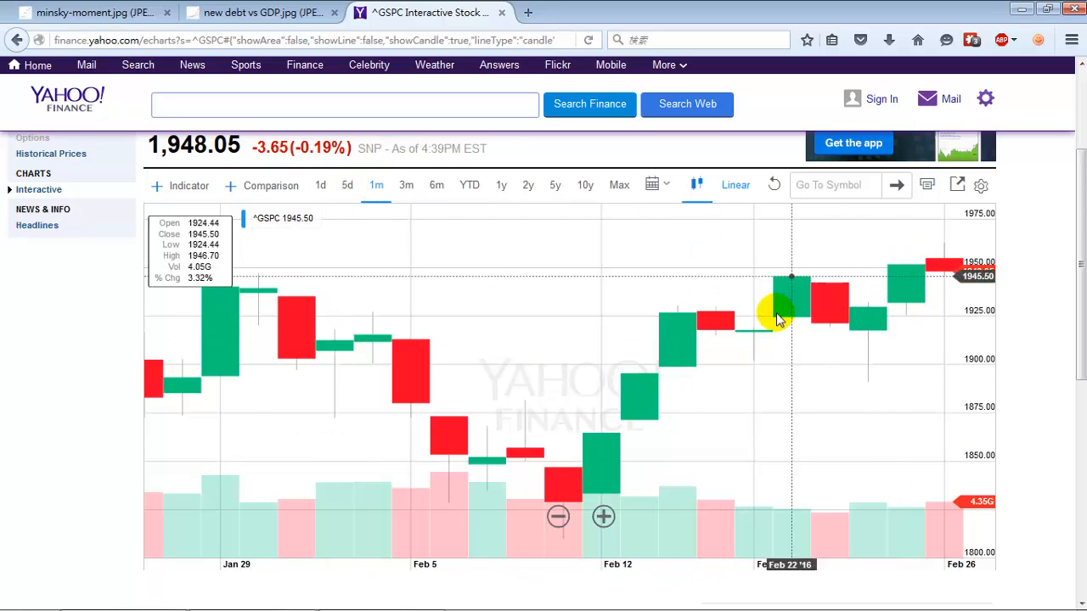
mouse_move(904, 318)
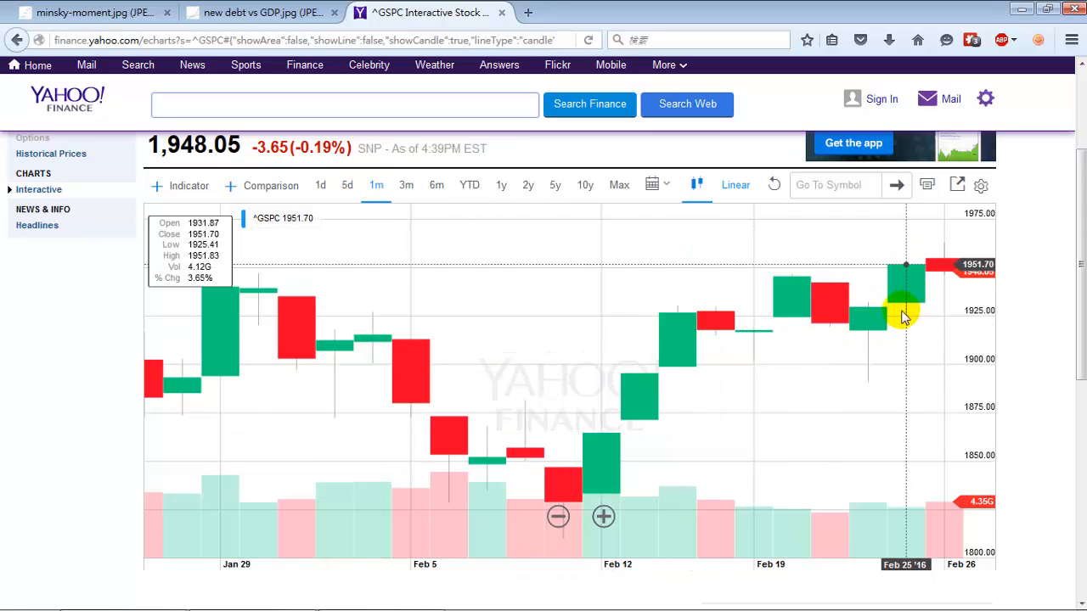
mouse_move(902, 306)
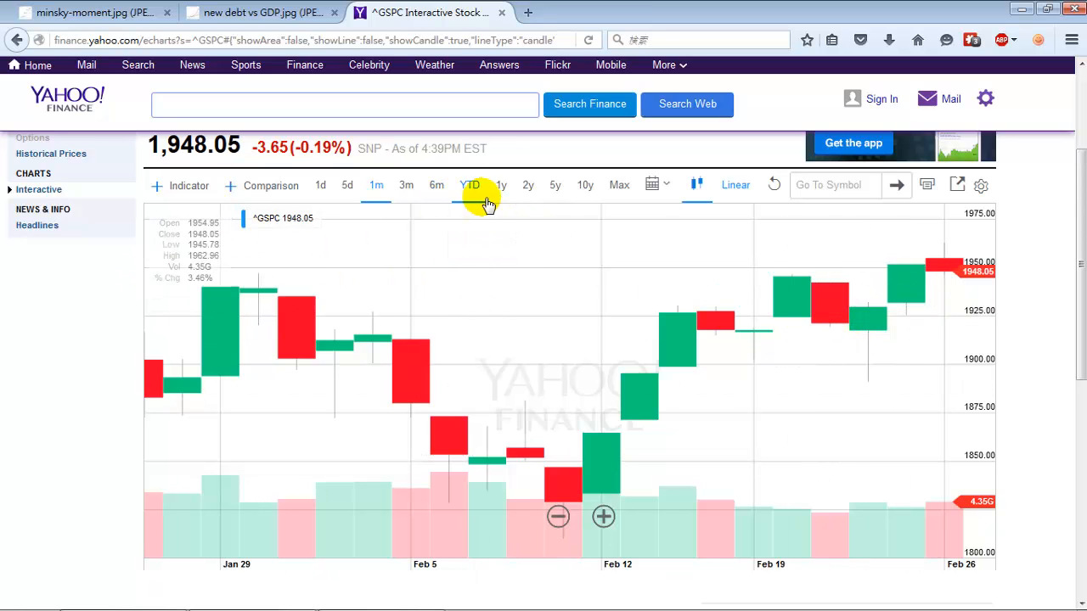
click(437, 185)
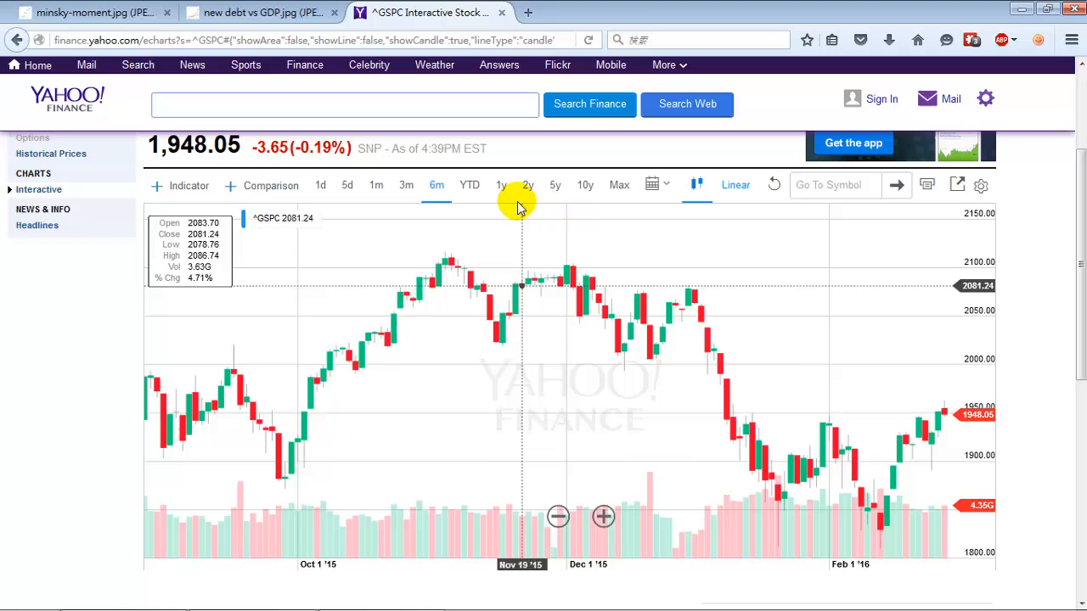
click(501, 185)
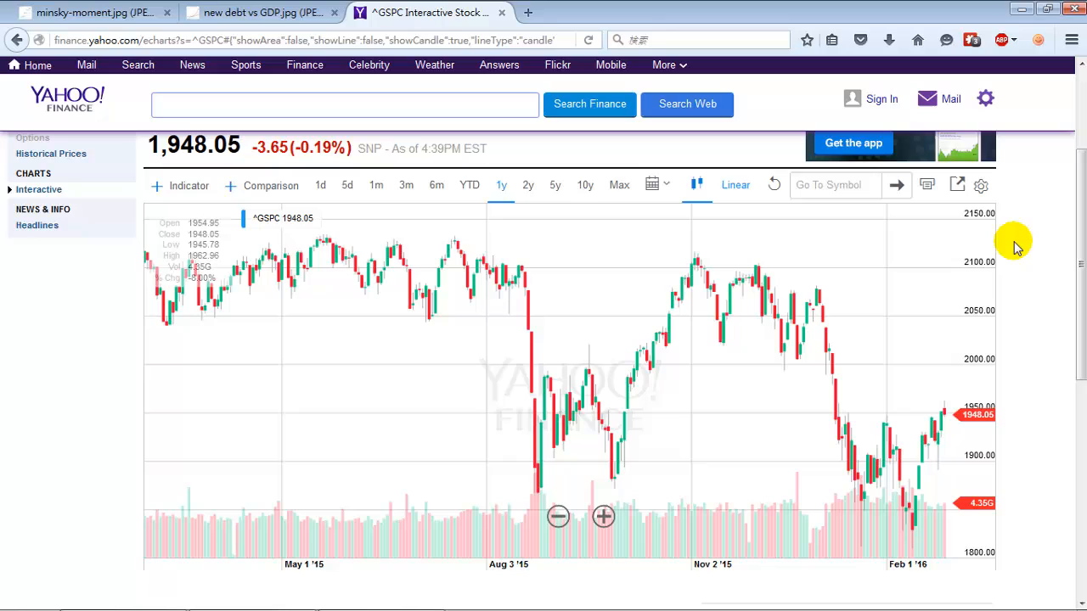
mouse_move(985, 244)
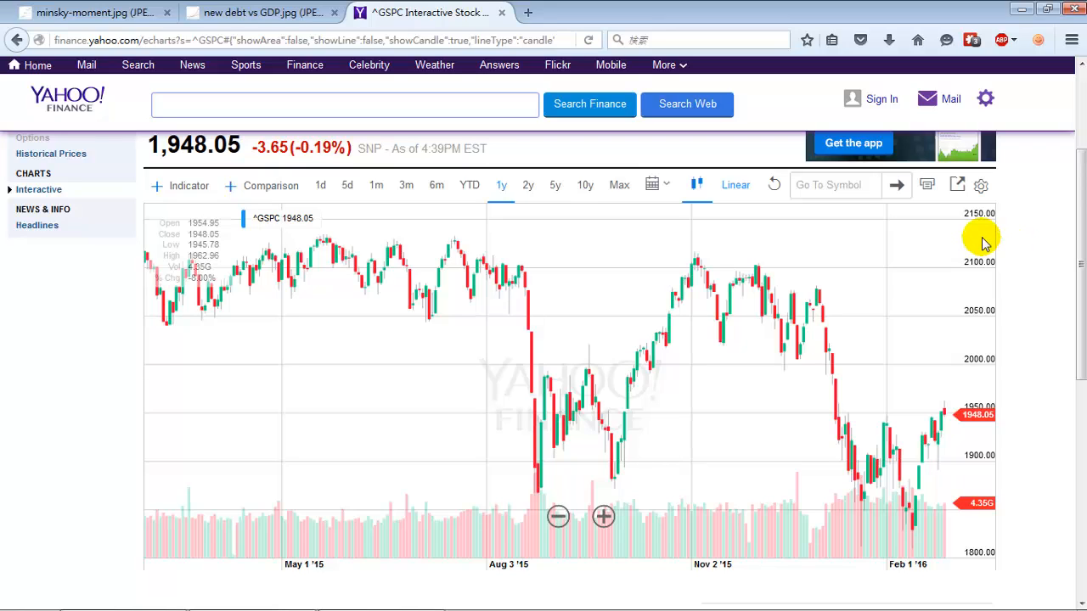
mouse_move(982, 213)
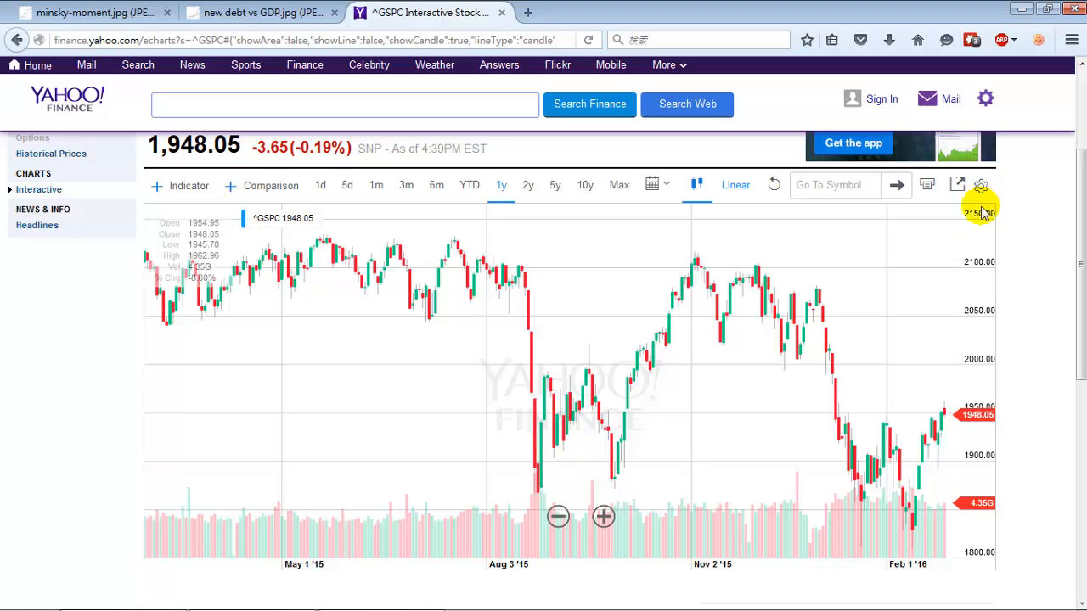